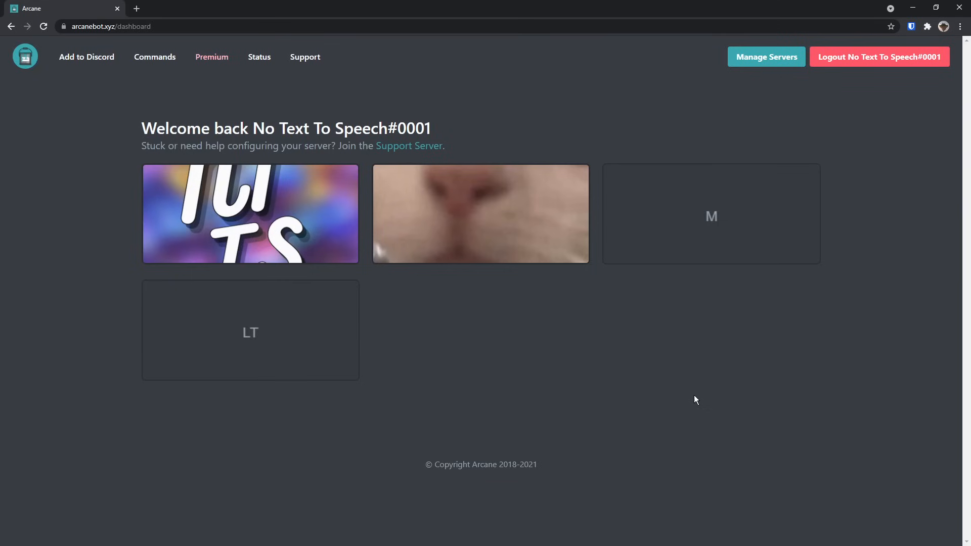
{"action": "mouse_move", "coordinate": [401, 301]}
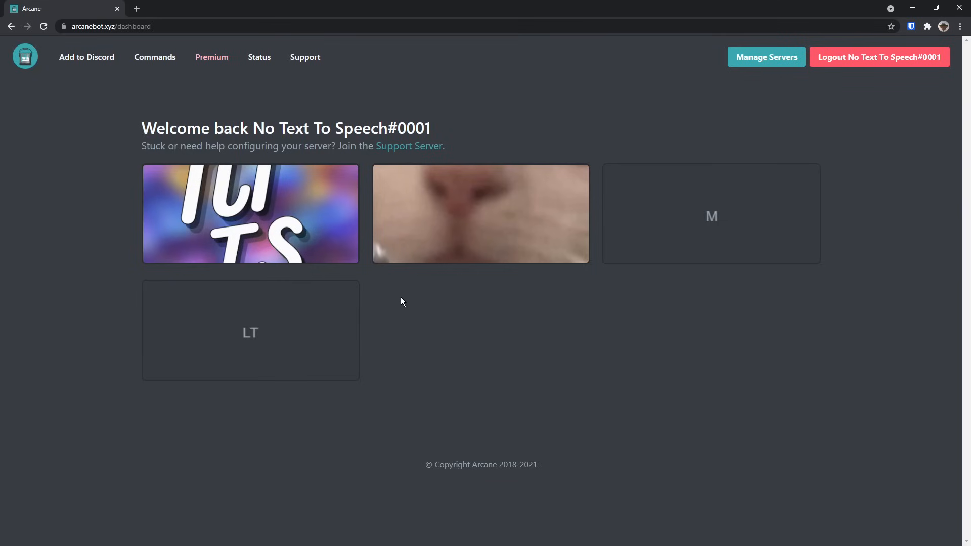
{"action": "mouse_move", "coordinate": [122, 282]}
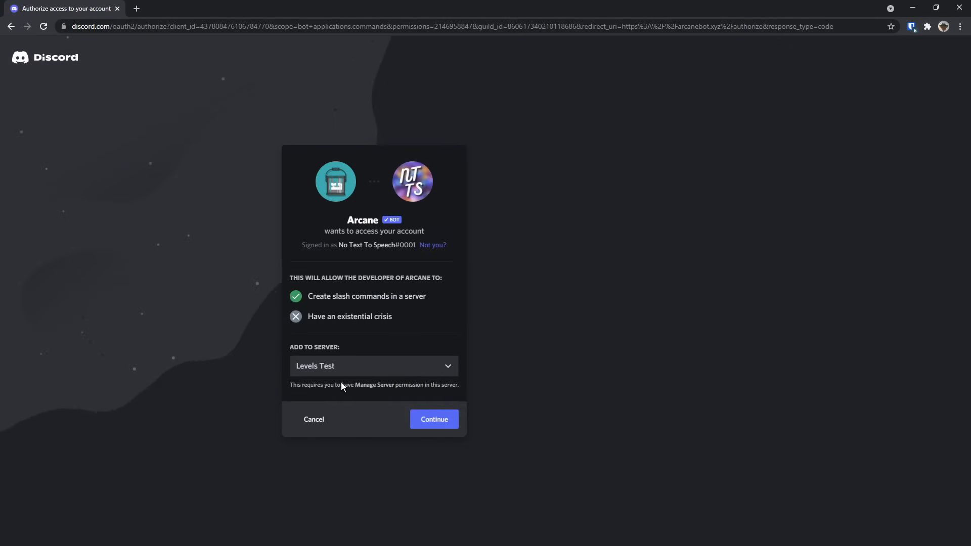
- Continue with Levels Test selected and review Arcane's requested permissions before authorizing
{"action": "left_click", "coordinate": [434, 419]}
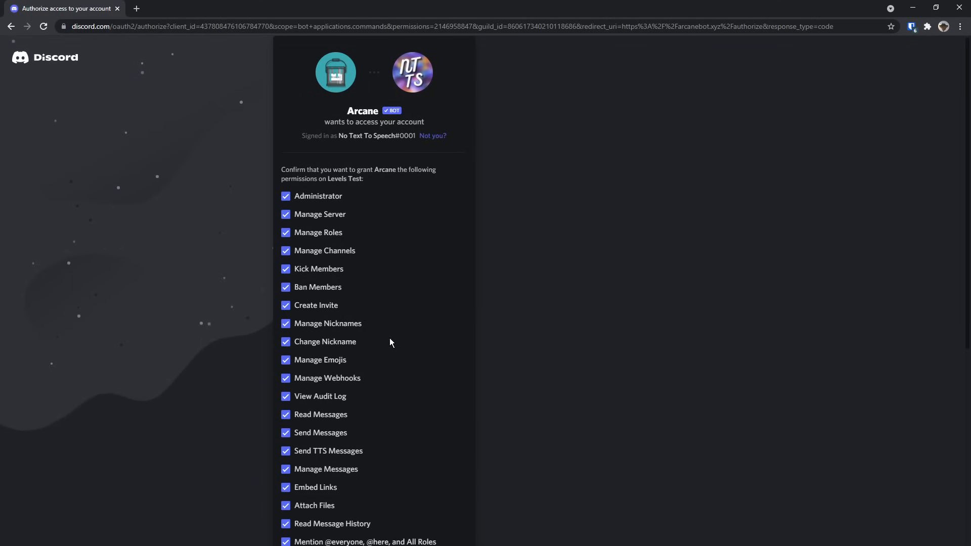
{"action": "mouse_move", "coordinate": [373, 236]}
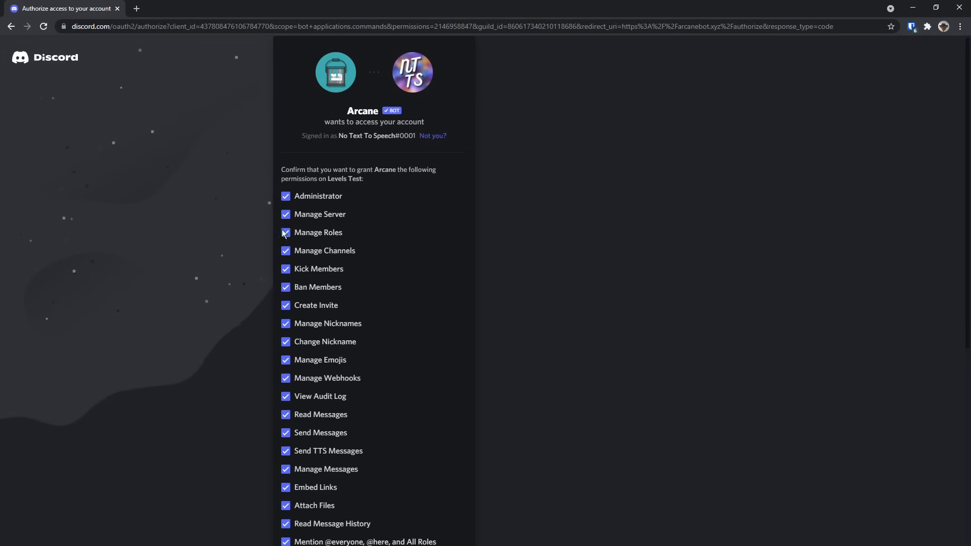
{"action": "scroll", "scroll_direction": "down", "scroll_amount": 3}
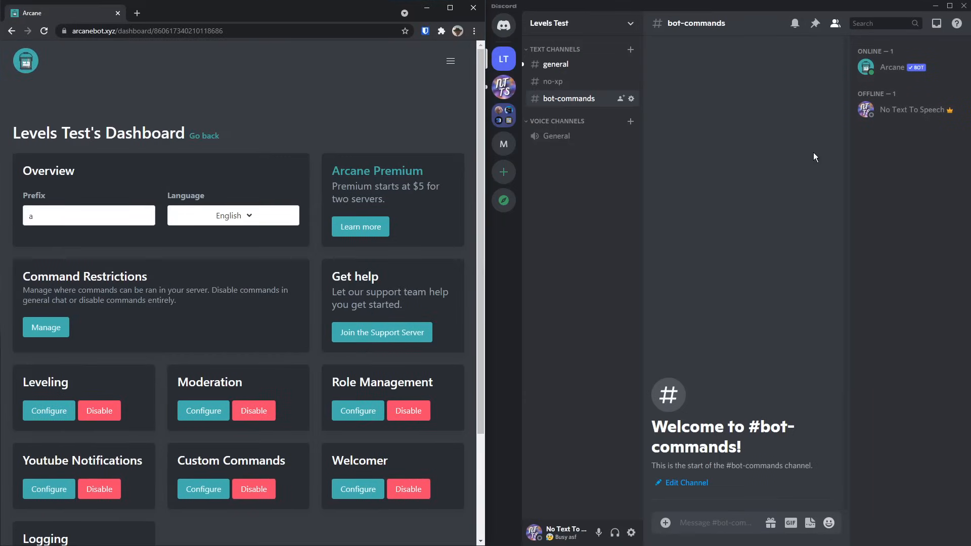
{"action": "mouse_move", "coordinate": [557, 305]}
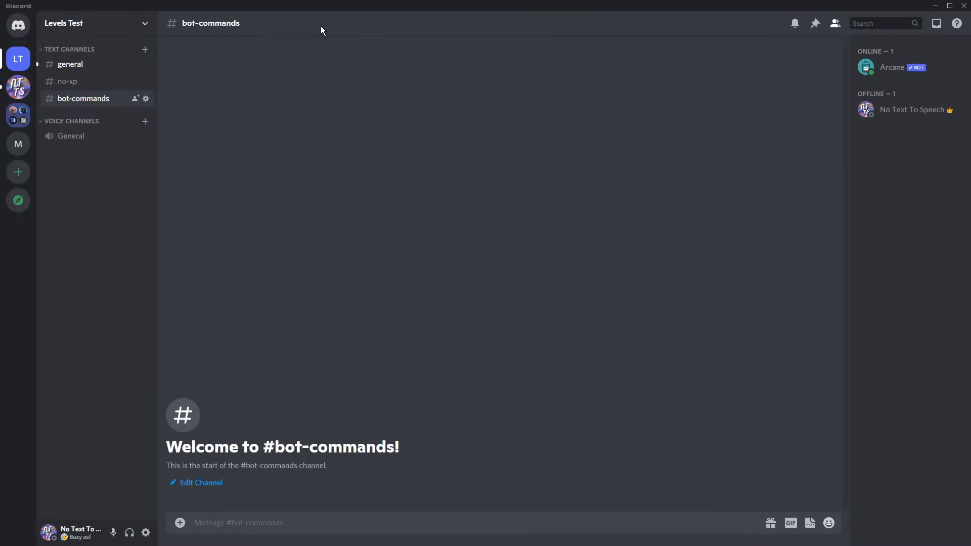
{"action": "mouse_move", "coordinate": [84, 65]}
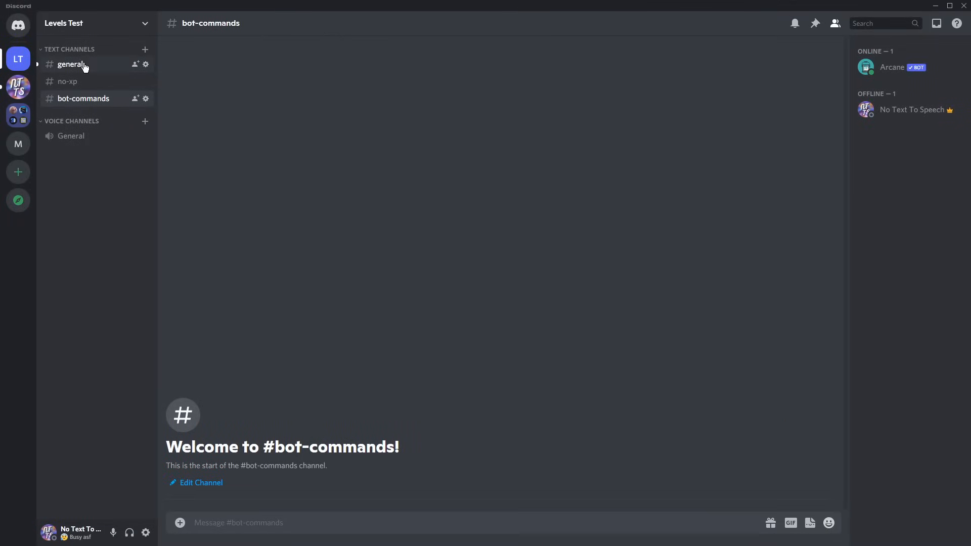
- Browse the no-xp and bot-commands channels, then bring up Server Settings from the server menu
{"action": "left_click", "coordinate": [68, 81]}
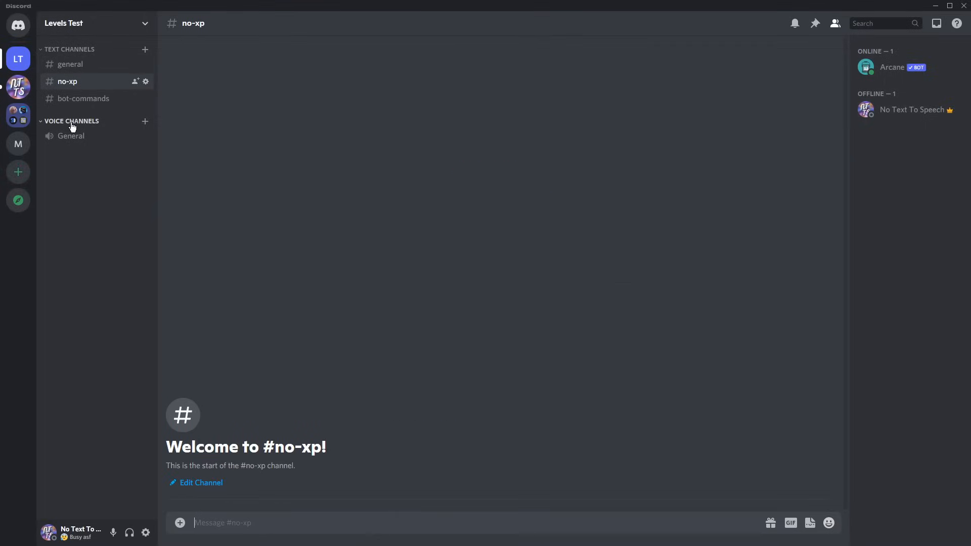
{"action": "left_click", "coordinate": [83, 98]}
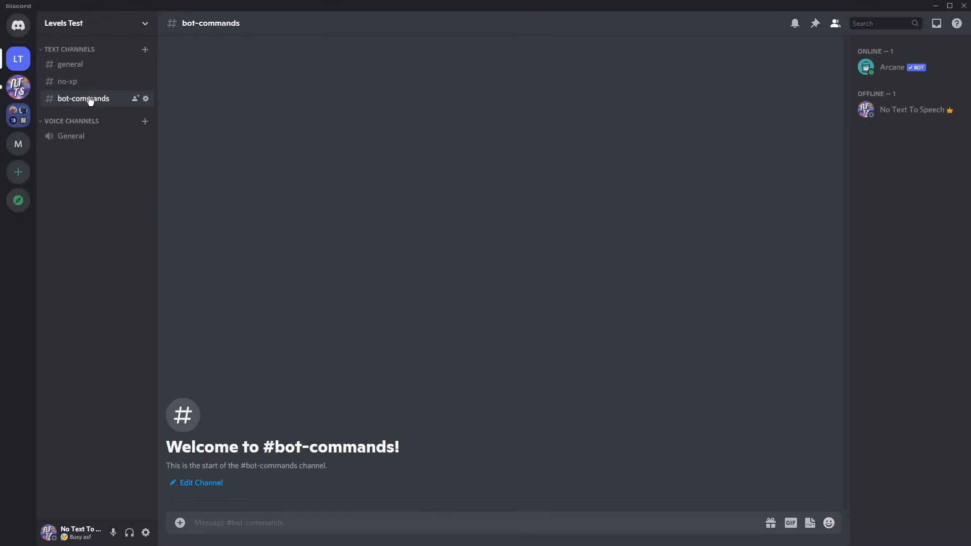
{"action": "mouse_move", "coordinate": [112, 153]}
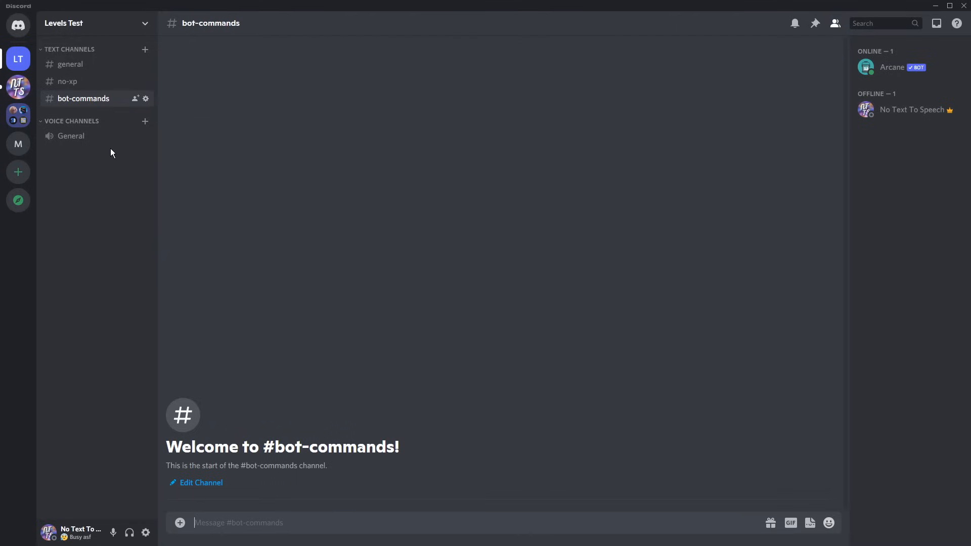
{"action": "left_click", "coordinate": [144, 23]}
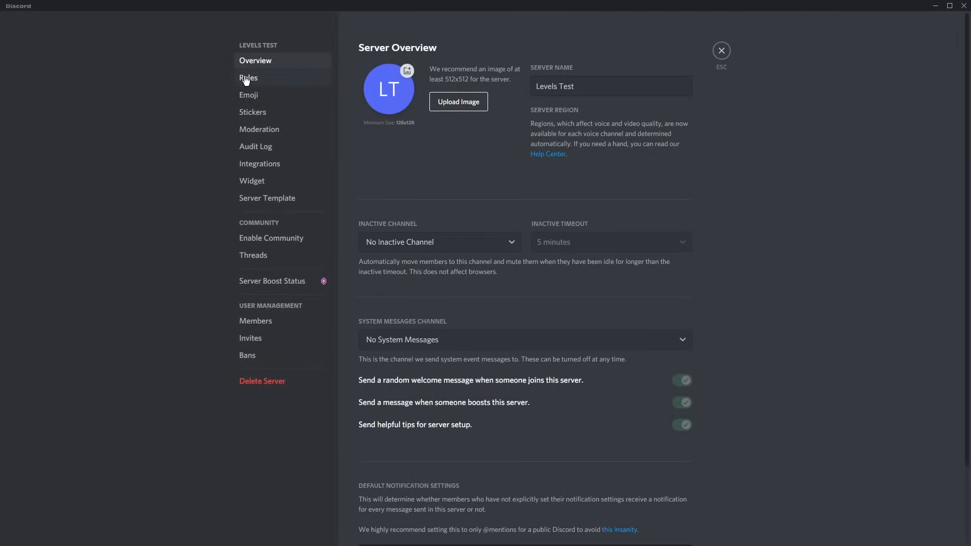
- Show the Roles page, listing only the Arcane role
{"action": "left_click", "coordinate": [249, 78]}
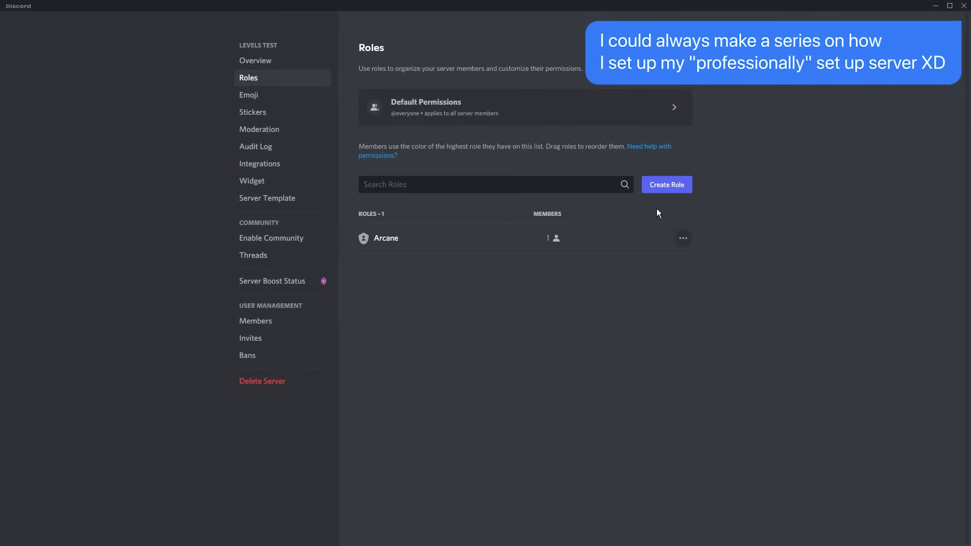
{"action": "mouse_move", "coordinate": [667, 200]}
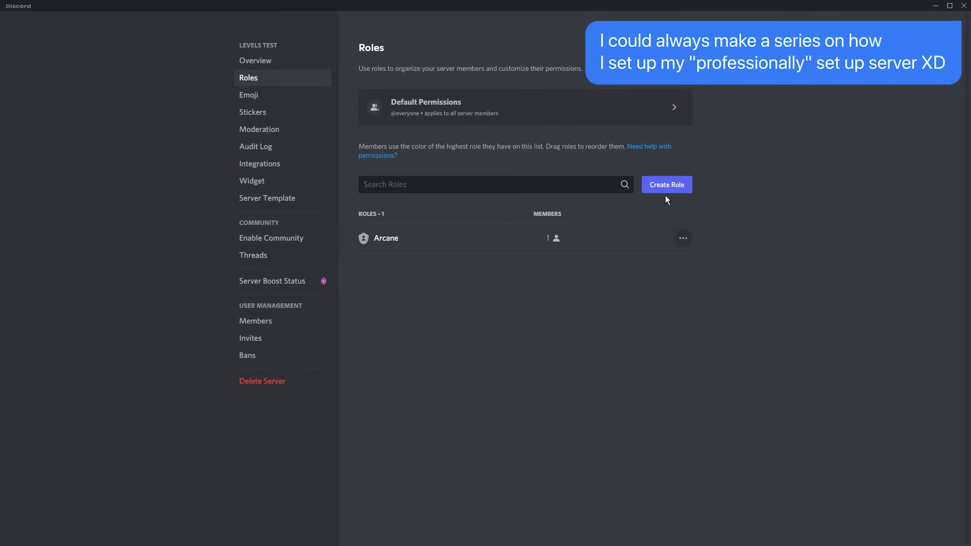
- Create a new role named Beginner (LVL 5) with a teal colour
{"action": "left_click", "coordinate": [667, 184]}
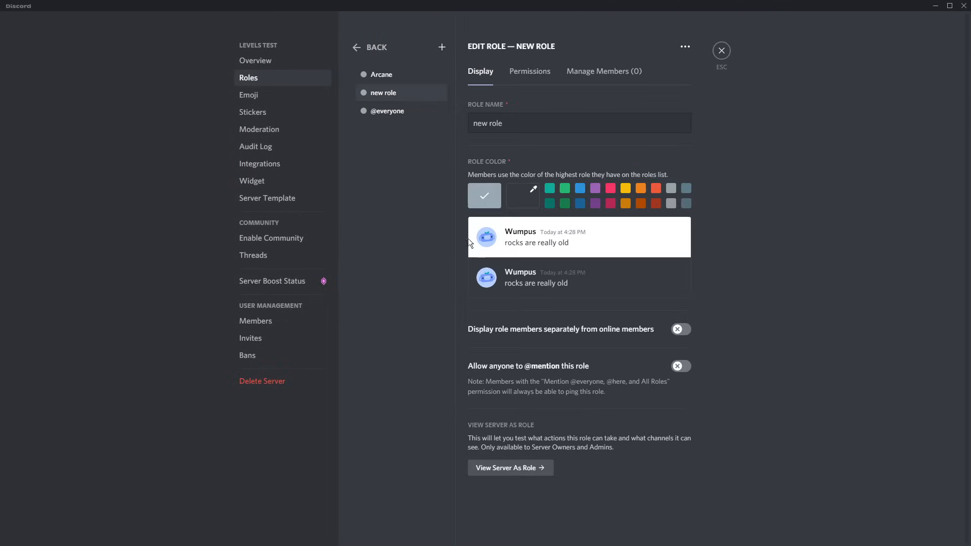
{"action": "triple_click", "coordinate": [579, 122]}
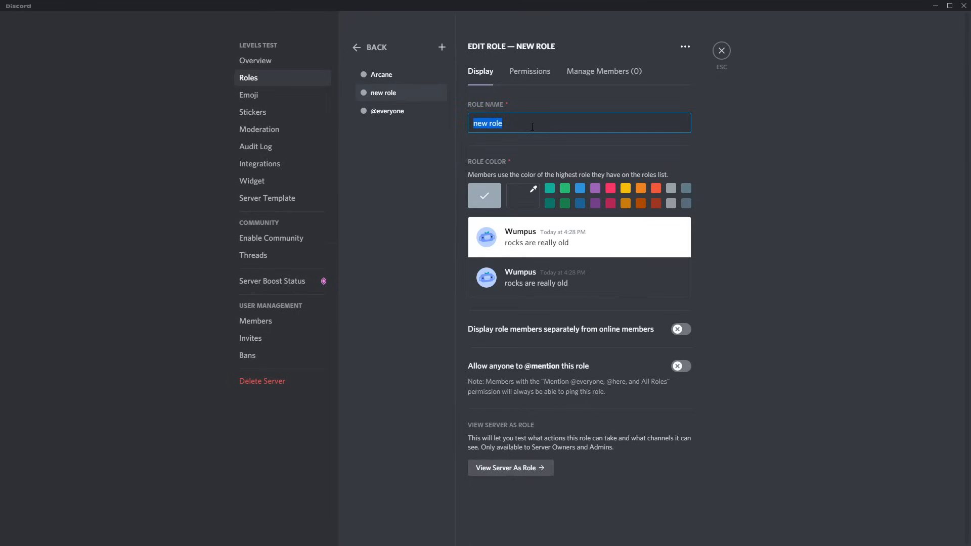
{"action": "type", "text": "Beginner ("}
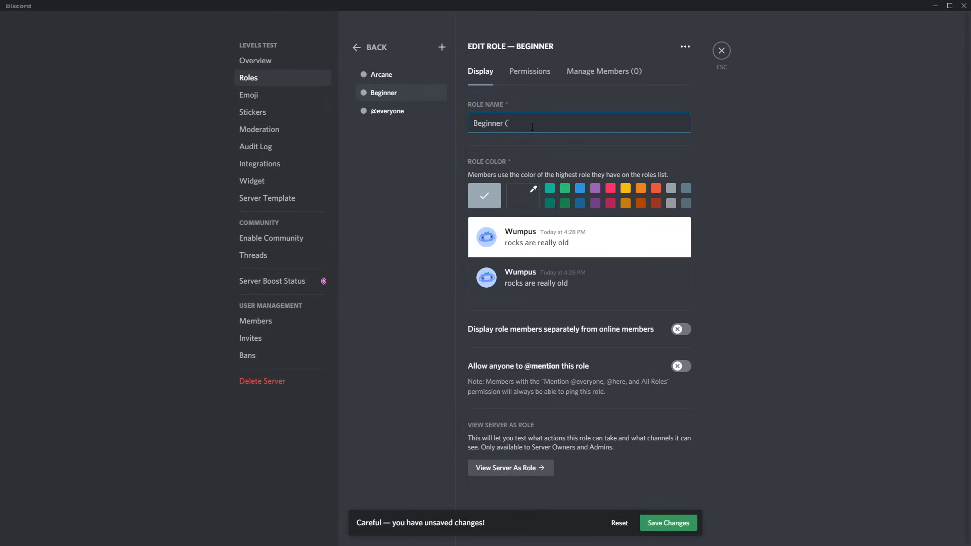
{"action": "type", "text": "LVL"}
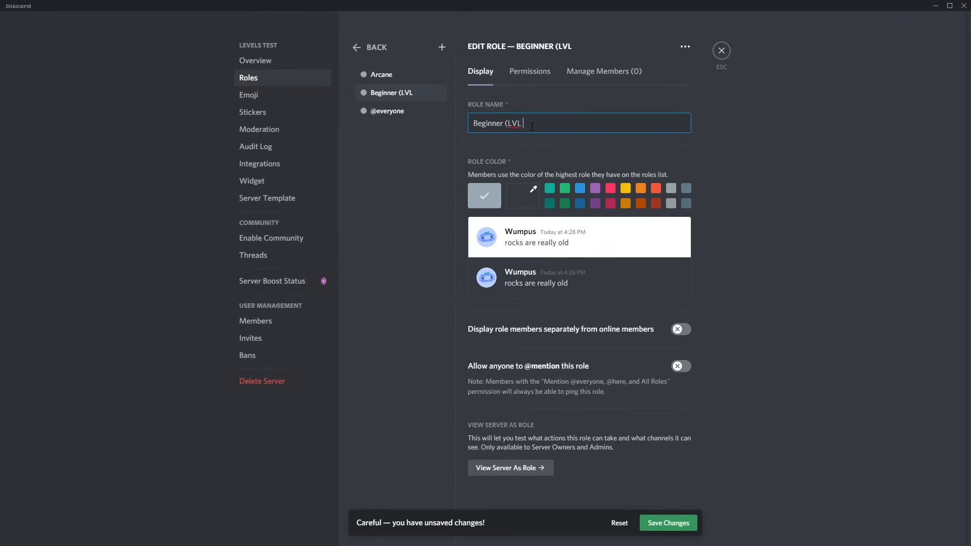
{"action": "type", "text": "5)"}
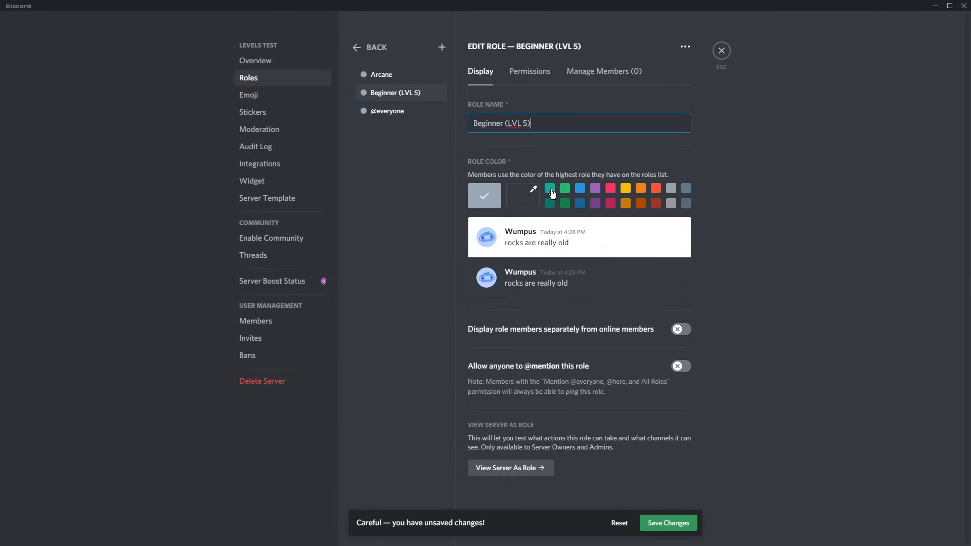
{"action": "left_click", "coordinate": [549, 188]}
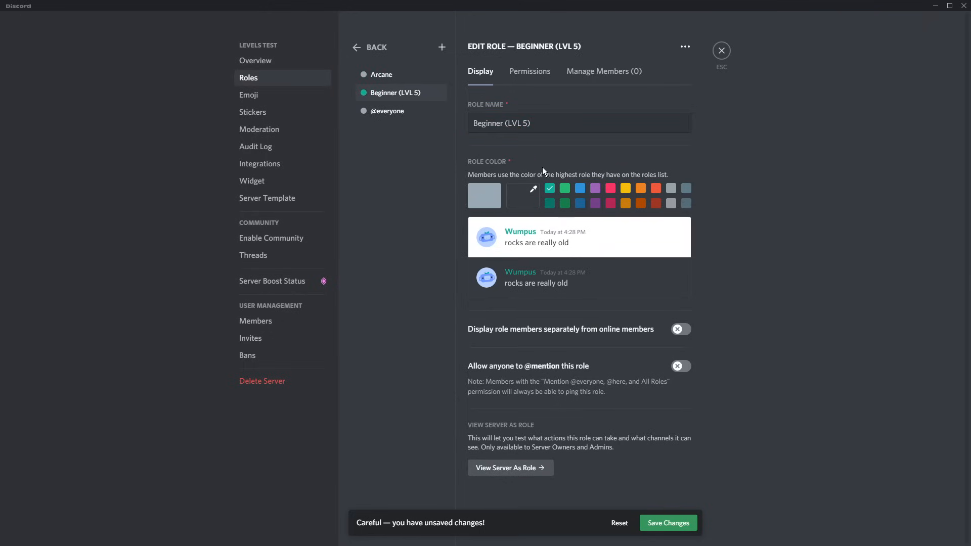
- Review the role's permissions list with everything cleared, then return to its display settings
{"action": "left_click", "coordinate": [529, 71]}
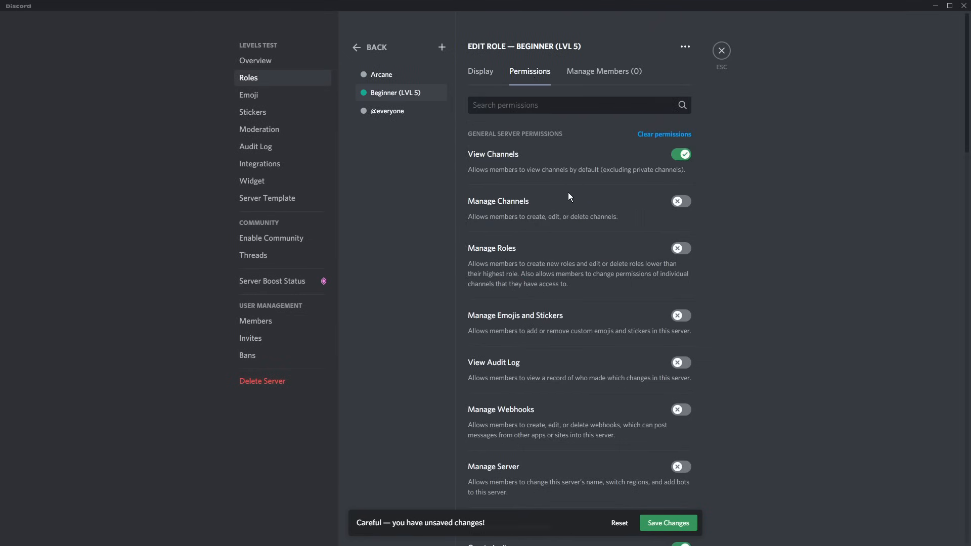
{"action": "mouse_move", "coordinate": [568, 164]}
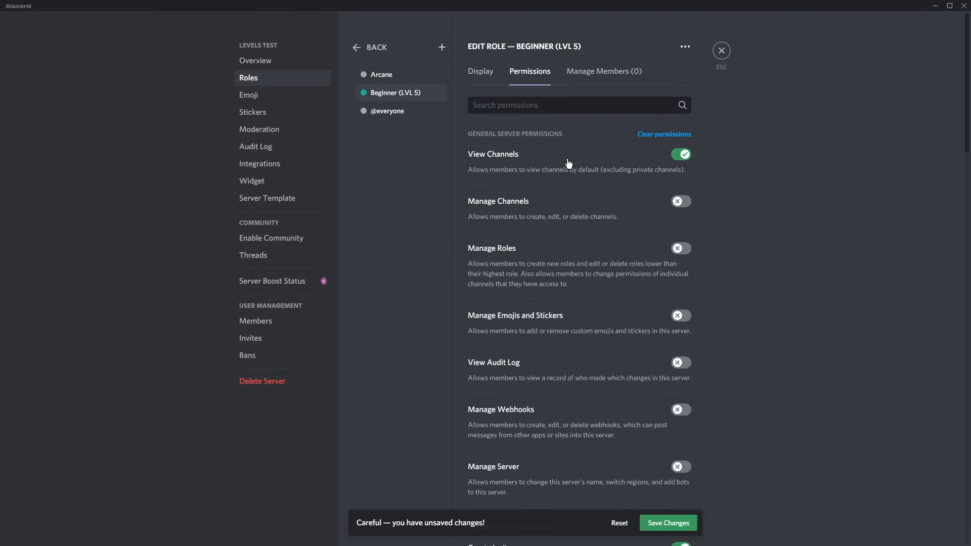
{"action": "scroll", "scroll_direction": "down", "scroll_amount": 3}
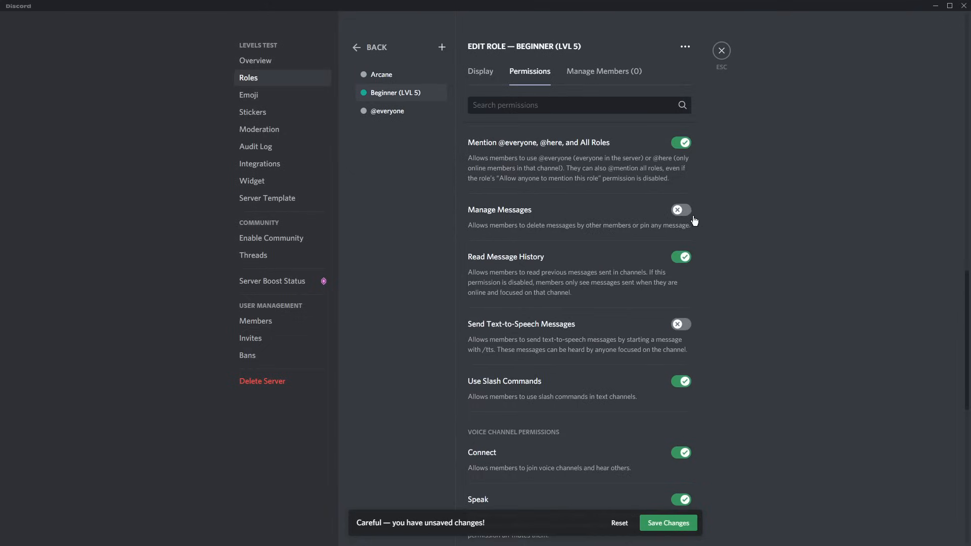
{"action": "scroll", "scroll_direction": "up", "scroll_amount": 3}
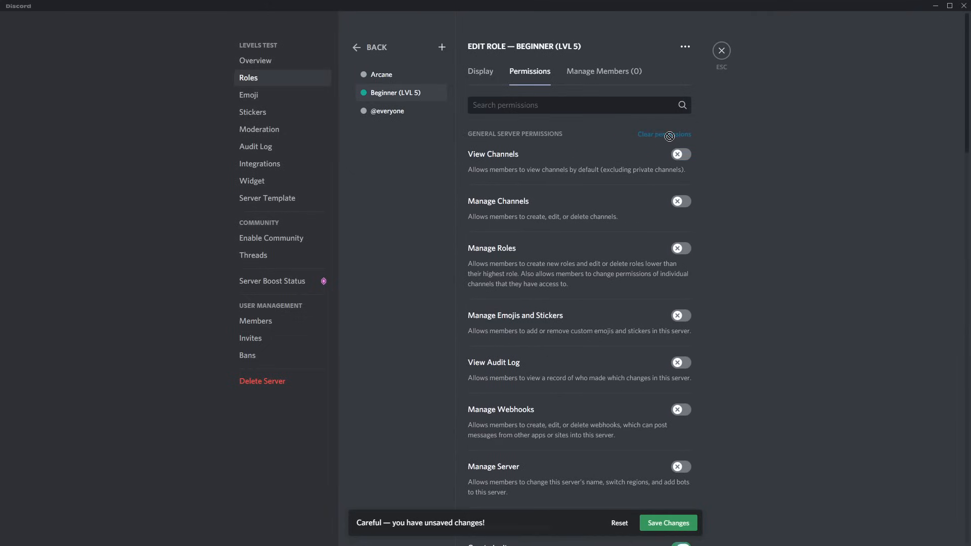
{"action": "scroll", "scroll_direction": "down", "scroll_amount": 3}
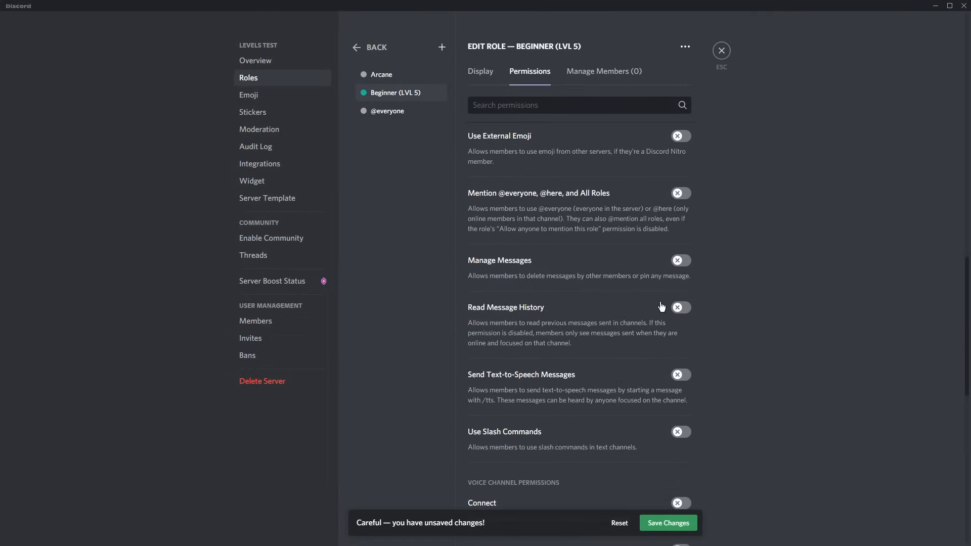
{"action": "scroll", "scroll_direction": "down", "scroll_amount": 3}
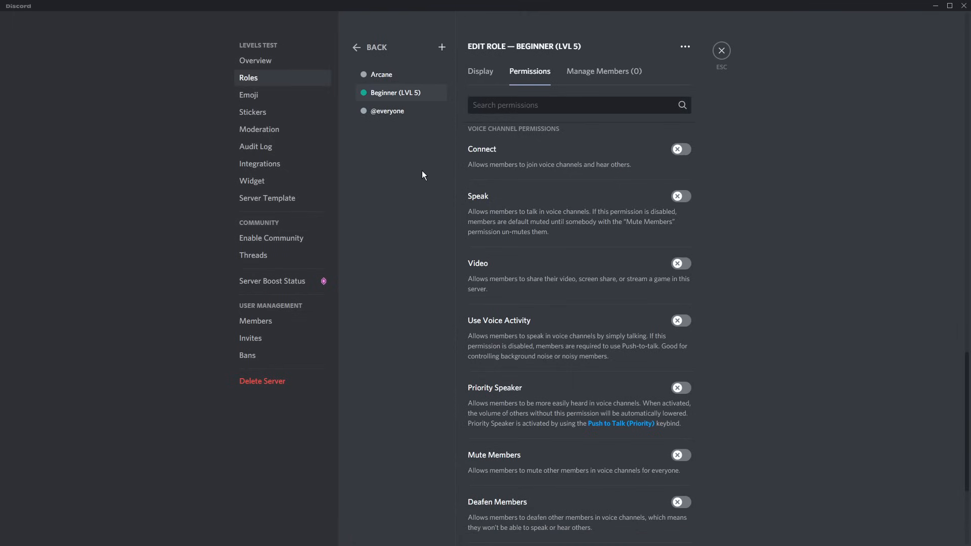
{"action": "left_click", "coordinate": [480, 70]}
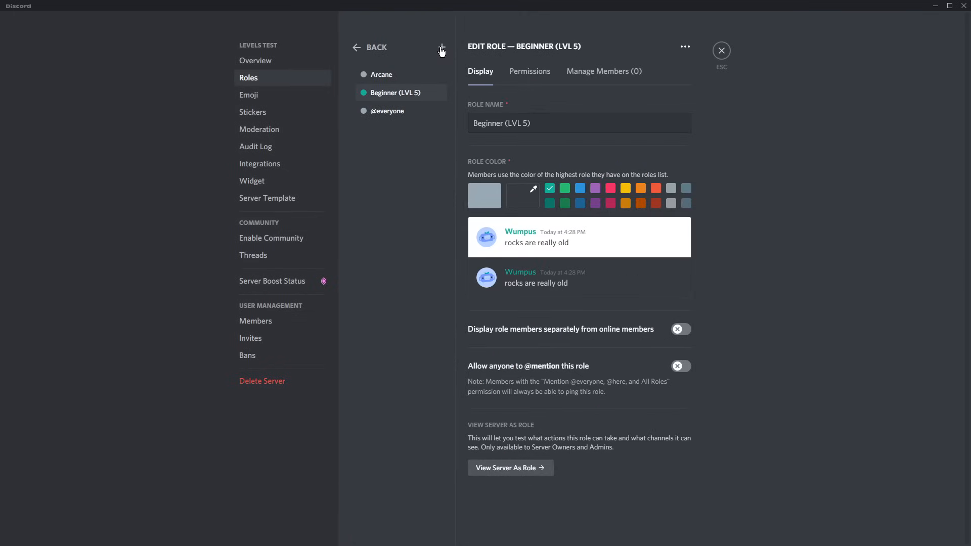
- Add an Intermediate (LVL 10) role with a green colour and save it
{"action": "left_click", "coordinate": [442, 47]}
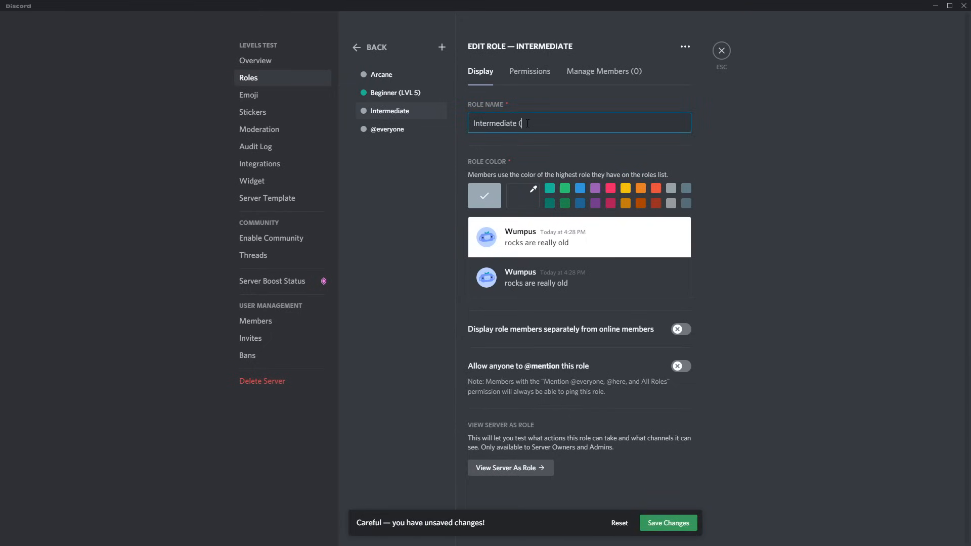
{"action": "type", "text": "LVL 10"}
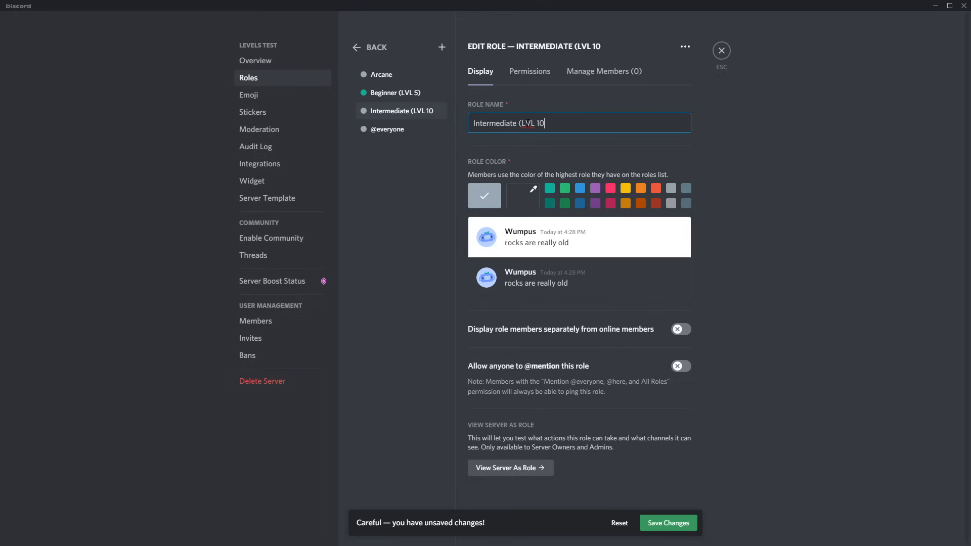
{"action": "left_click", "coordinate": [564, 188]}
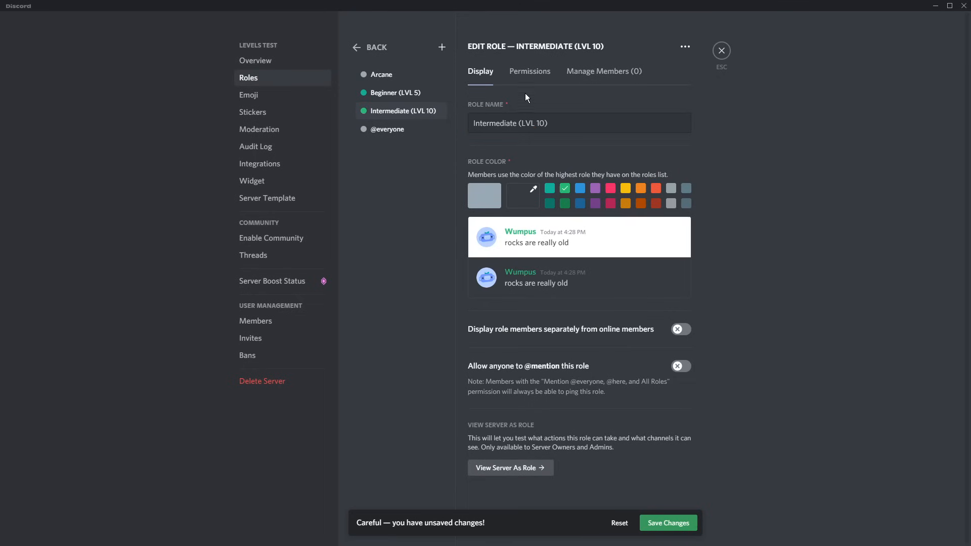
{"action": "left_click", "coordinate": [529, 71]}
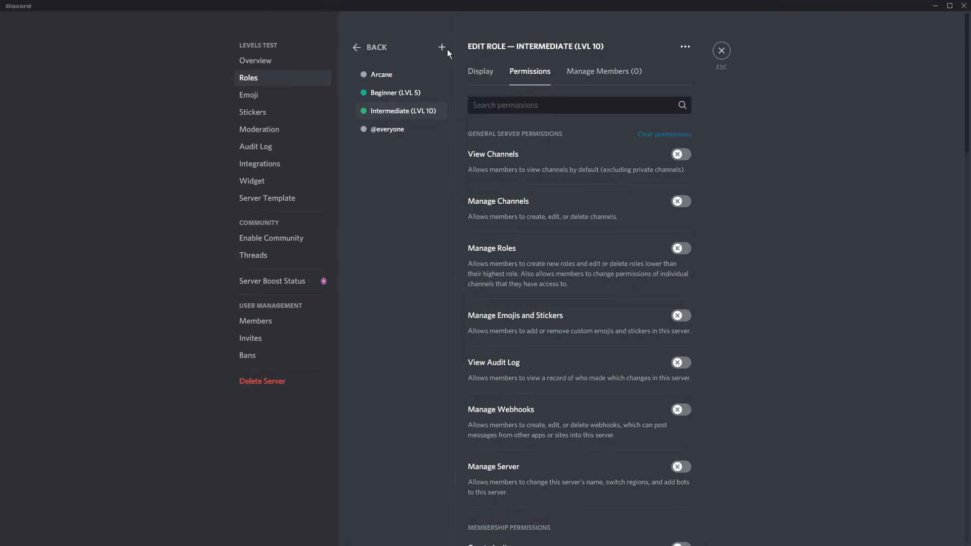
- Add a blue Advanced (LVL 15) role with cleared permissions, alongside Expert (LVL 25) and Elite (LVL 50)
{"action": "left_click", "coordinate": [442, 48]}
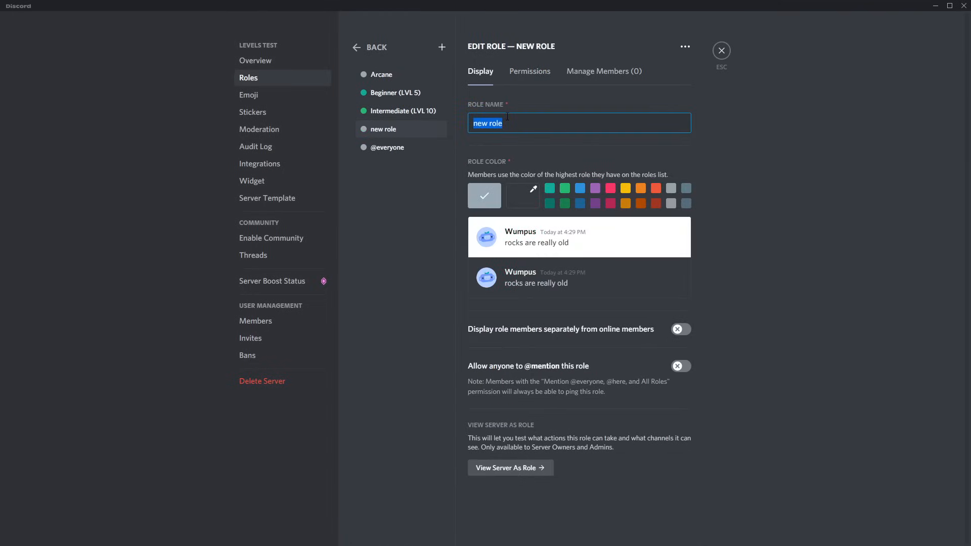
{"action": "type", "text": "Advanced"}
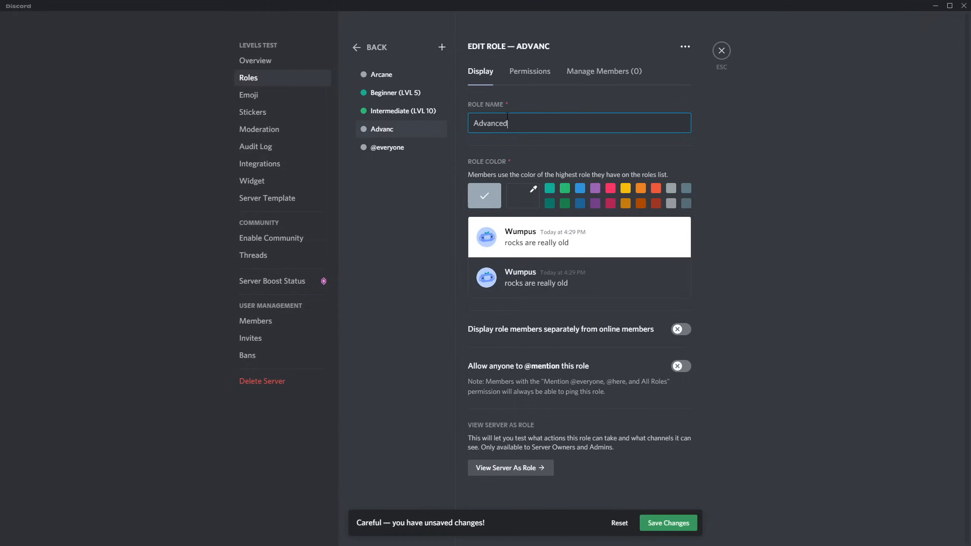
{"action": "type", "text": "(LVL"}
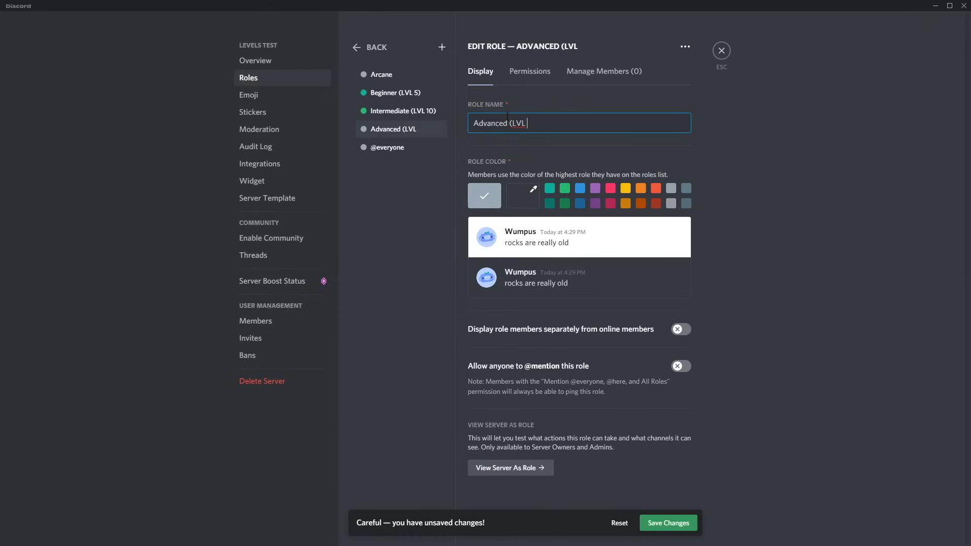
{"action": "type", "text": "15)"}
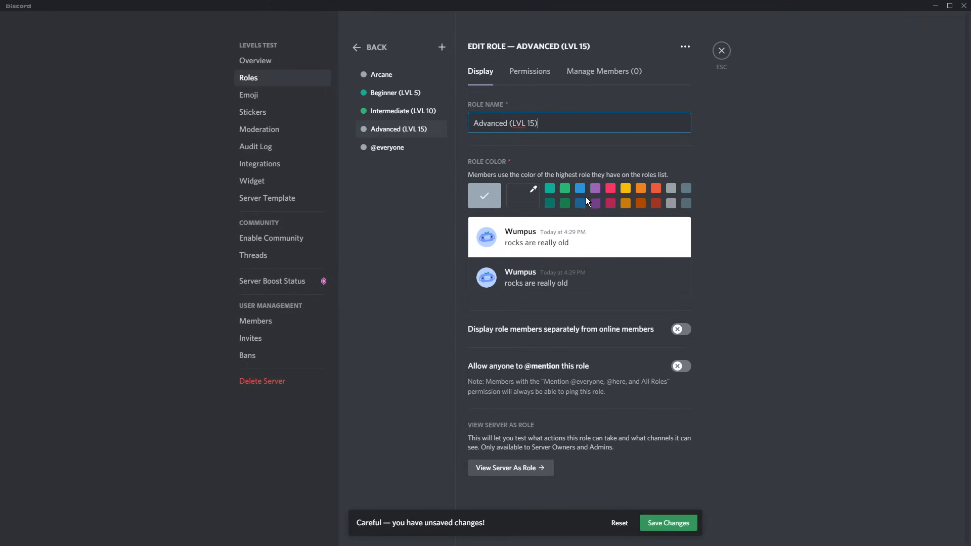
{"action": "left_click", "coordinate": [530, 70]}
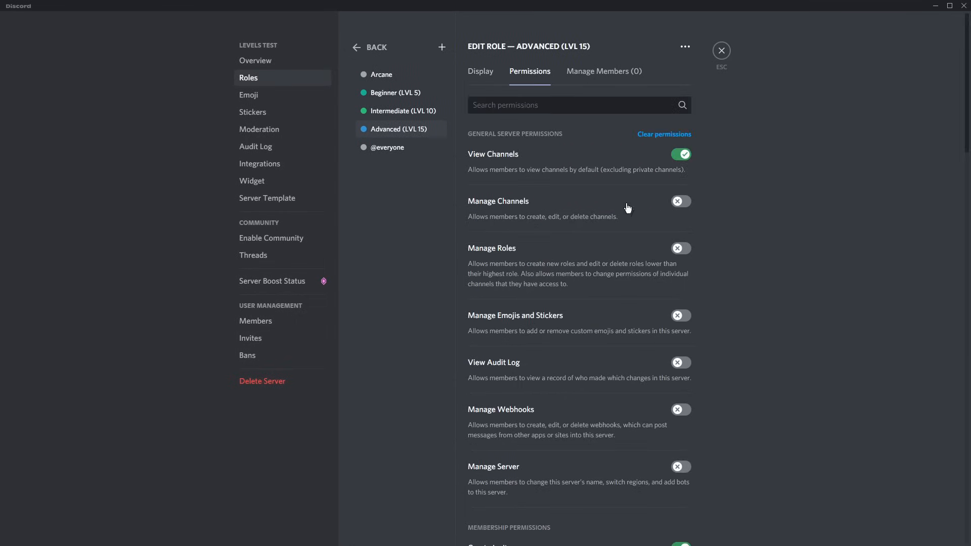
{"action": "left_click", "coordinate": [680, 153]}
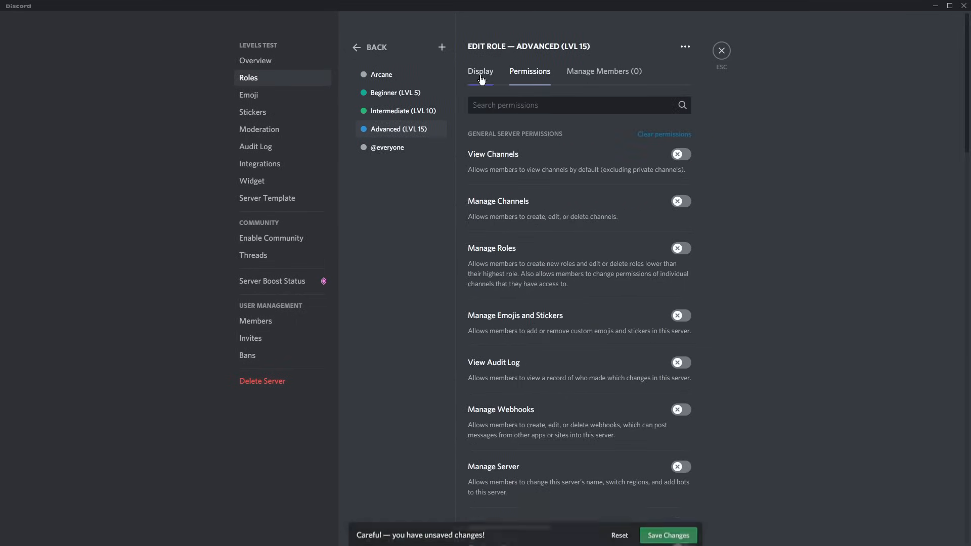
{"action": "left_click", "coordinate": [441, 48]}
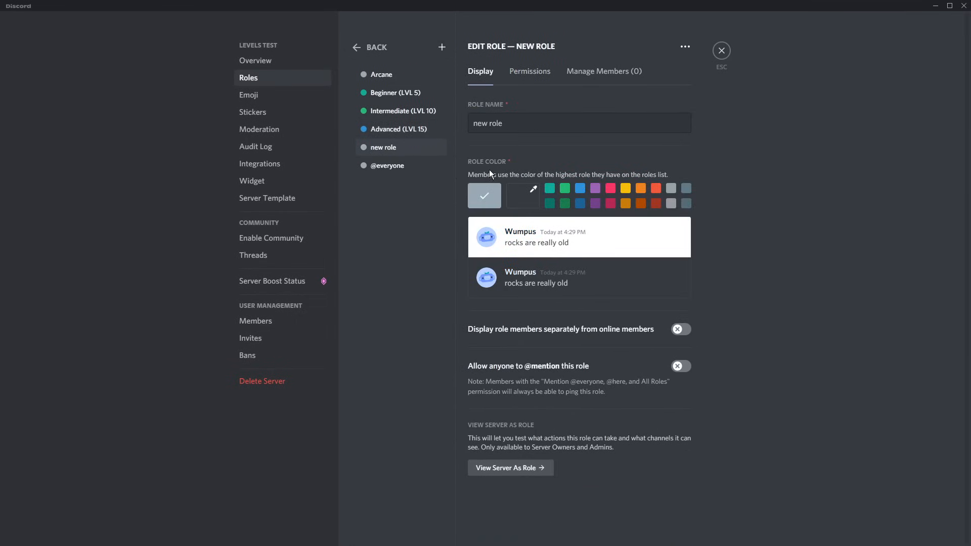
{"action": "left_click", "coordinate": [371, 48]}
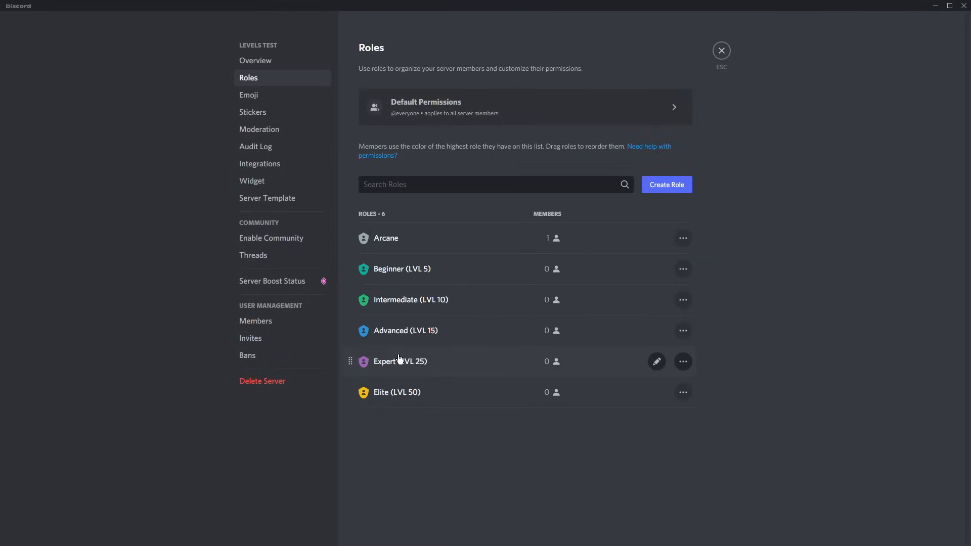
{"action": "mouse_move", "coordinate": [465, 314]}
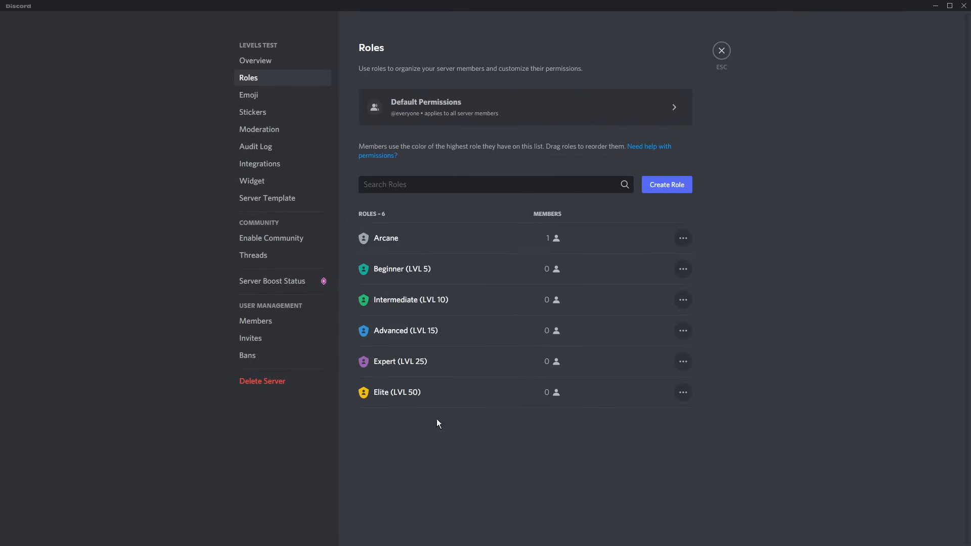
{"action": "mouse_move", "coordinate": [392, 423]}
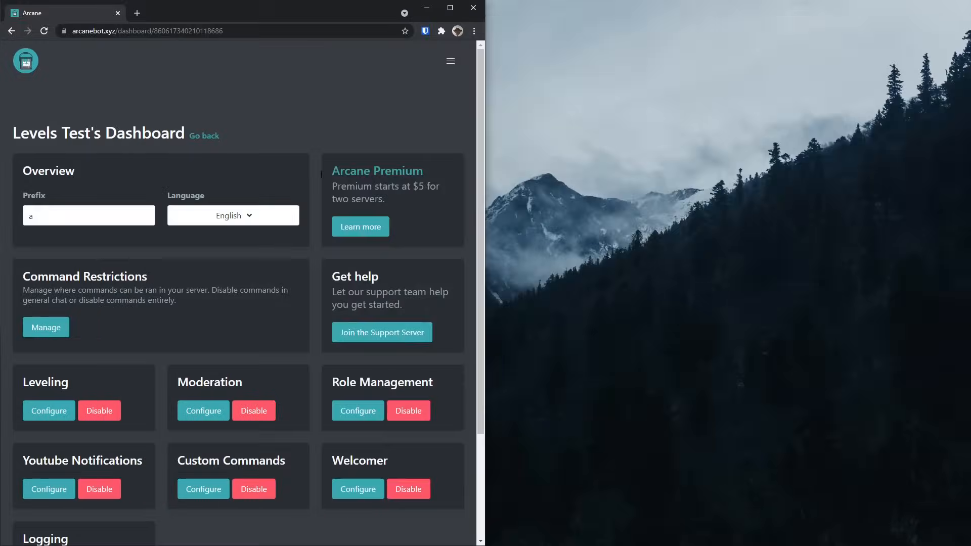
- Set the prefix to ! and disable YouTube Notifications, leaving only Leveling enabled
{"action": "left_click", "coordinate": [451, 8]}
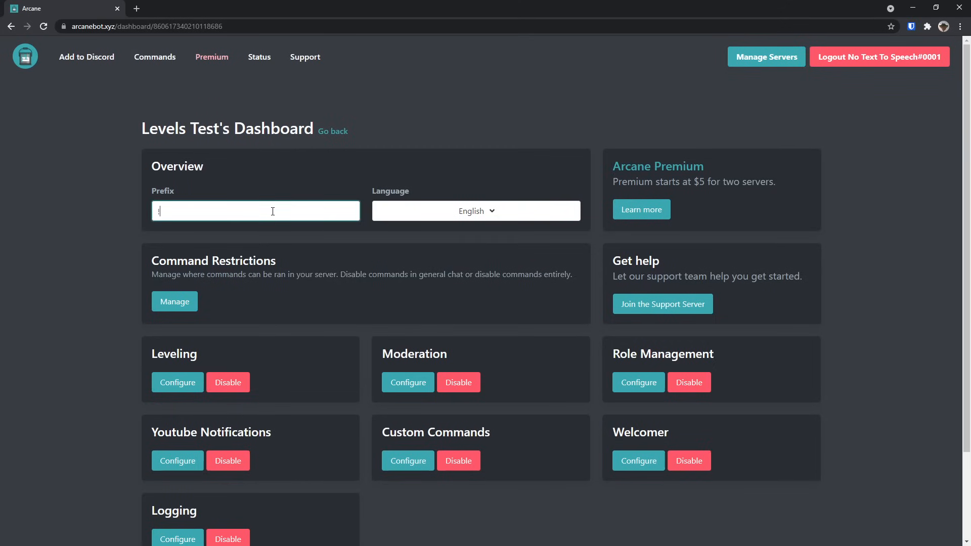
{"action": "mouse_move", "coordinate": [214, 227]}
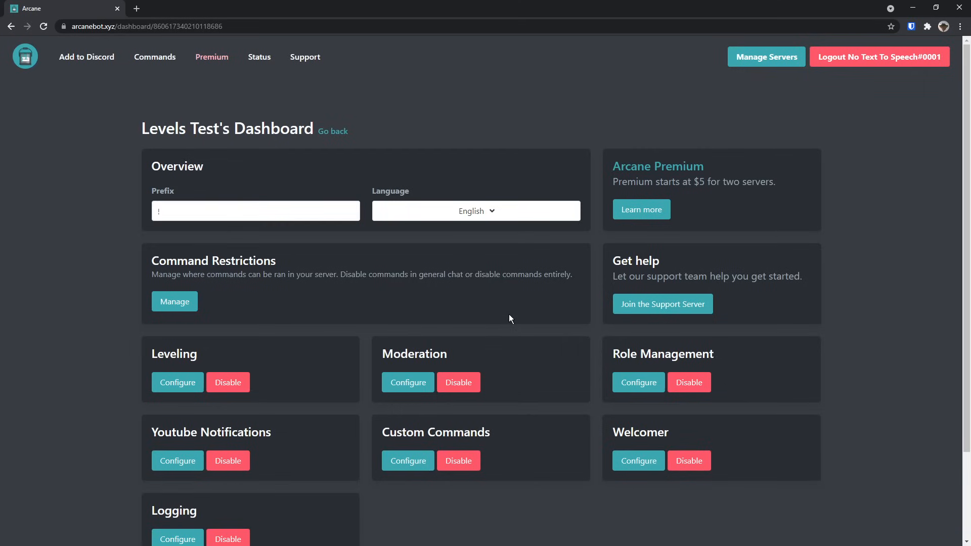
{"action": "mouse_move", "coordinate": [542, 317]}
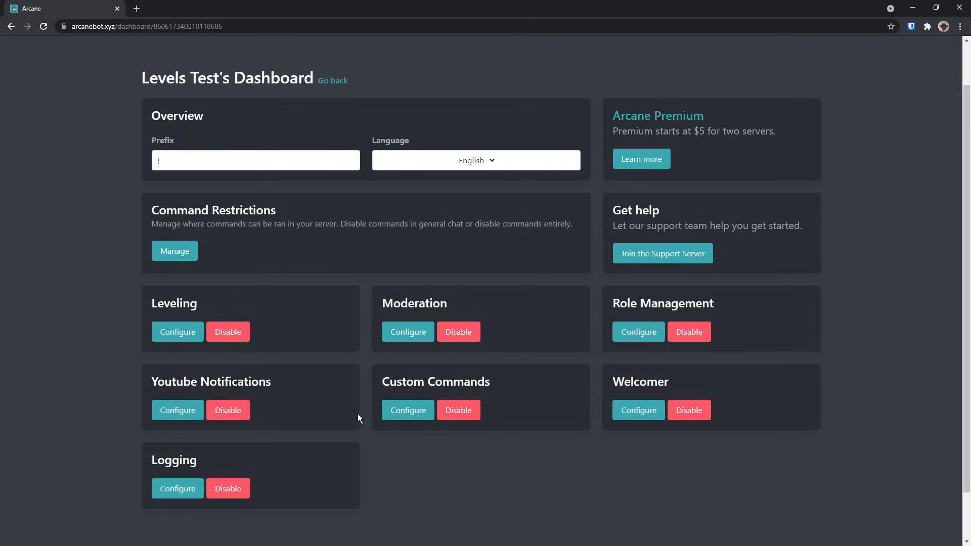
{"action": "left_click", "coordinate": [689, 332]}
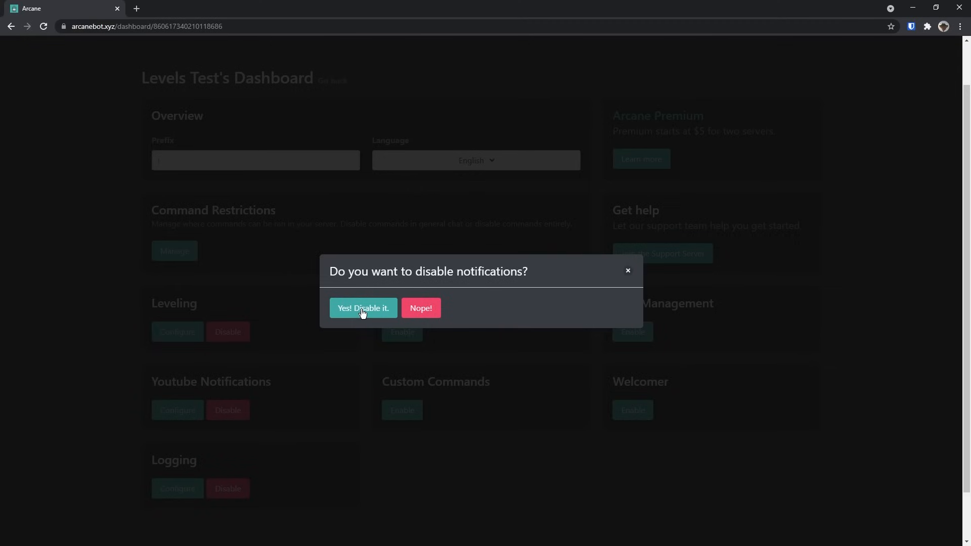
{"action": "left_click", "coordinate": [363, 307]}
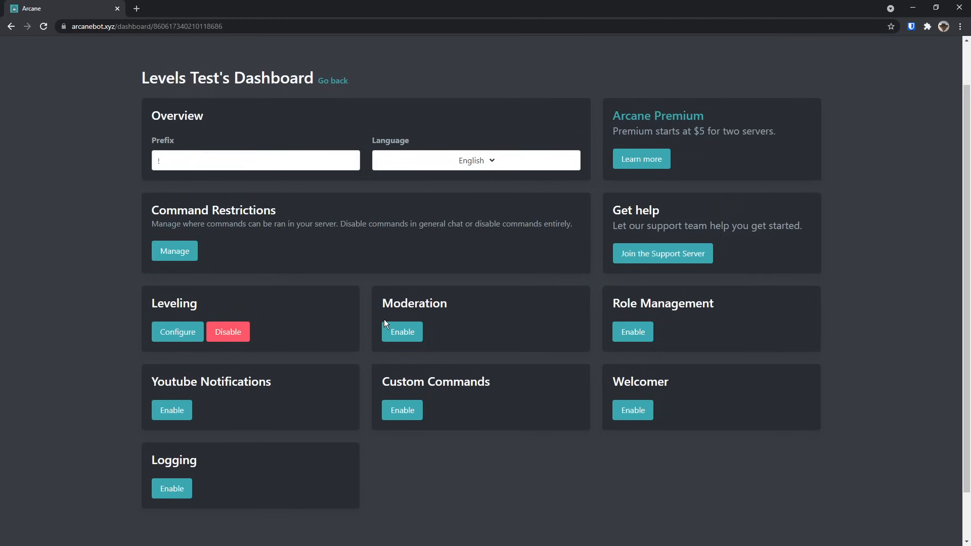
{"action": "mouse_move", "coordinate": [177, 332]}
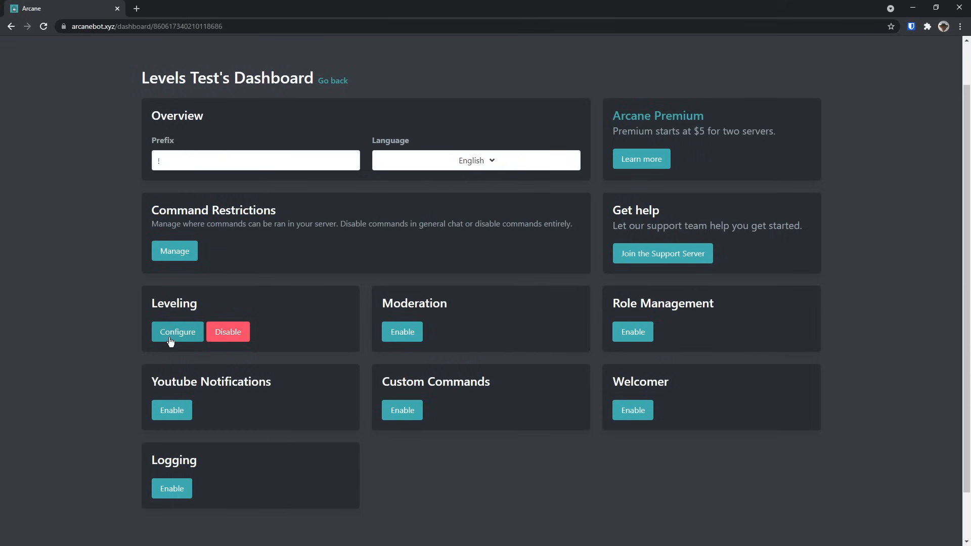
- Configure the Leveling module for Levels Test
{"action": "left_click", "coordinate": [177, 332]}
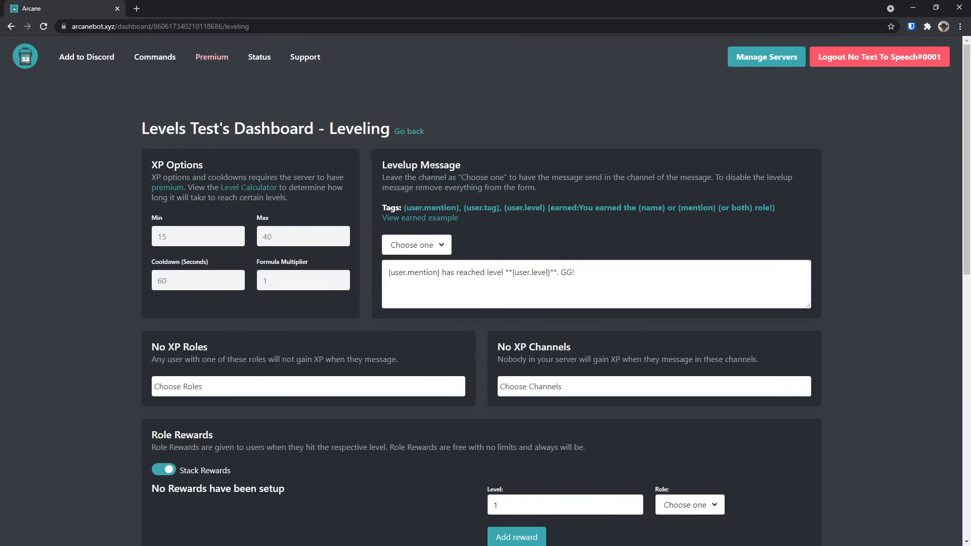
{"action": "mouse_move", "coordinate": [344, 209]}
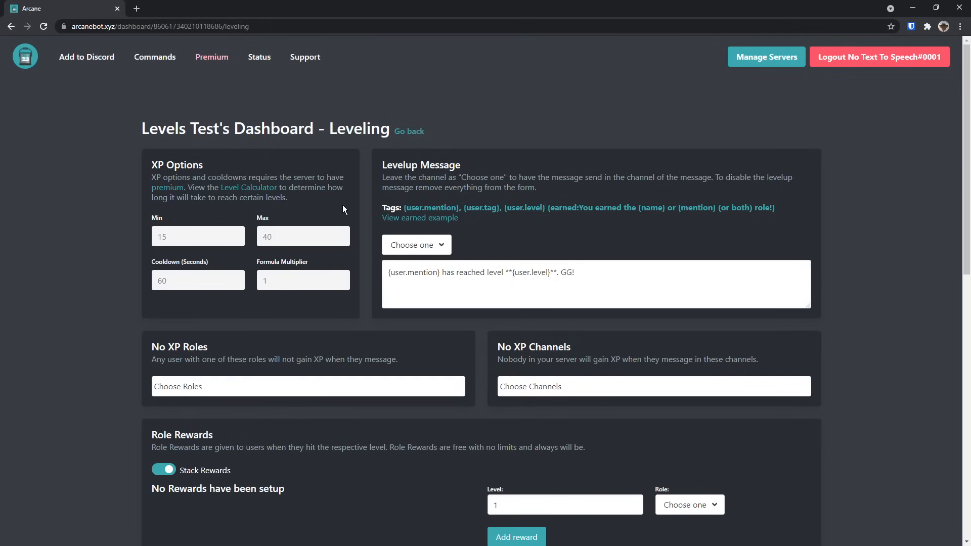
{"action": "mouse_move", "coordinate": [210, 297]}
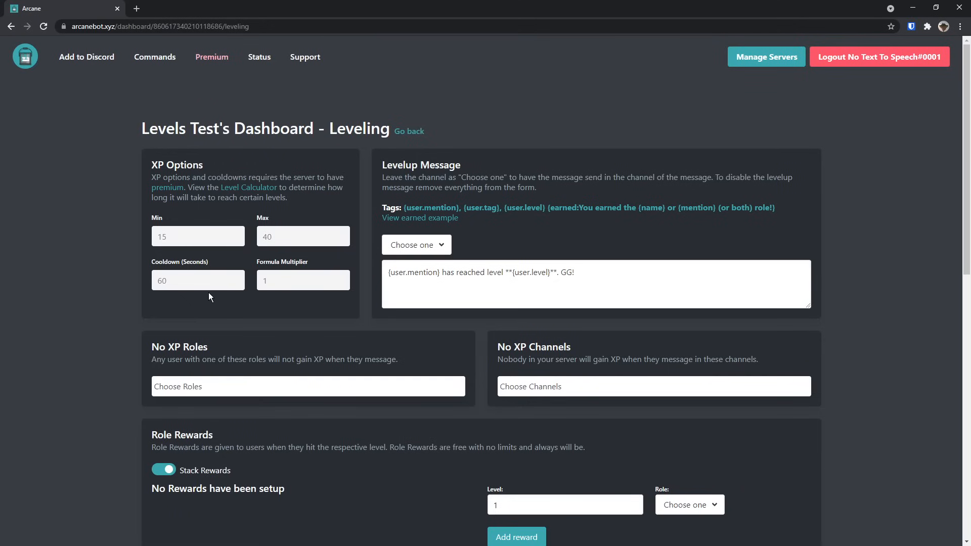
{"action": "mouse_move", "coordinate": [182, 323]}
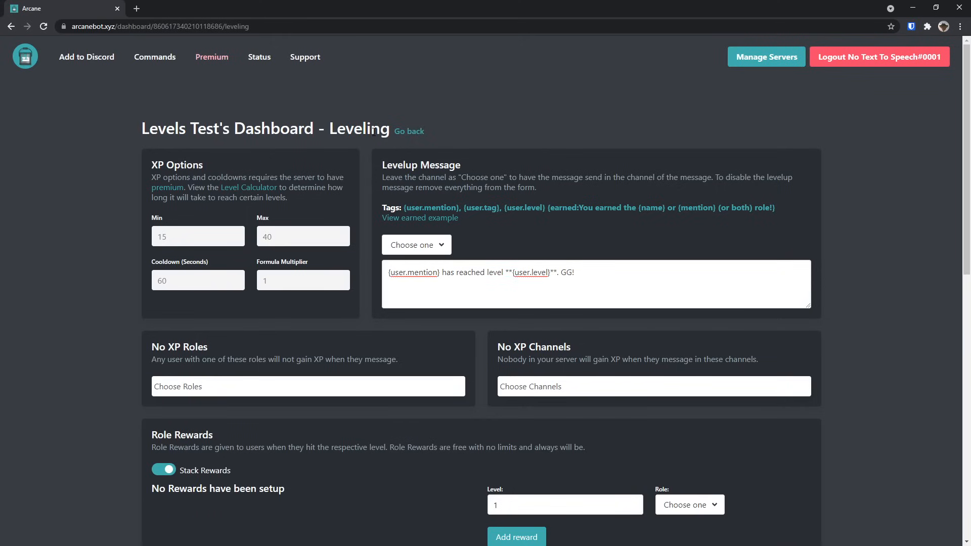
{"action": "mouse_move", "coordinate": [609, 188]}
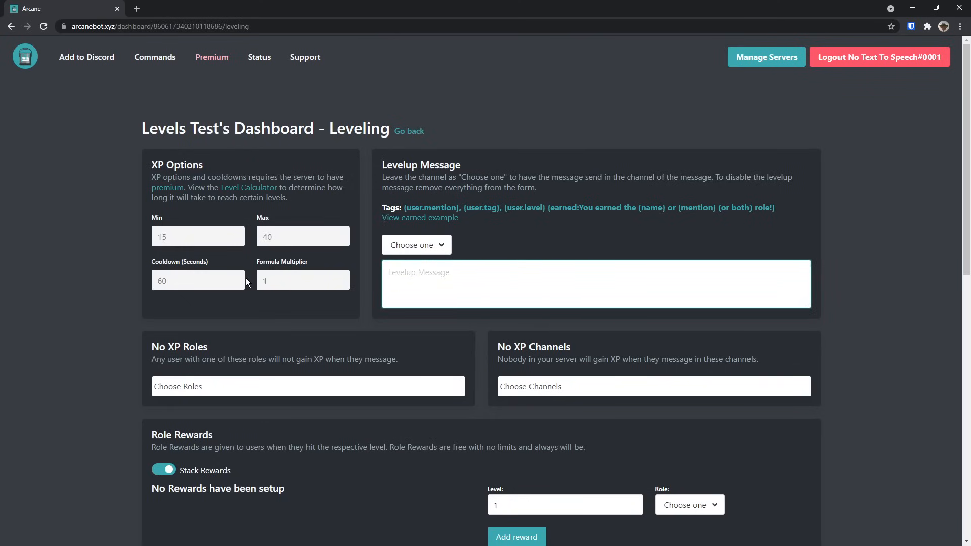
- Replace the default level-up message with {earned:You earned the (name) role!}
{"action": "type", "text": "{ar"}
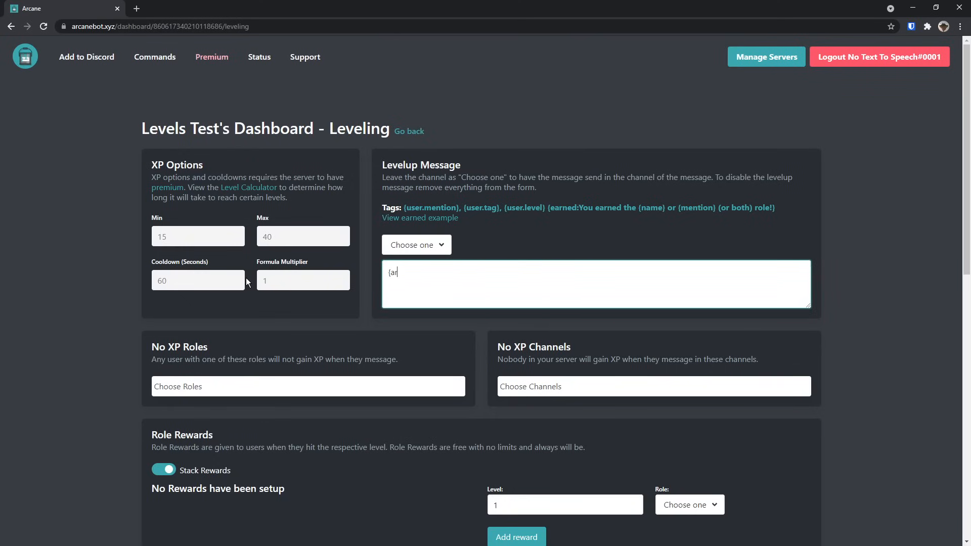
{"action": "type", "text": "earned:You earned the {name} or {mention} (or both) role!"}
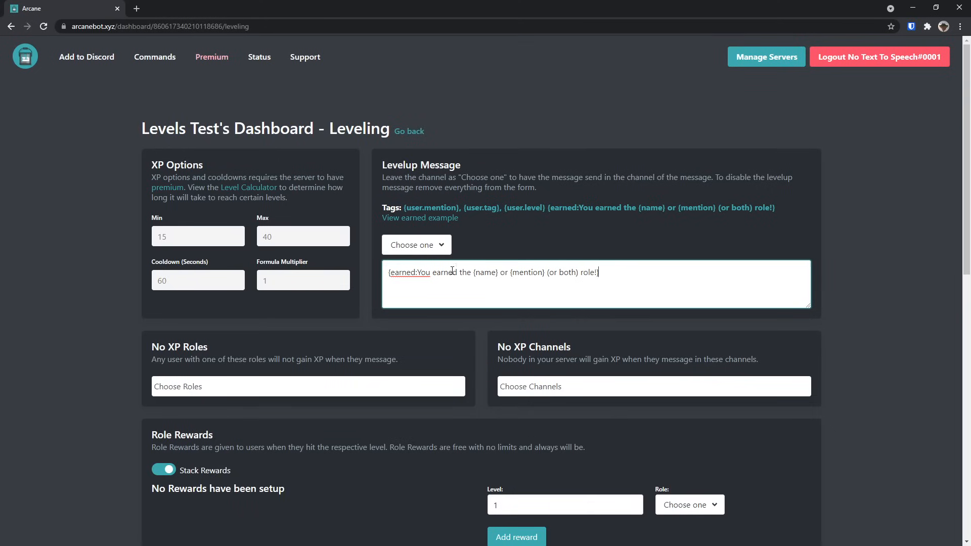
{"action": "mouse_move", "coordinate": [567, 274]}
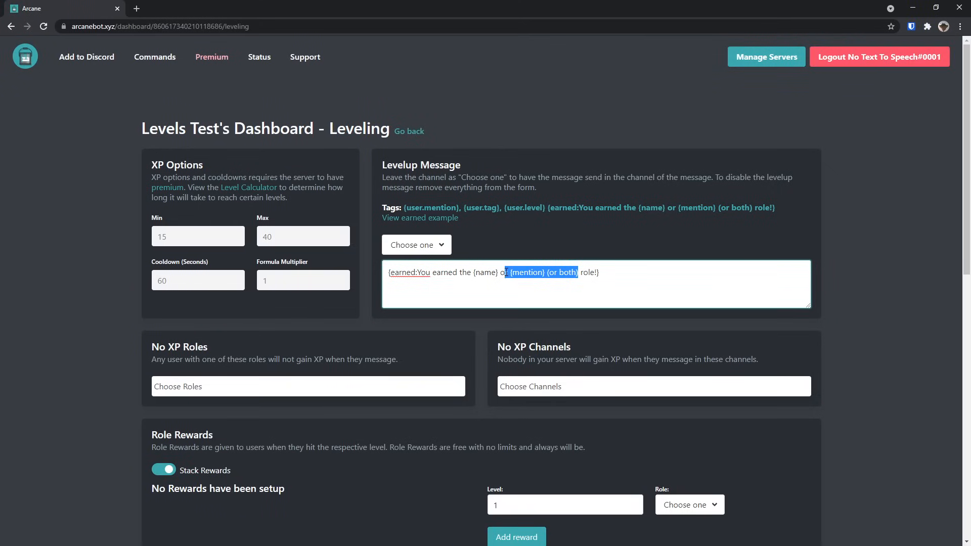
{"action": "key", "text": "Delete"}
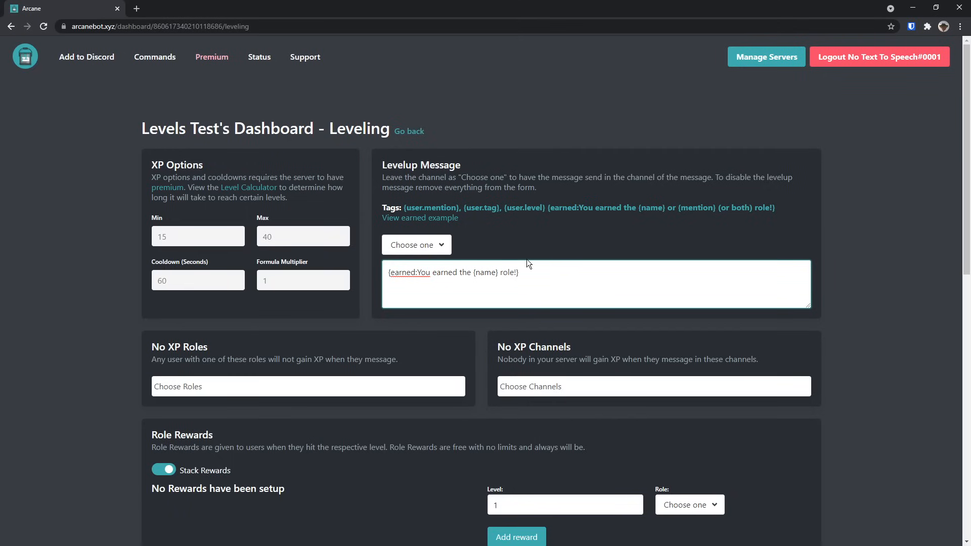
- Extend the message to '{earned:{user.mention} you are now level {user.level}. You earned the (name) role!}'
{"action": "left_click", "coordinate": [518, 272]}
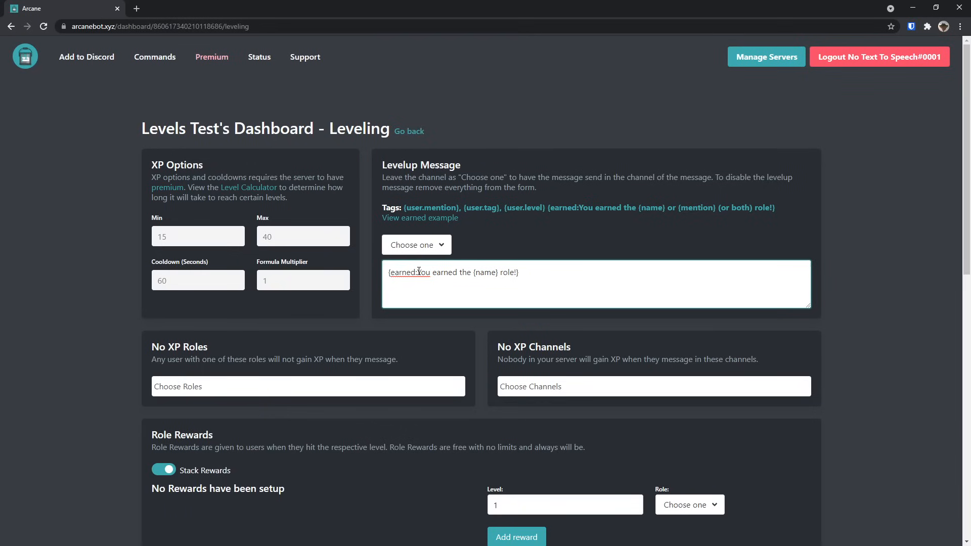
{"action": "type", "text": "arwe n"}
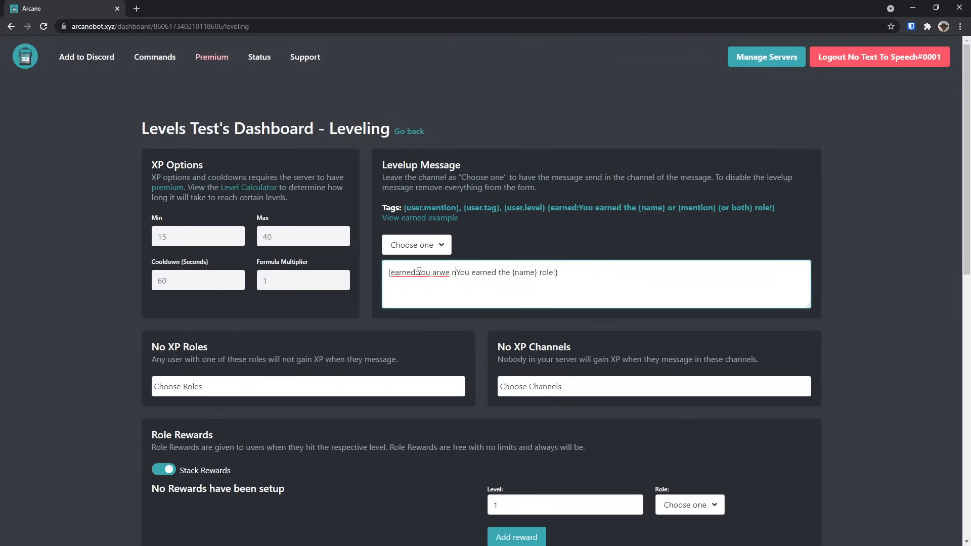
{"action": "type", "text": "are now level {user.level}."}
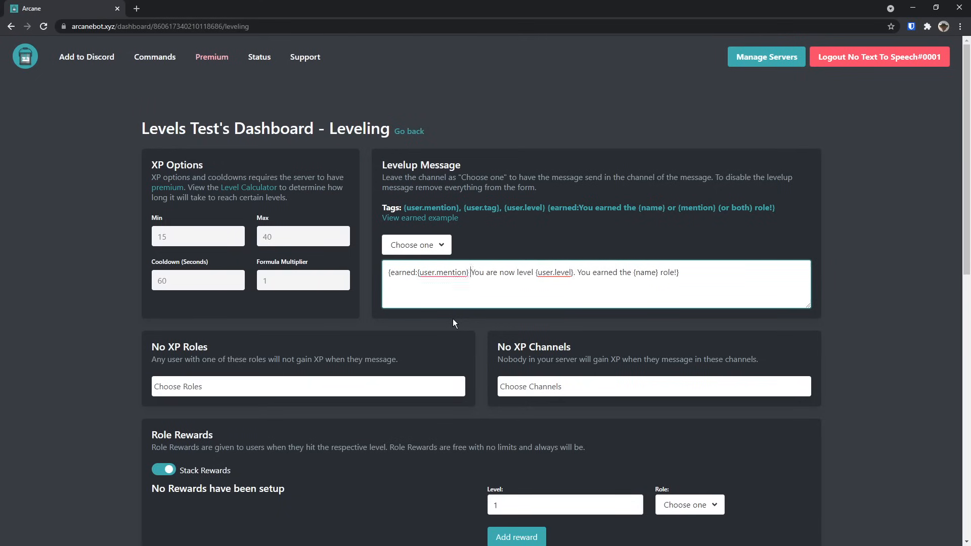
{"action": "left_click", "coordinate": [470, 272]}
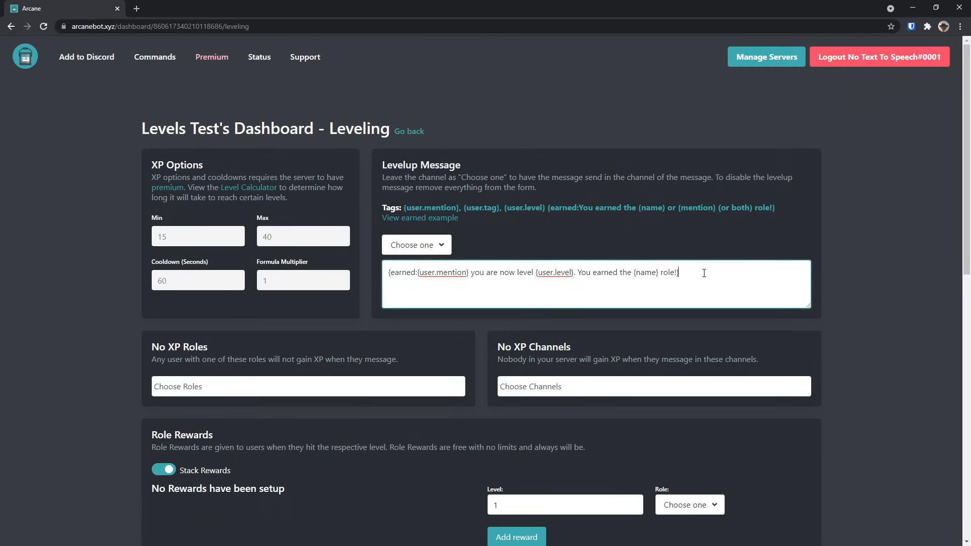
{"action": "mouse_move", "coordinate": [307, 403]}
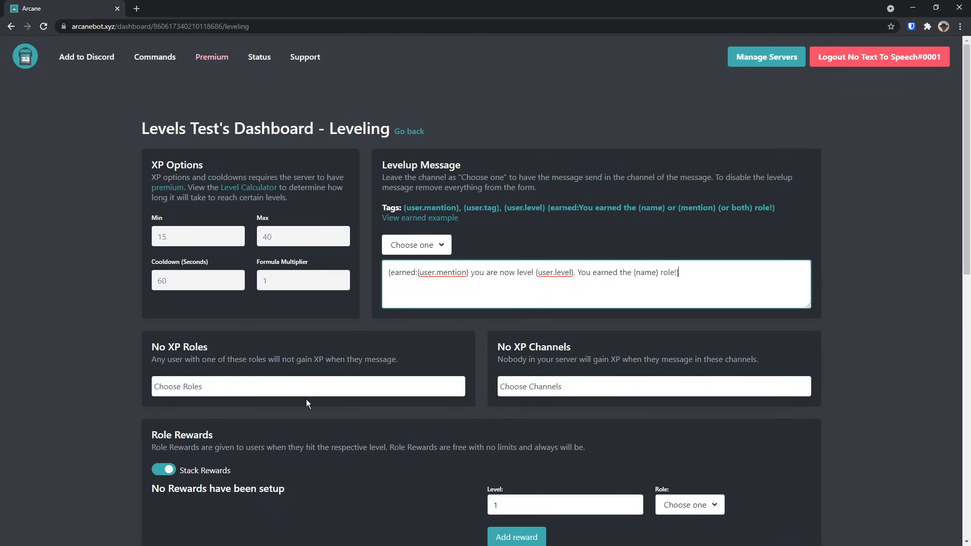
- Add the no-xp and bot-commands channels to No XP Channels
{"action": "scroll", "scroll_direction": "down", "scroll_amount": 3}
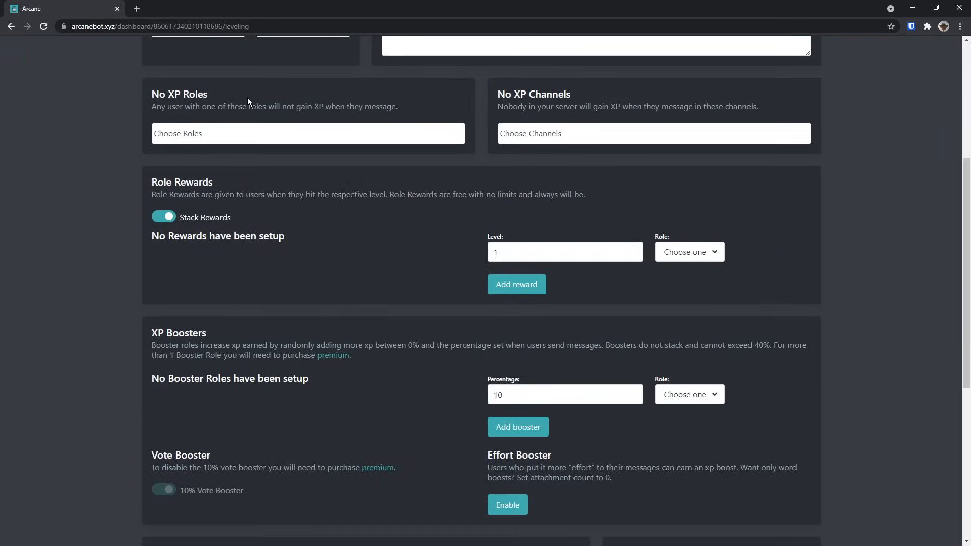
{"action": "mouse_move", "coordinate": [472, 79]}
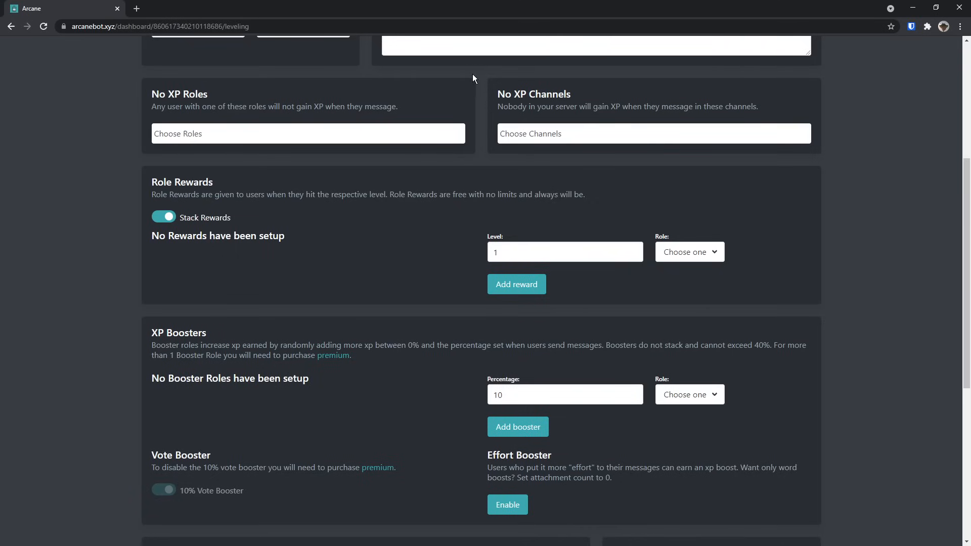
{"action": "mouse_move", "coordinate": [283, 75]}
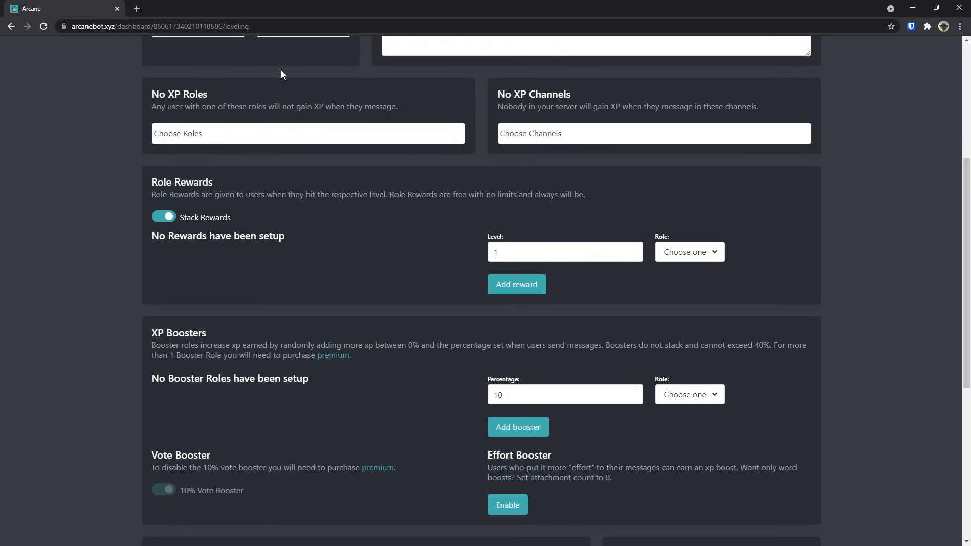
{"action": "mouse_move", "coordinate": [815, 95]}
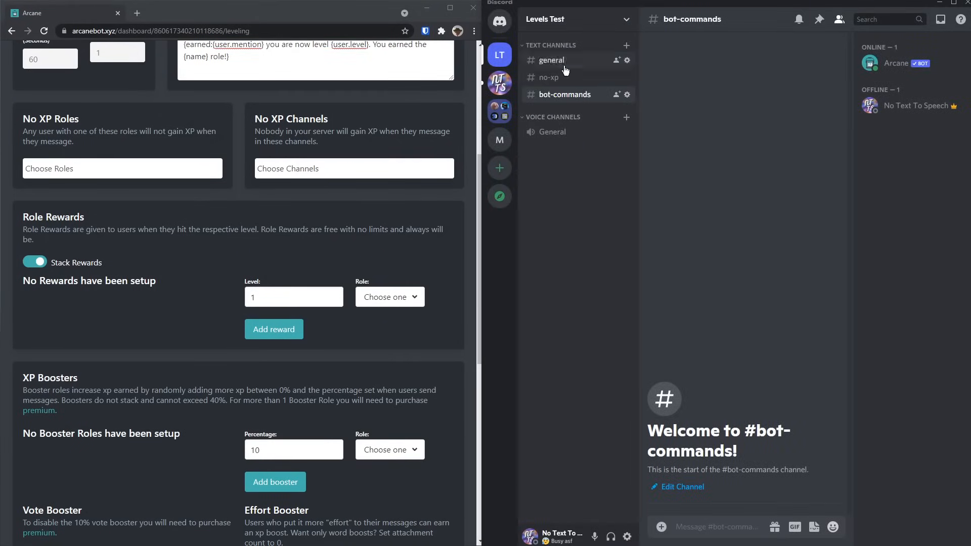
{"action": "left_click", "coordinate": [354, 169]}
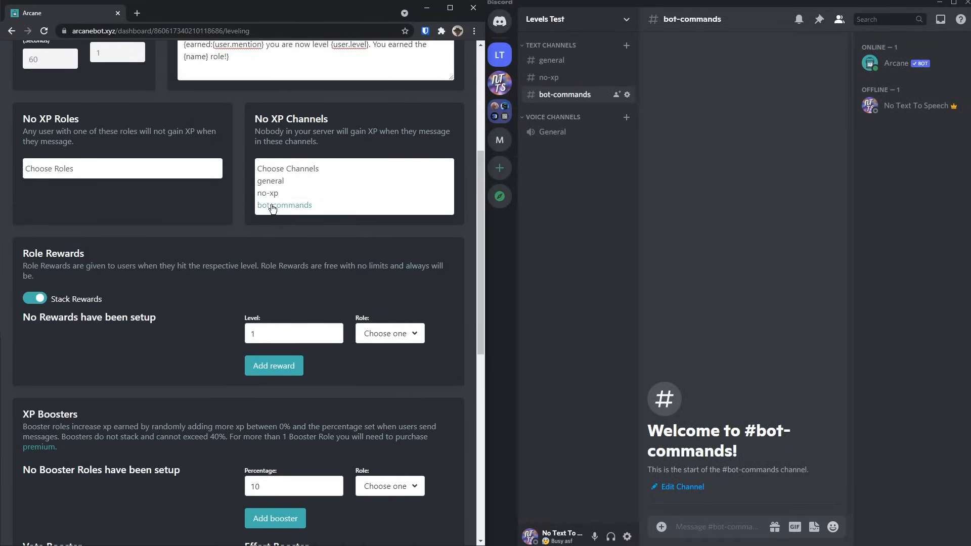
{"action": "left_click", "coordinate": [267, 192]}
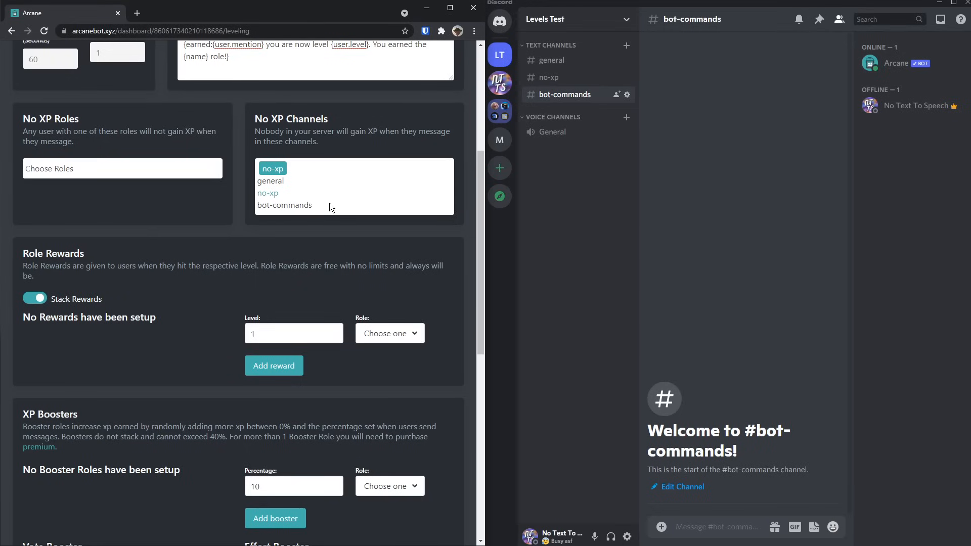
{"action": "left_click", "coordinate": [284, 205]}
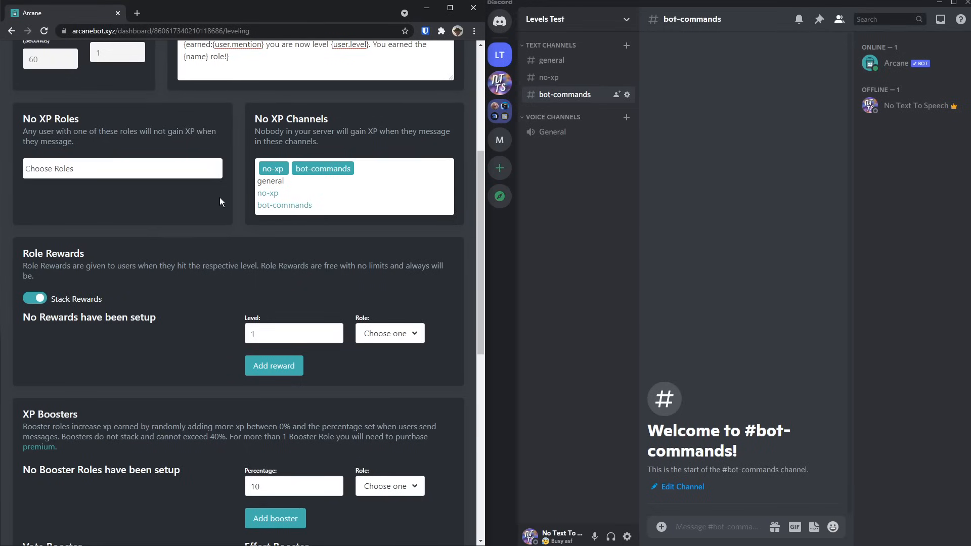
{"action": "mouse_move", "coordinate": [270, 181]}
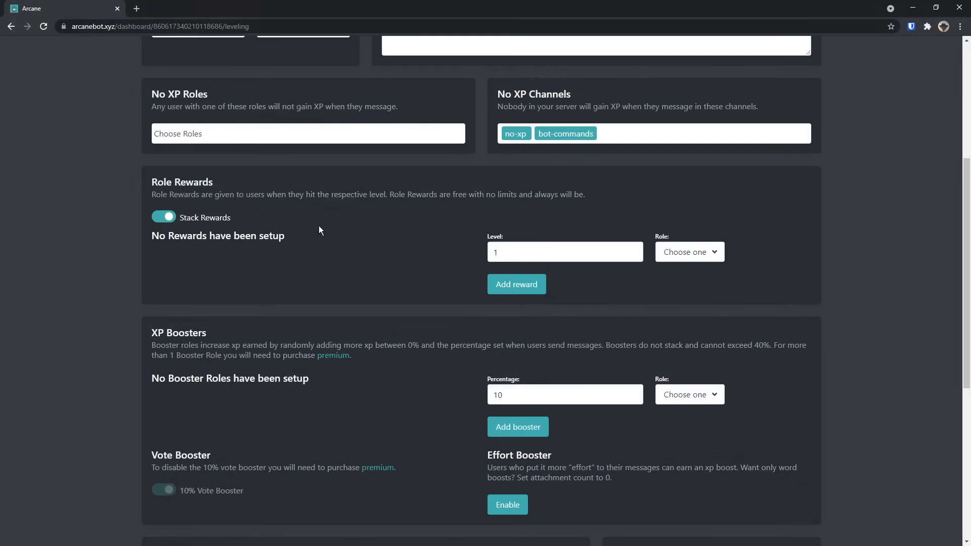
{"action": "mouse_move", "coordinate": [125, 210]}
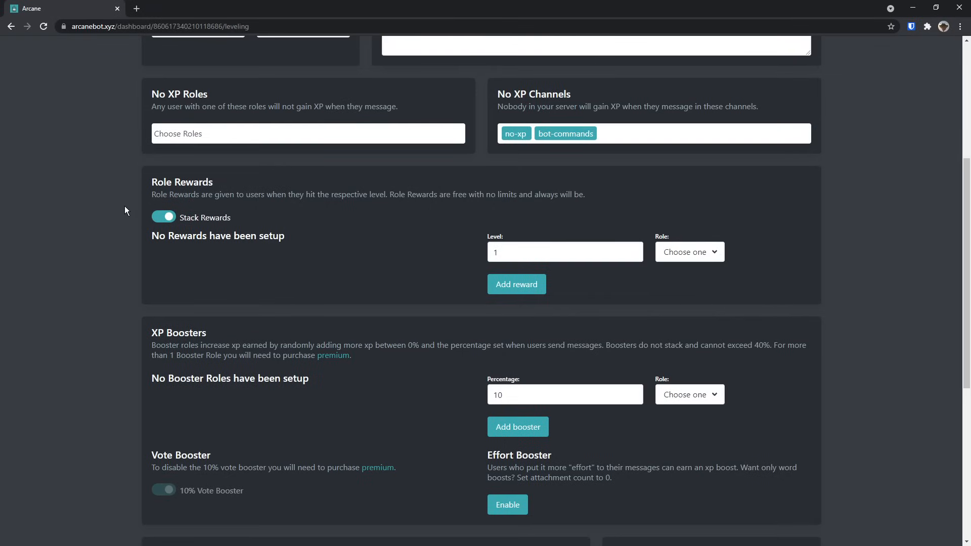
{"action": "mouse_move", "coordinate": [436, 269]}
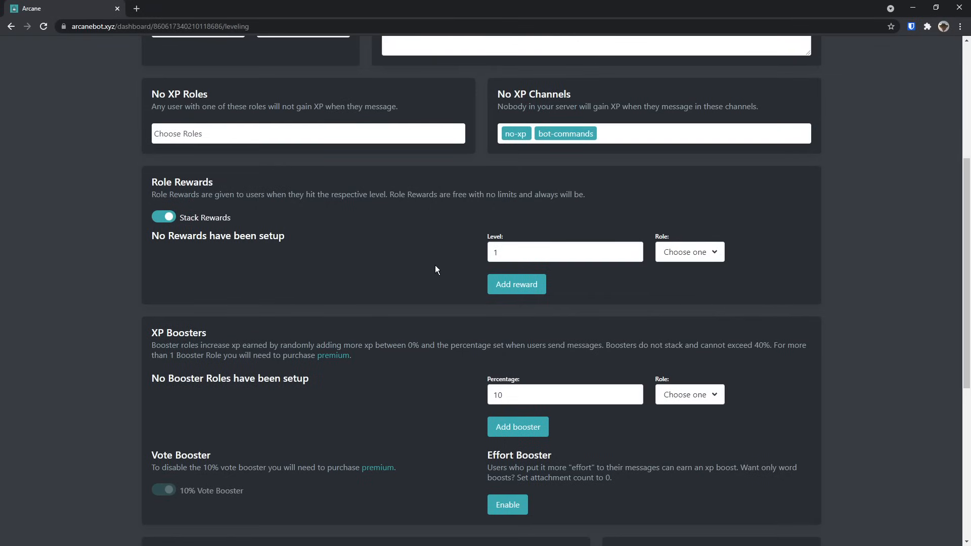
- Turn off Stack Rewards and set up Beginner as the level 5 role reward
{"action": "left_click", "coordinate": [163, 218]}
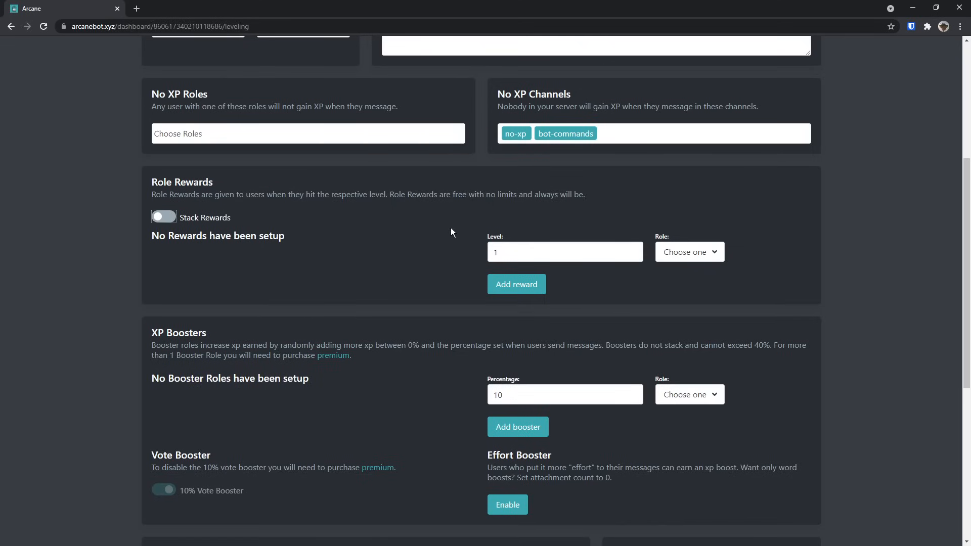
{"action": "mouse_move", "coordinate": [700, 260]}
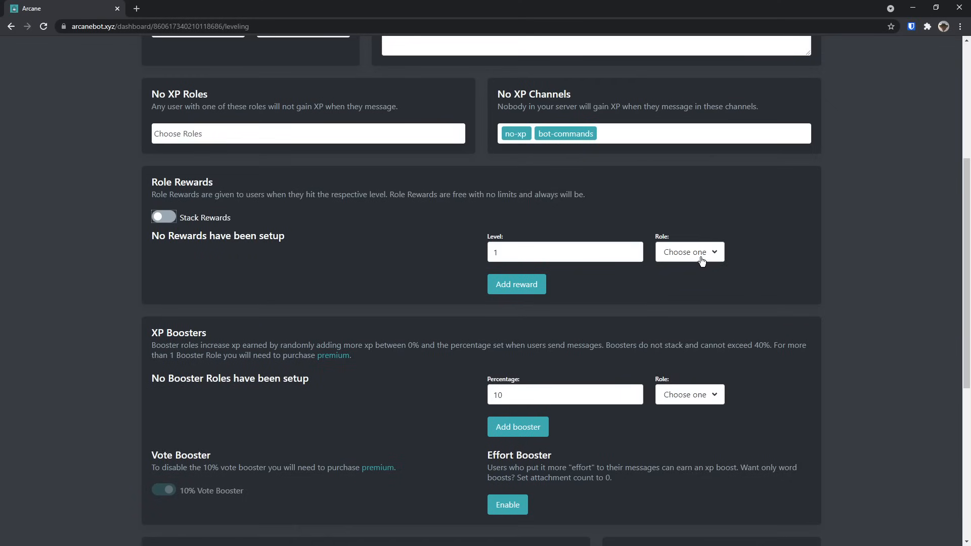
{"action": "left_click", "coordinate": [689, 252]}
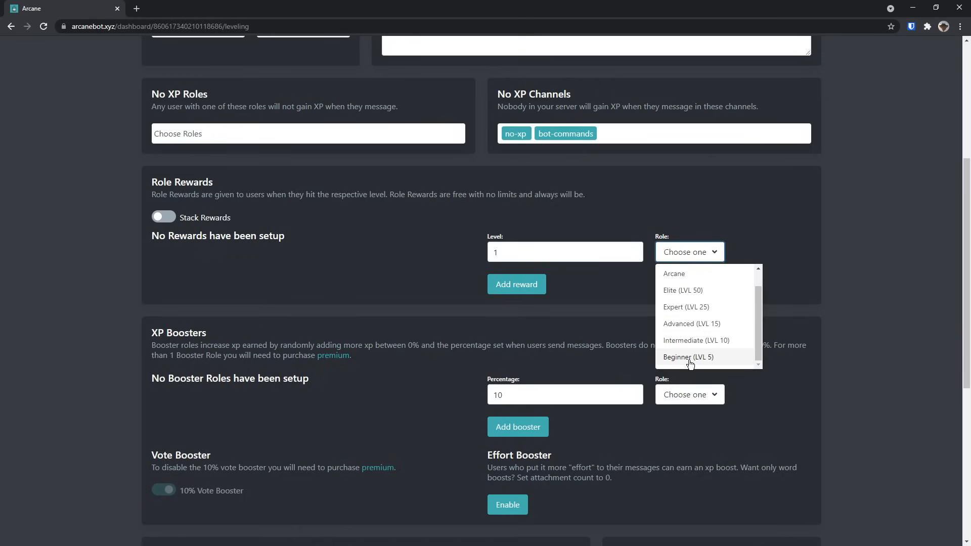
{"action": "left_click", "coordinate": [688, 357]}
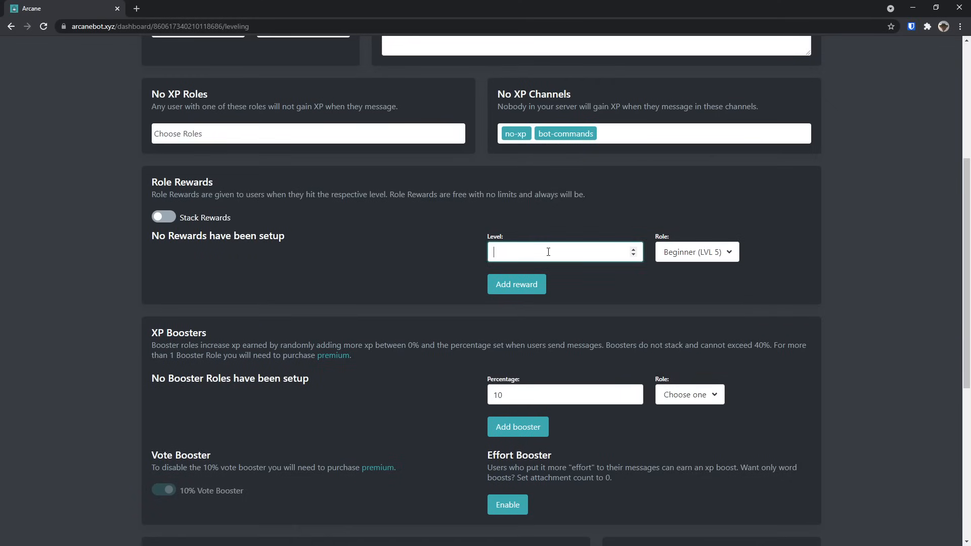
{"action": "left_click", "coordinate": [516, 283]}
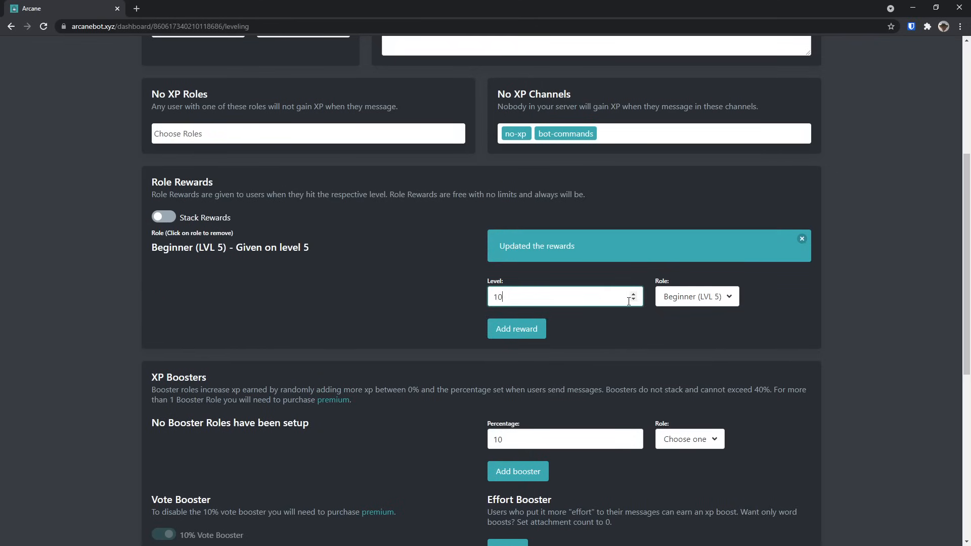
- Add Intermediate, Advanced, Expert and Elite role rewards at levels 10, 15, 25 and 50
{"action": "left_click", "coordinate": [516, 328]}
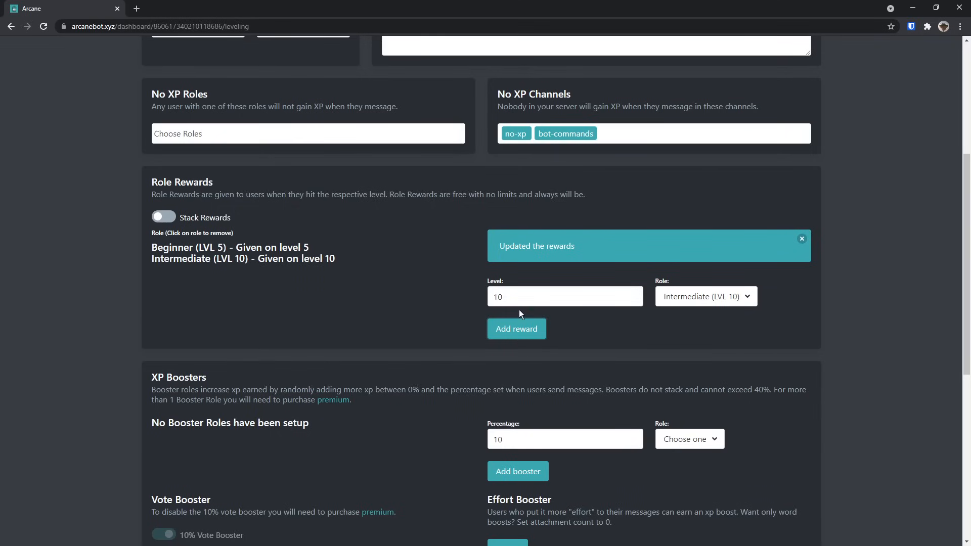
{"action": "left_click", "coordinate": [705, 297]}
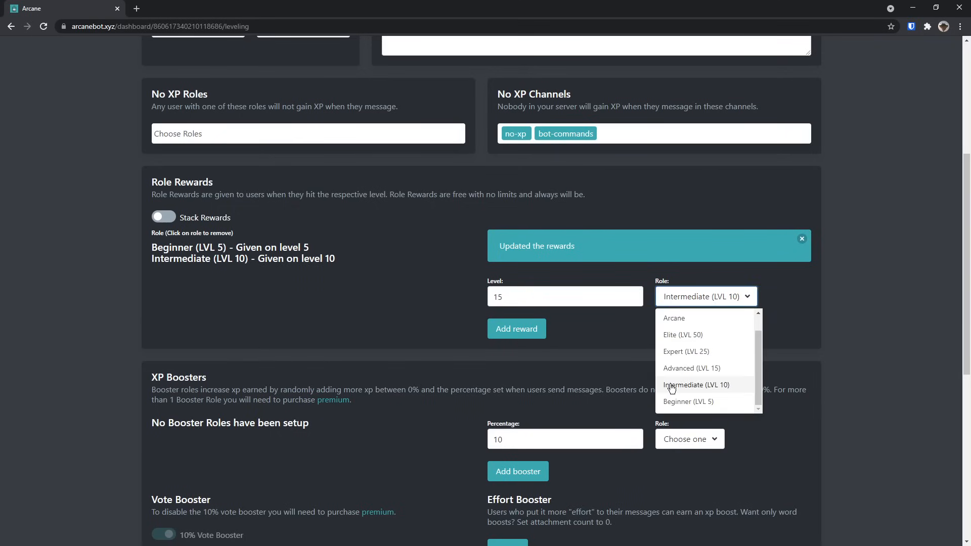
{"action": "left_click", "coordinate": [691, 368]}
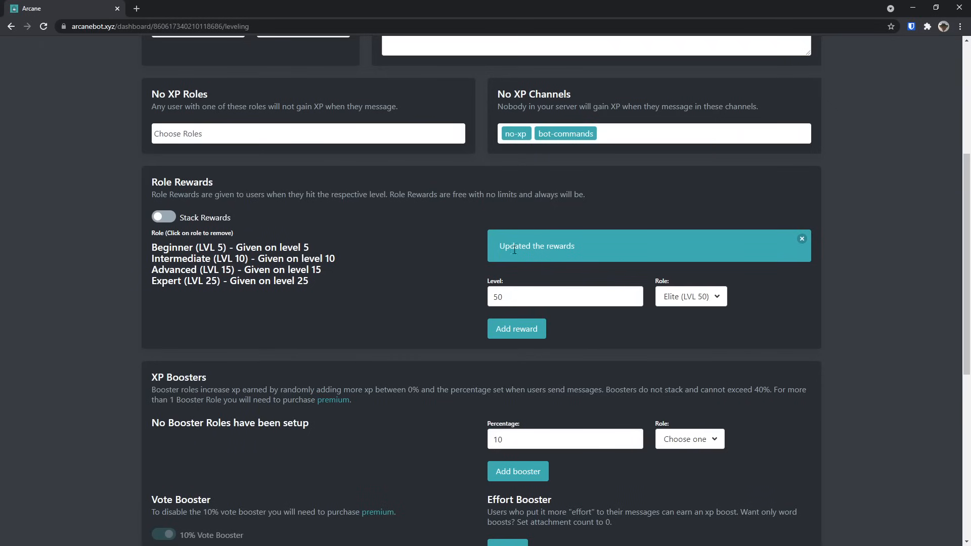
{"action": "mouse_move", "coordinate": [502, 278]}
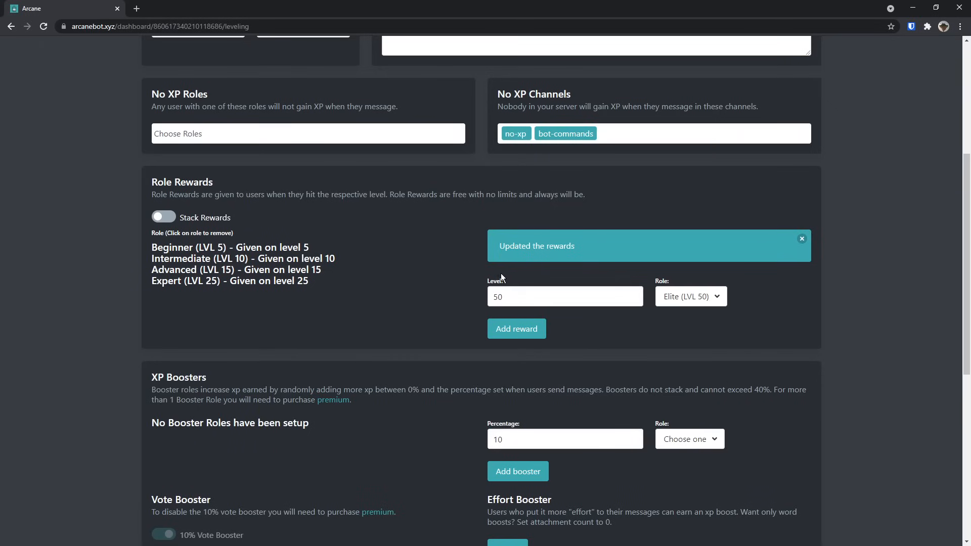
{"action": "mouse_move", "coordinate": [733, 300]}
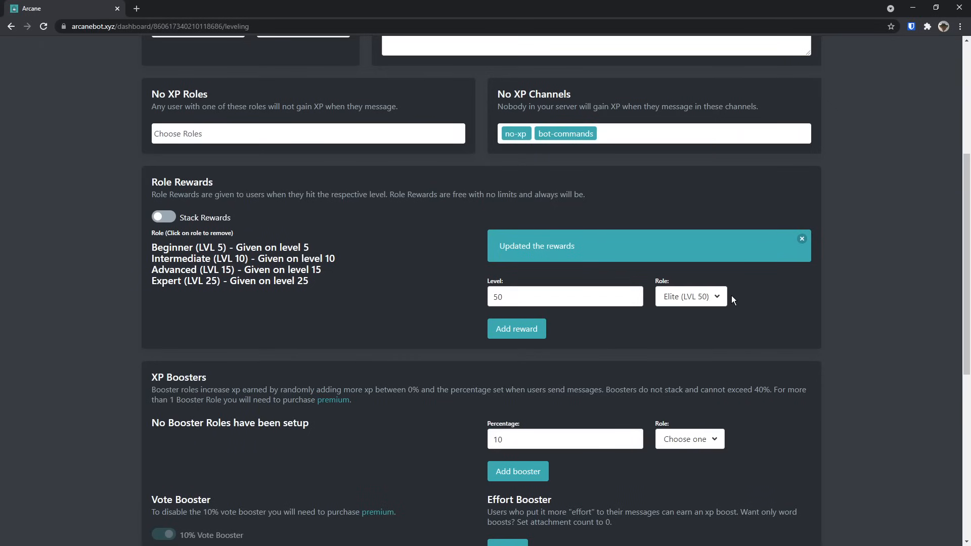
{"action": "mouse_move", "coordinate": [707, 316]}
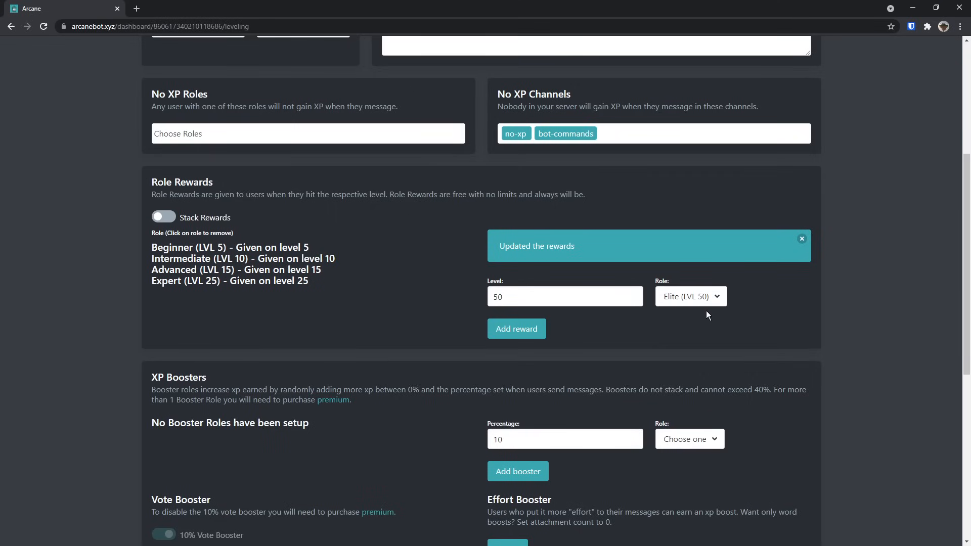
{"action": "mouse_move", "coordinate": [682, 282]}
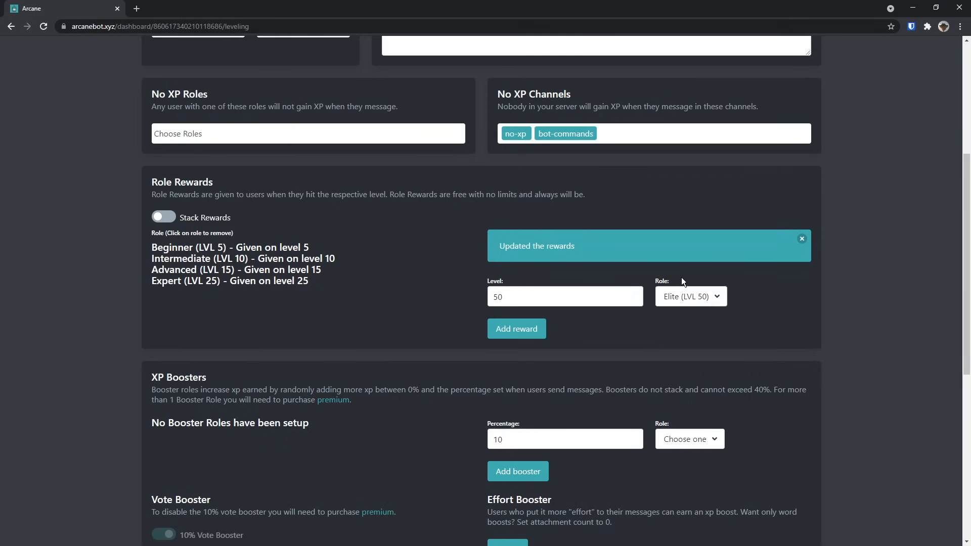
{"action": "mouse_move", "coordinate": [537, 286]}
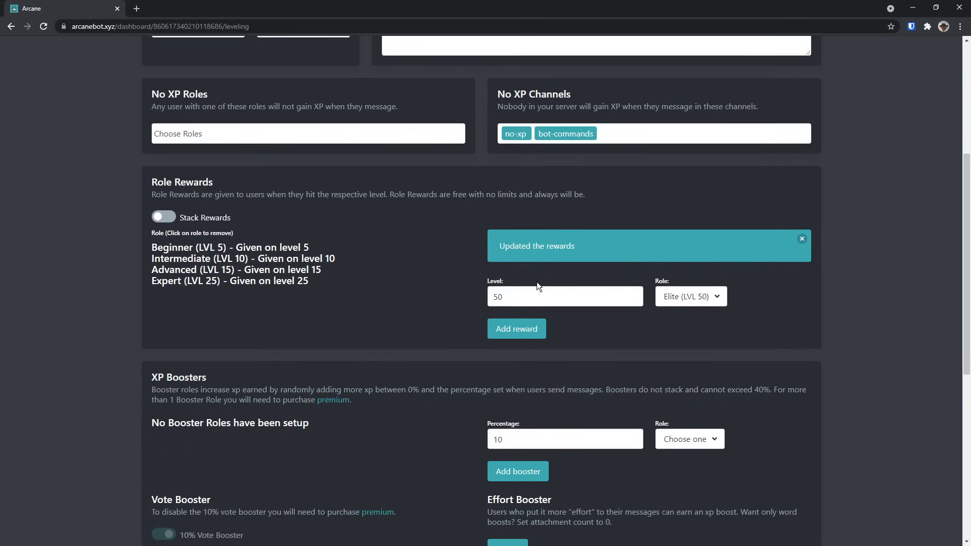
{"action": "left_click", "coordinate": [516, 328]}
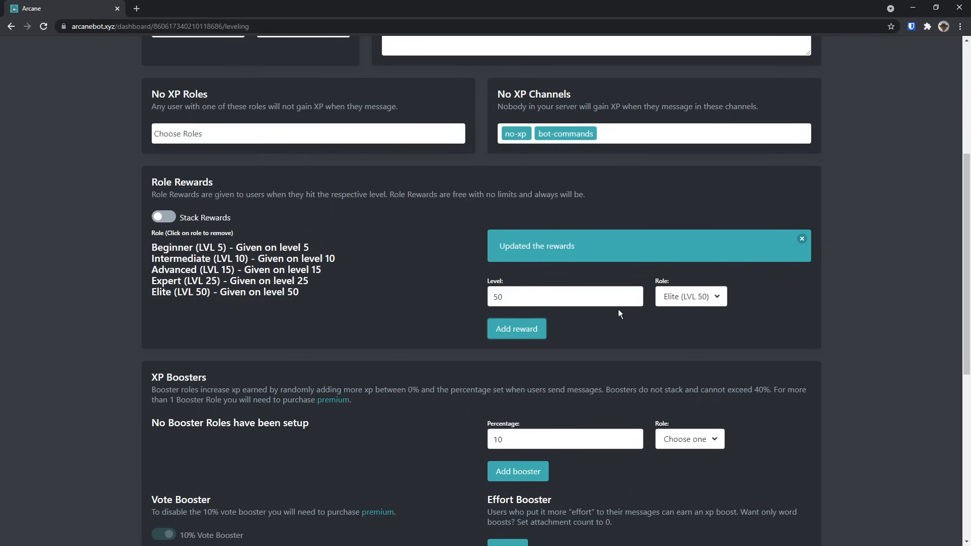
{"action": "scroll", "scroll_direction": "down", "scroll_amount": 3}
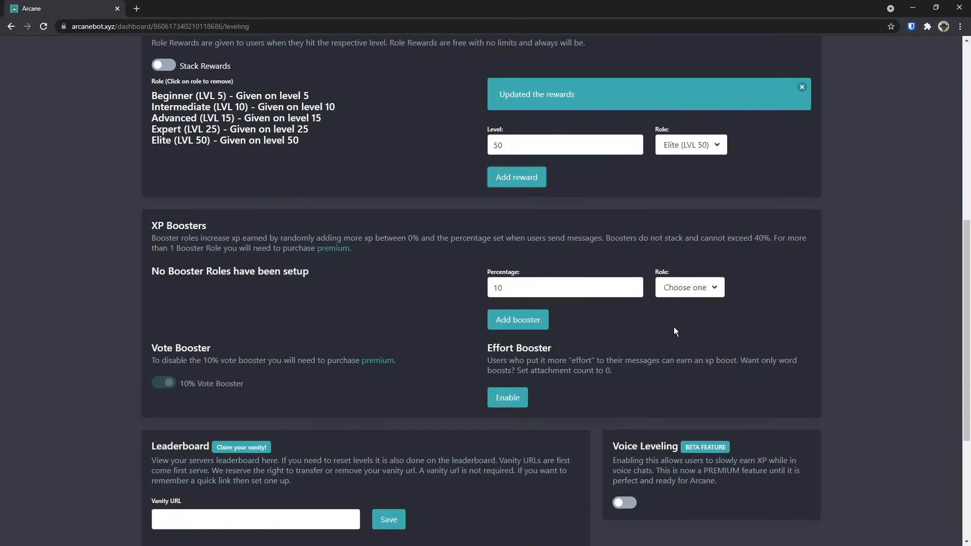
{"action": "mouse_move", "coordinate": [703, 348]}
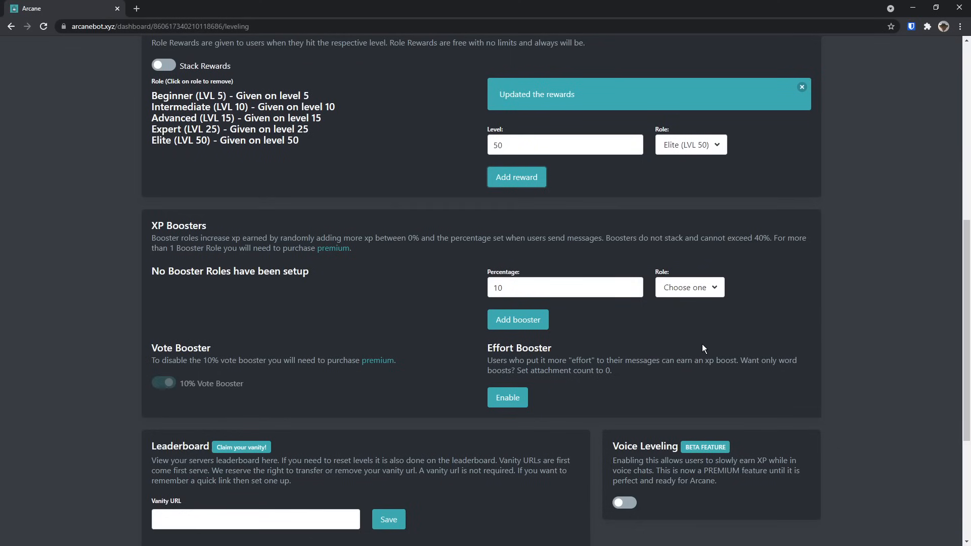
{"action": "mouse_move", "coordinate": [591, 313]}
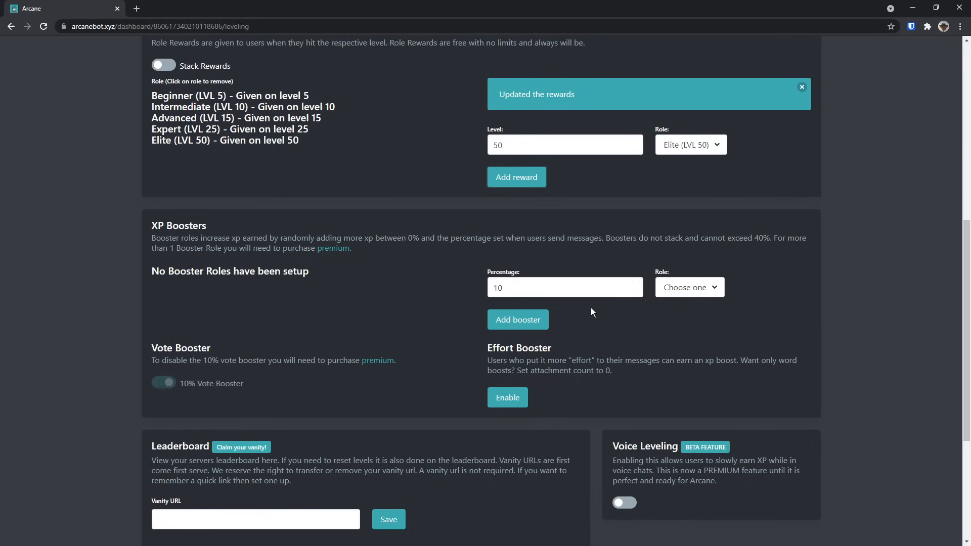
{"action": "mouse_move", "coordinate": [702, 314]}
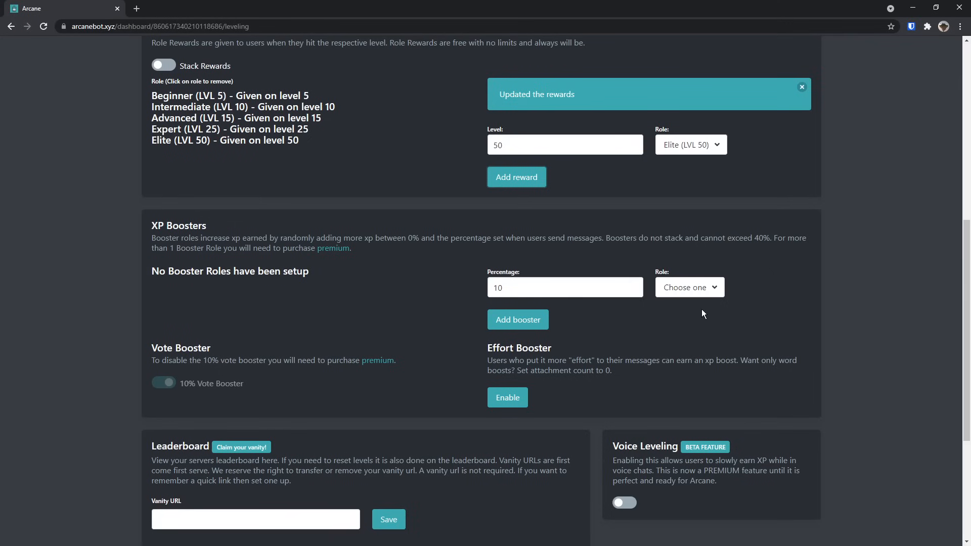
- Add an XP booster giving the Arcane role a 30% boost
{"action": "left_click", "coordinate": [689, 286]}
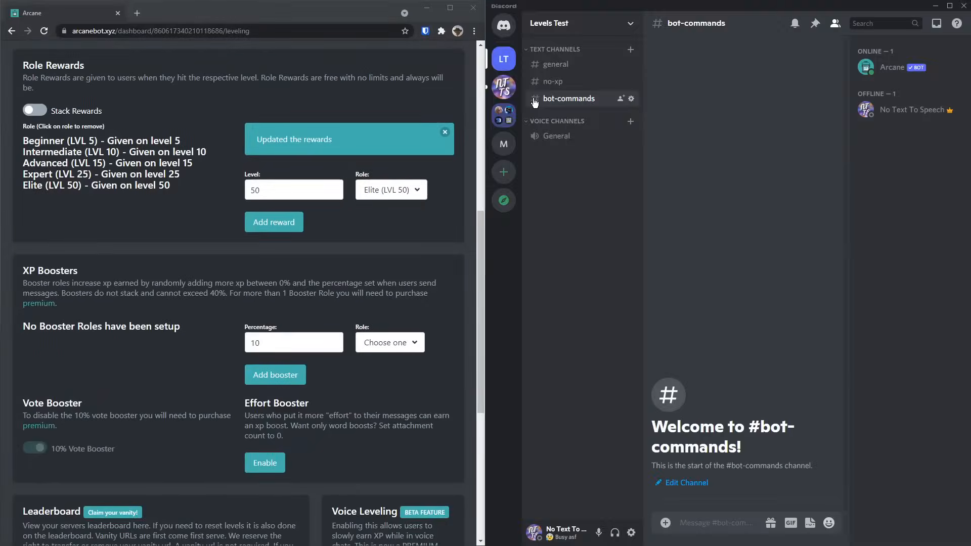
{"action": "mouse_move", "coordinate": [591, 170]}
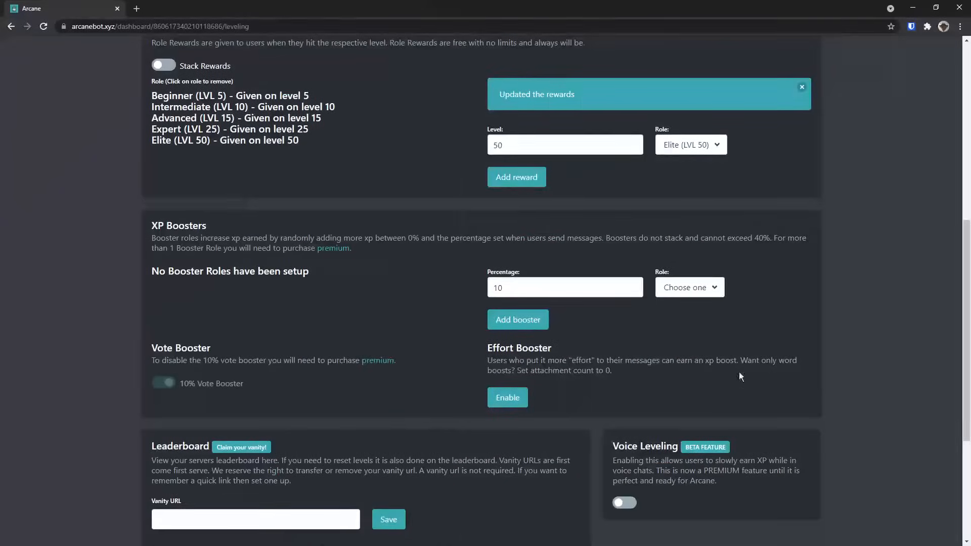
{"action": "left_click", "coordinate": [689, 286]}
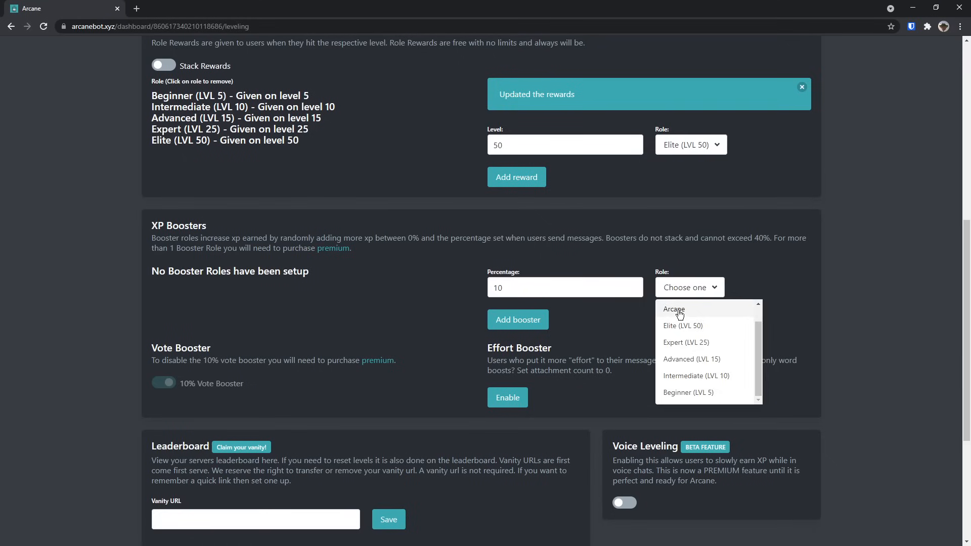
{"action": "left_click", "coordinate": [673, 309]}
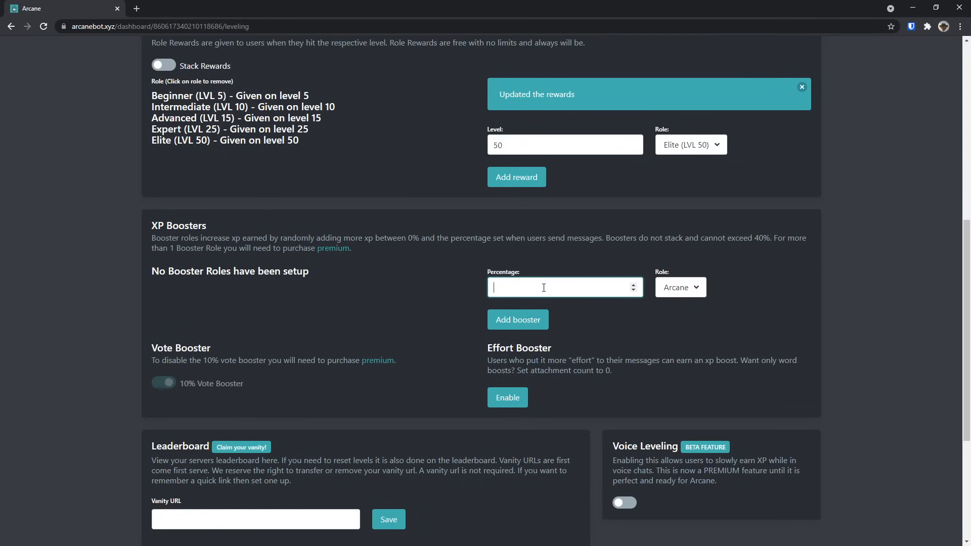
{"action": "type", "text": "30"}
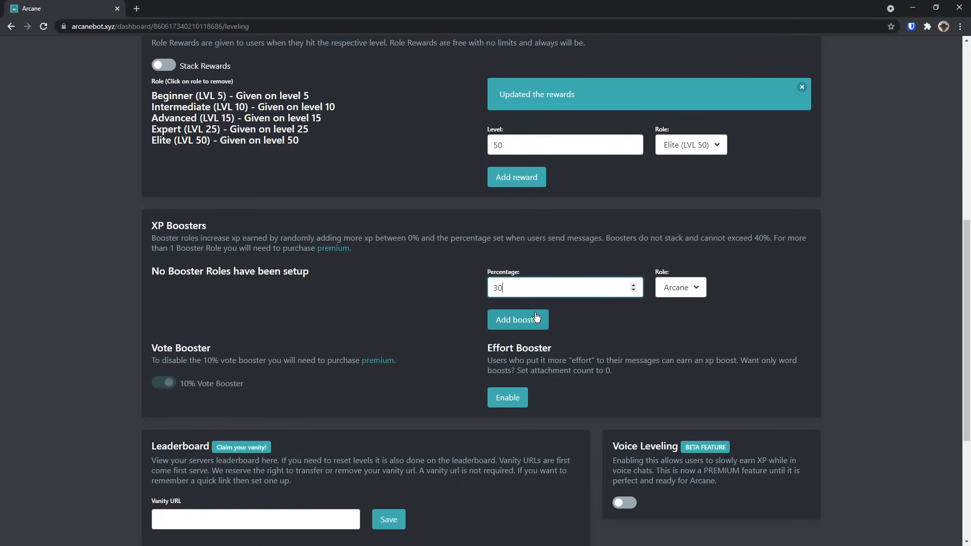
{"action": "left_click", "coordinate": [516, 319]}
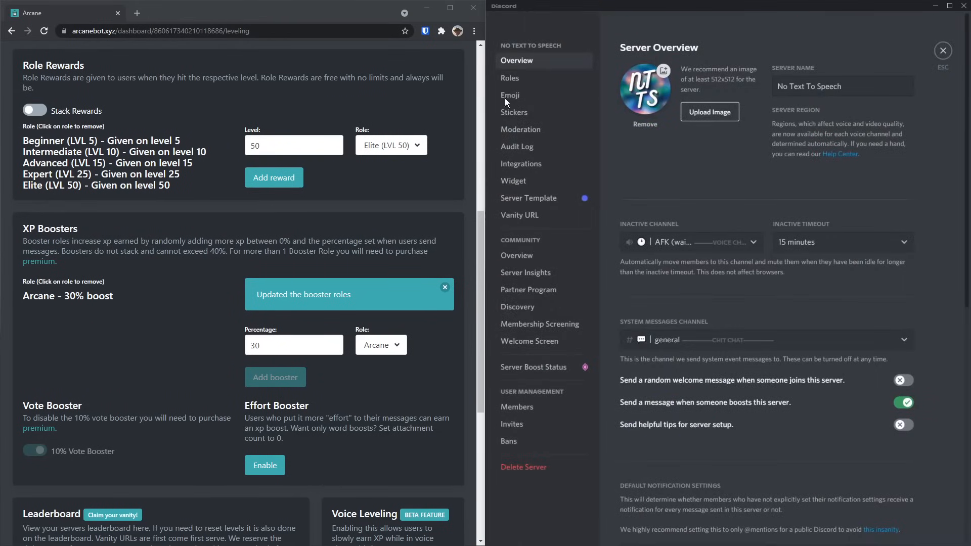
- Show the server's Roles list in Discord Server Settings
{"action": "left_click", "coordinate": [510, 78]}
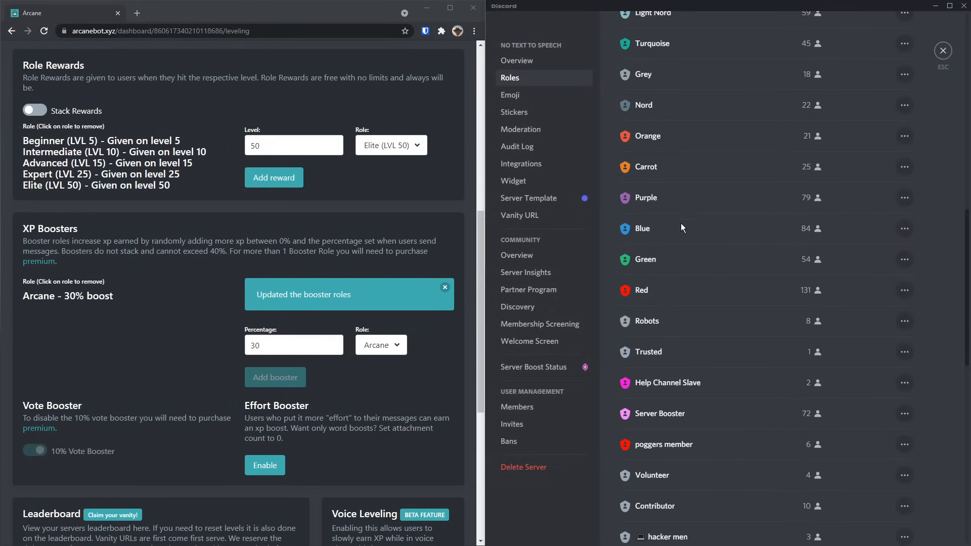
{"action": "scroll", "scroll_direction": "down", "scroll_amount": 3}
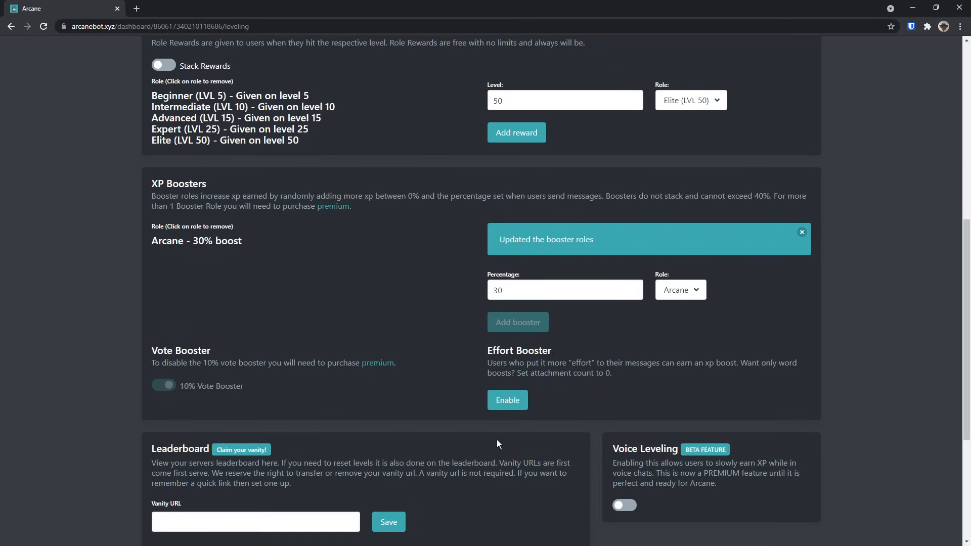
{"action": "mouse_move", "coordinate": [646, 383]}
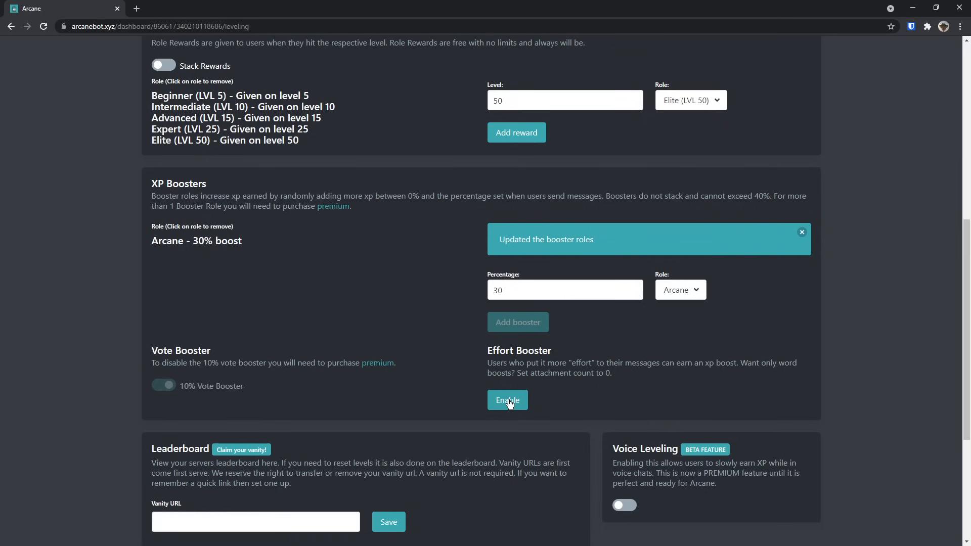
- Enable the Effort Booster with word count 25, attachment count 3 and 10% boost
{"action": "left_click", "coordinate": [507, 401]}
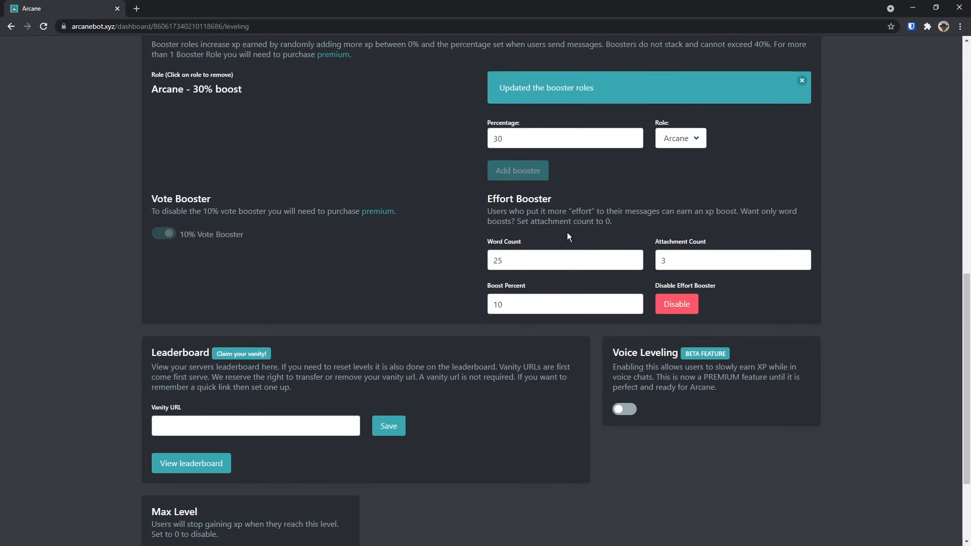
{"action": "left_click", "coordinate": [555, 305]}
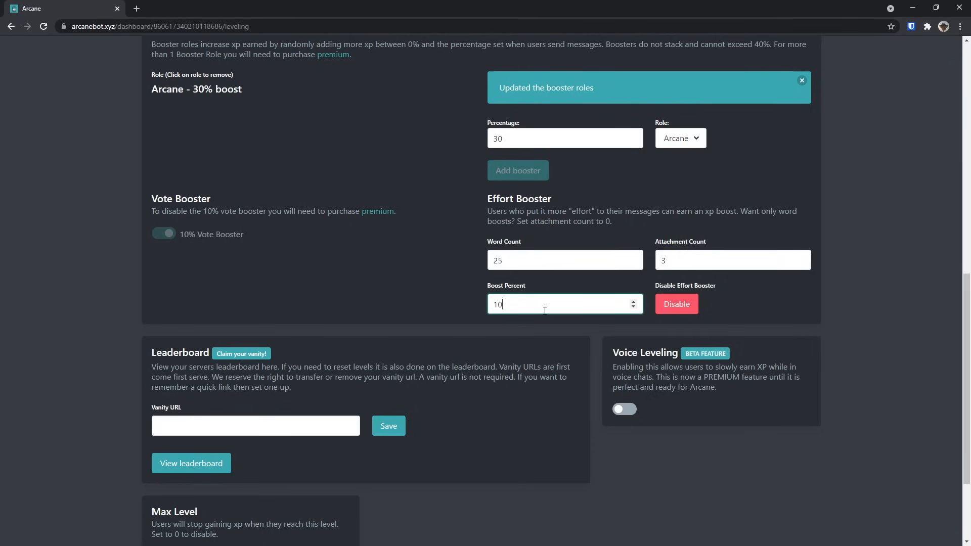
{"action": "scroll", "scroll_direction": "down", "scroll_amount": 3}
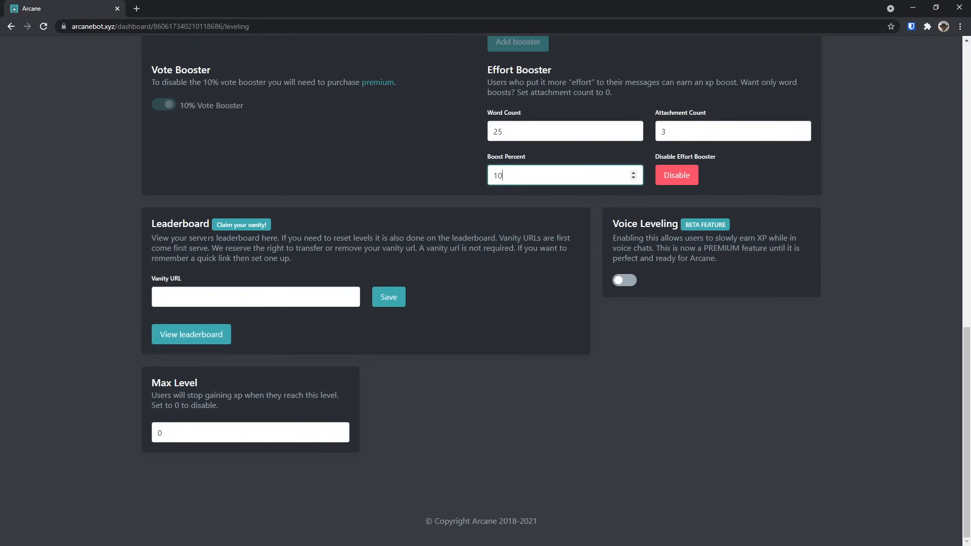
- Set the leaderboard vanity URL to nttsts, preview the leaderboard page and return to the dashboard
{"action": "left_click", "coordinate": [255, 297]}
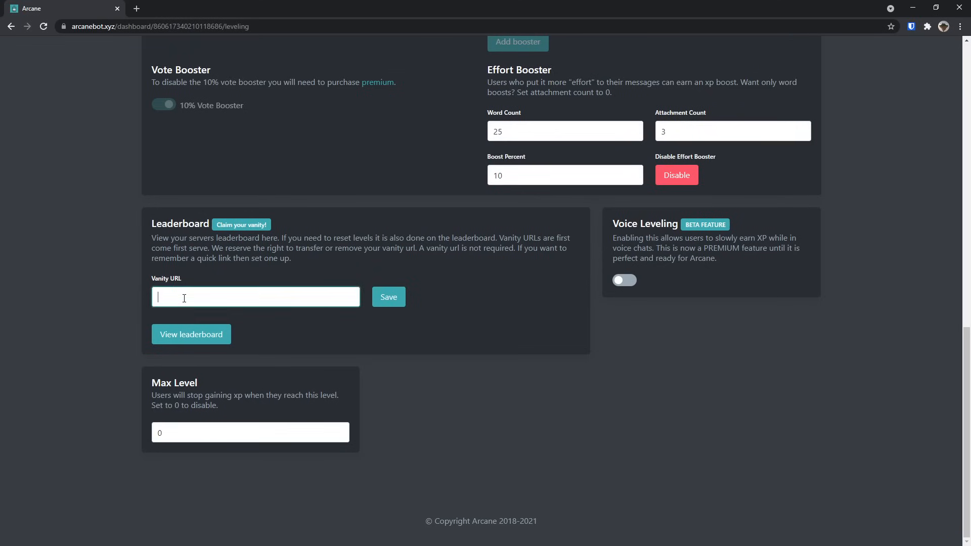
{"action": "type", "text": "nt"}
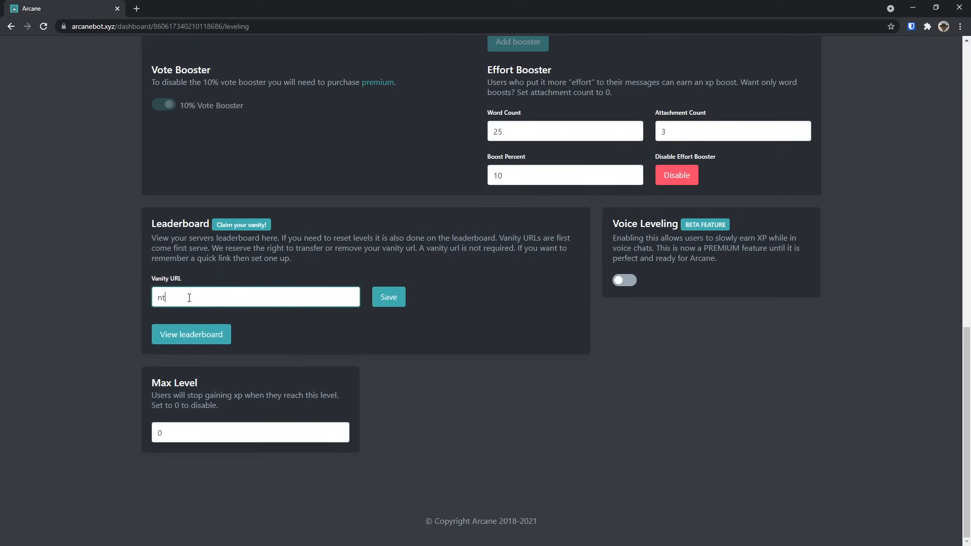
{"action": "type", "text": "tsts"}
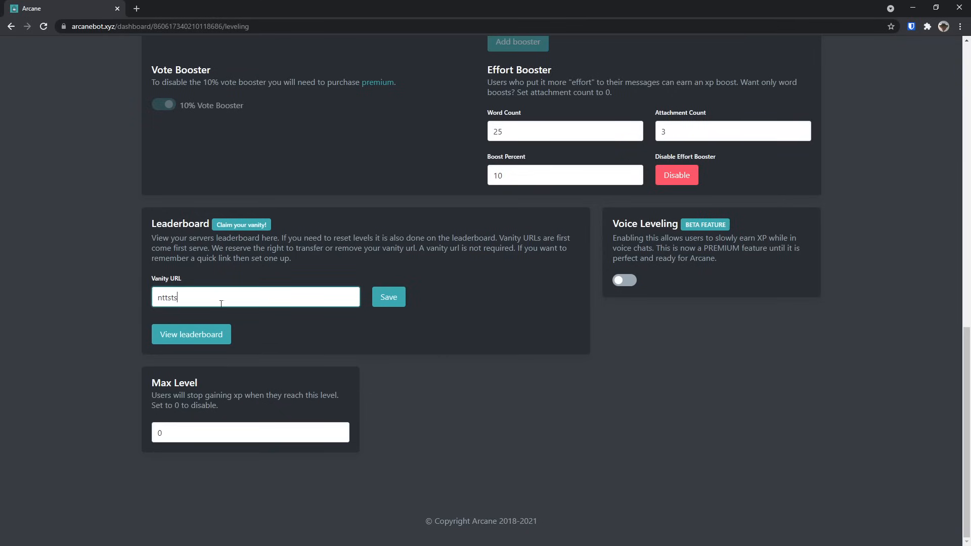
{"action": "mouse_move", "coordinate": [191, 335]}
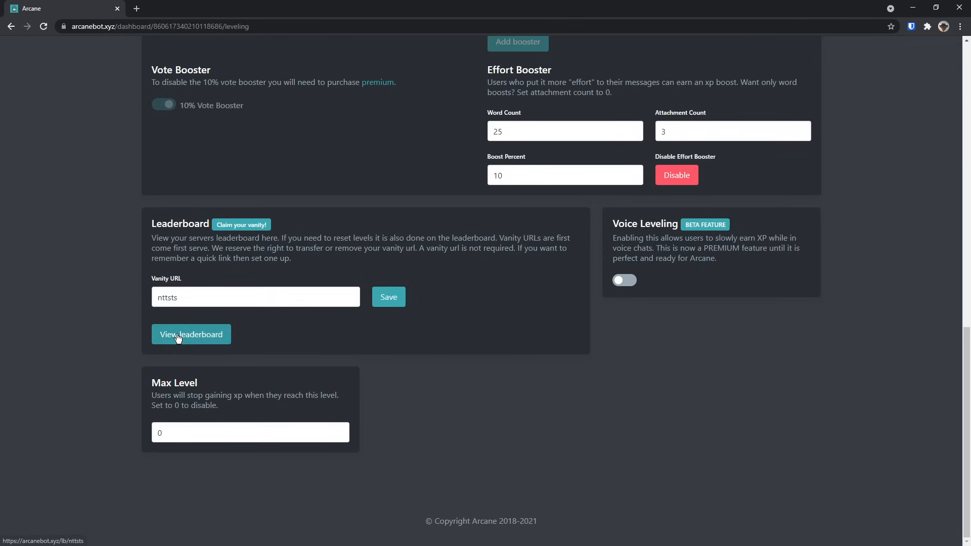
{"action": "left_click", "coordinate": [191, 334]}
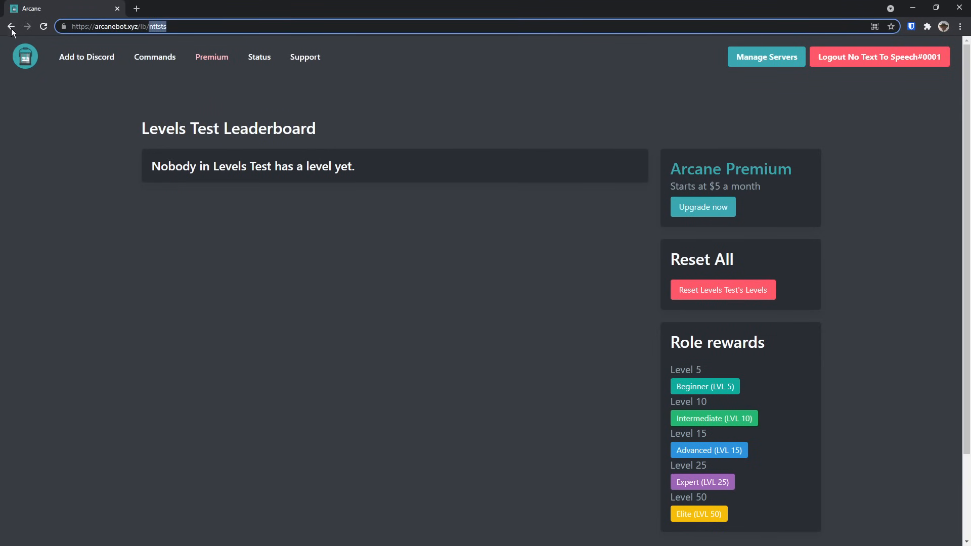
{"action": "left_click", "coordinate": [12, 26]}
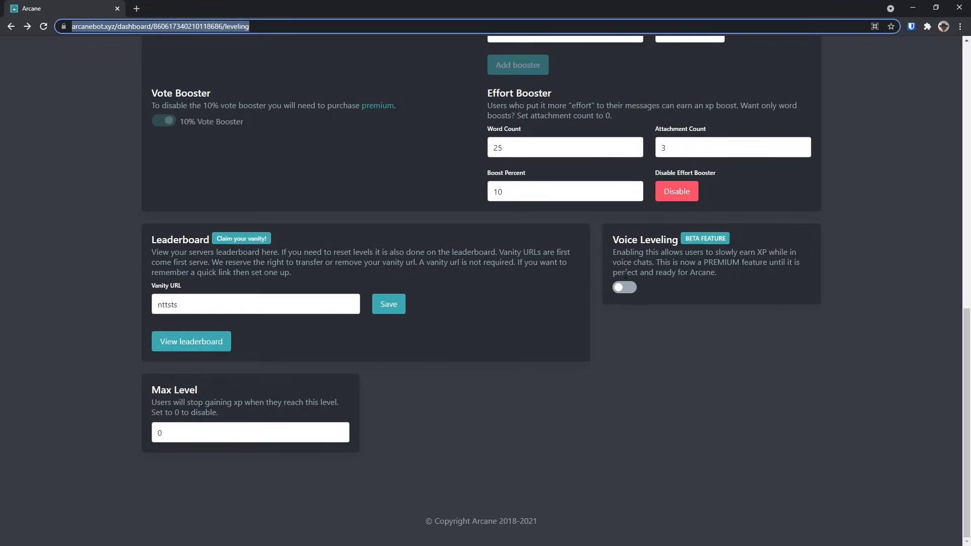
{"action": "mouse_move", "coordinate": [261, 426]}
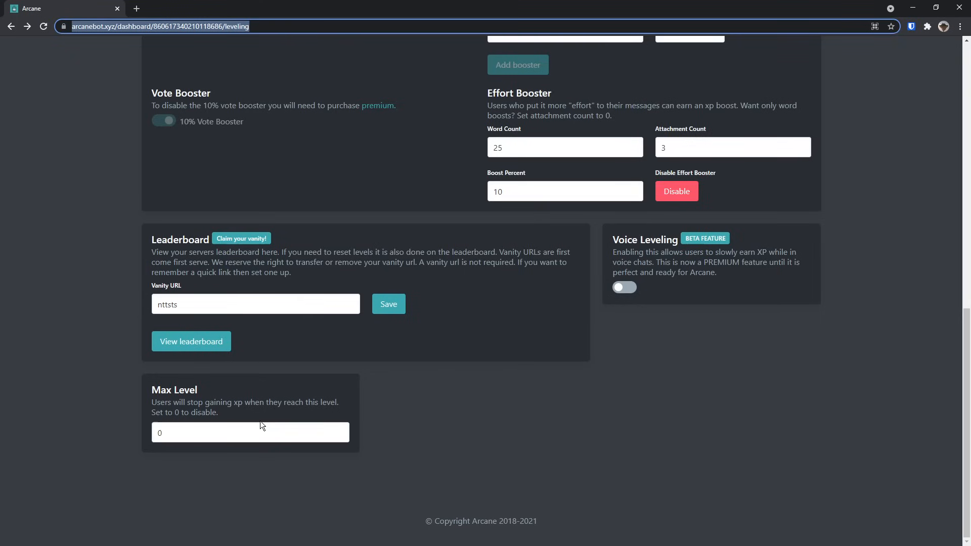
{"action": "mouse_move", "coordinate": [333, 422]}
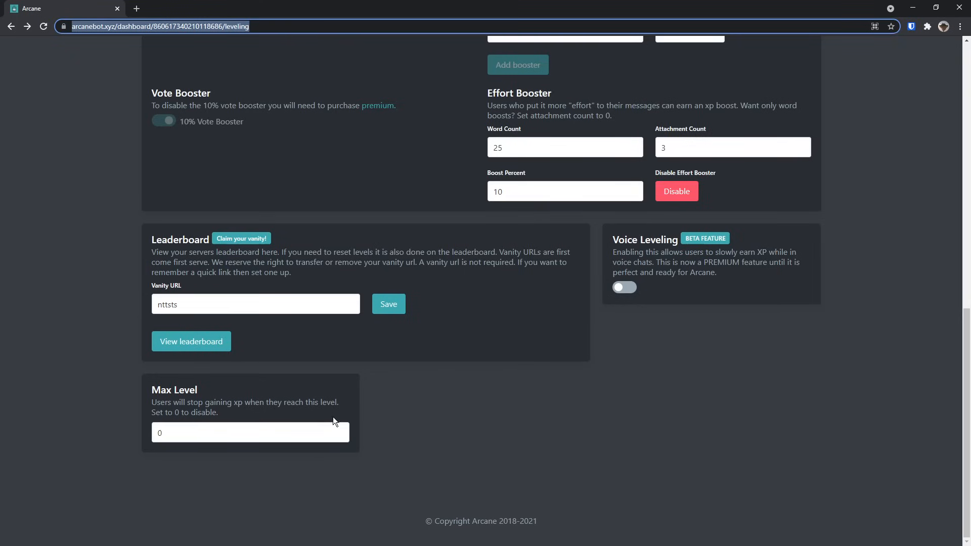
{"action": "mouse_move", "coordinate": [355, 432]}
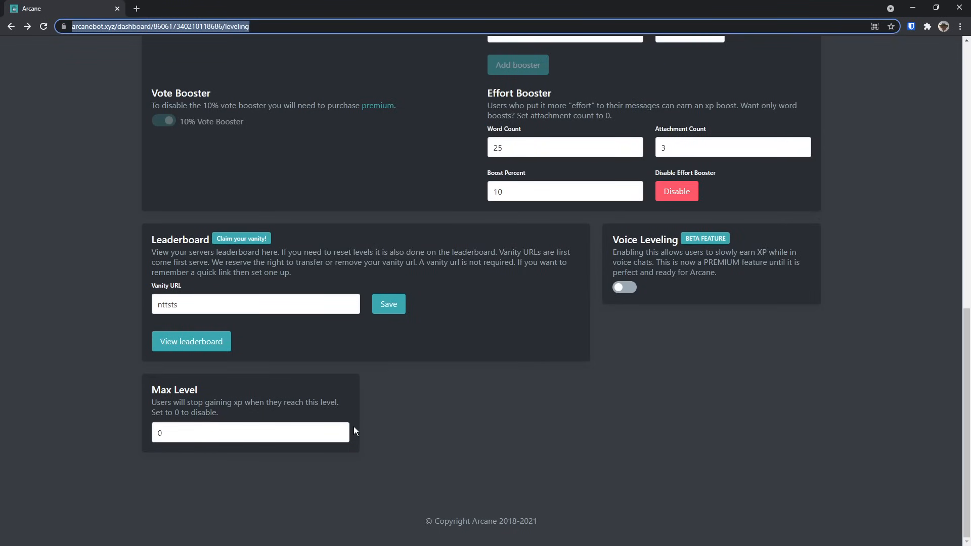
{"action": "scroll", "scroll_direction": "up", "scroll_amount": 3}
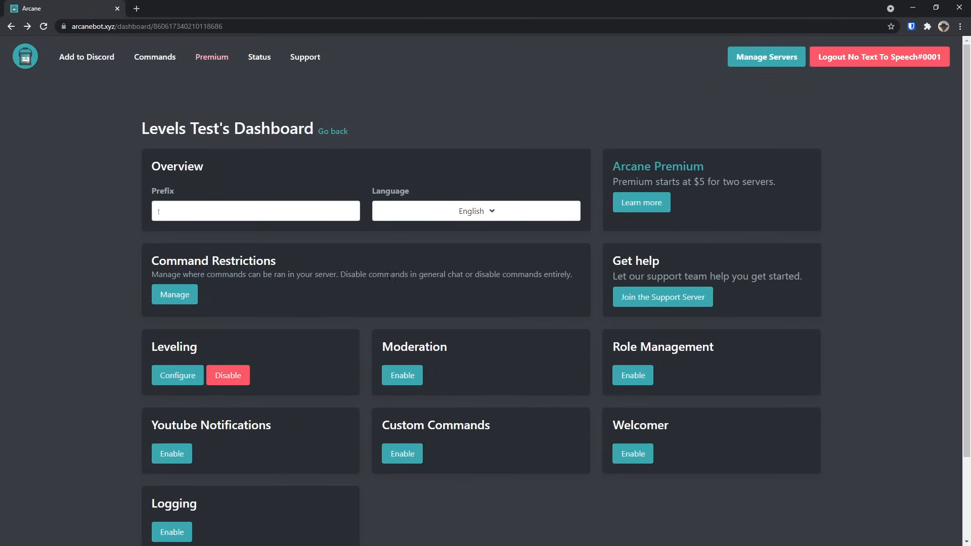
{"action": "mouse_move", "coordinate": [313, 300]}
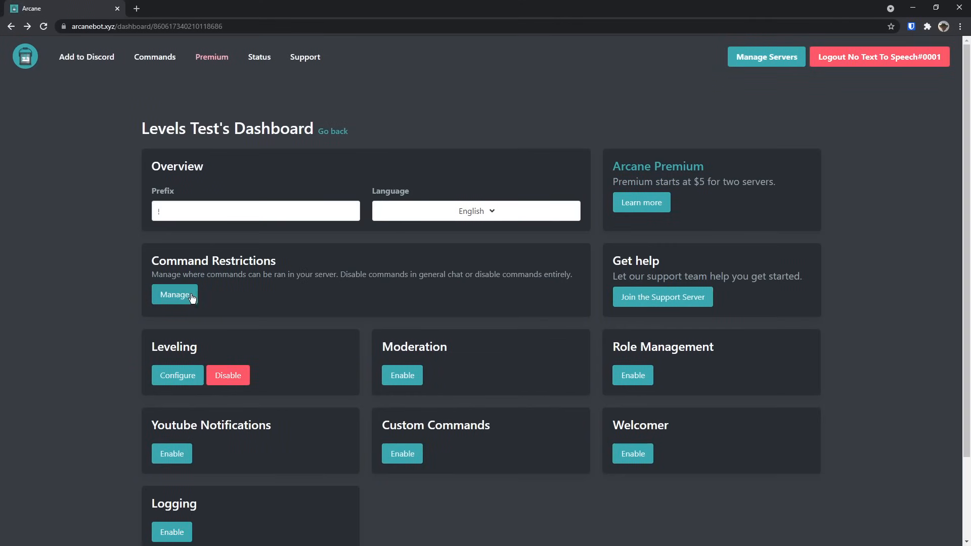
- Browse Command Restrictions through Moderation and Reaction Roles, ending on the Leveling commands
{"action": "left_click", "coordinate": [175, 295]}
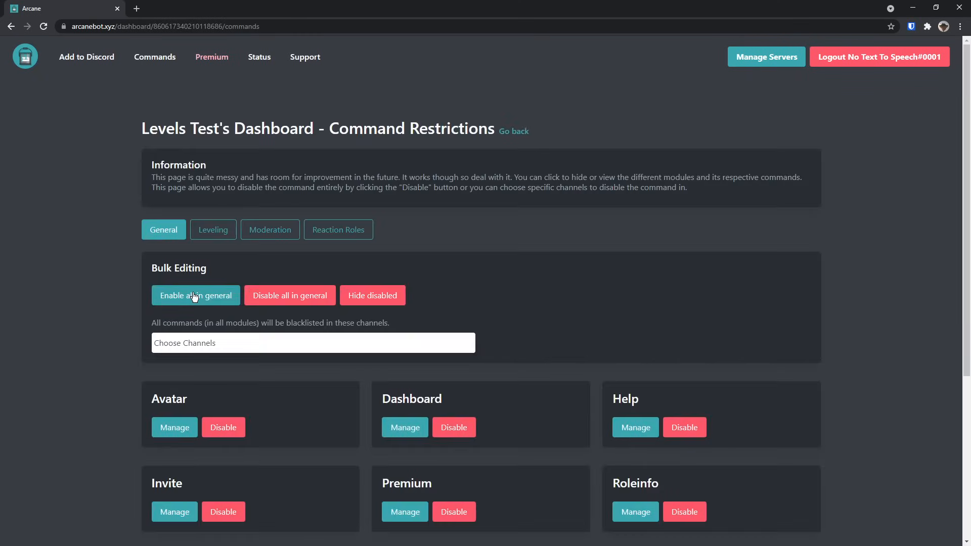
{"action": "scroll", "scroll_direction": "down", "scroll_amount": 3}
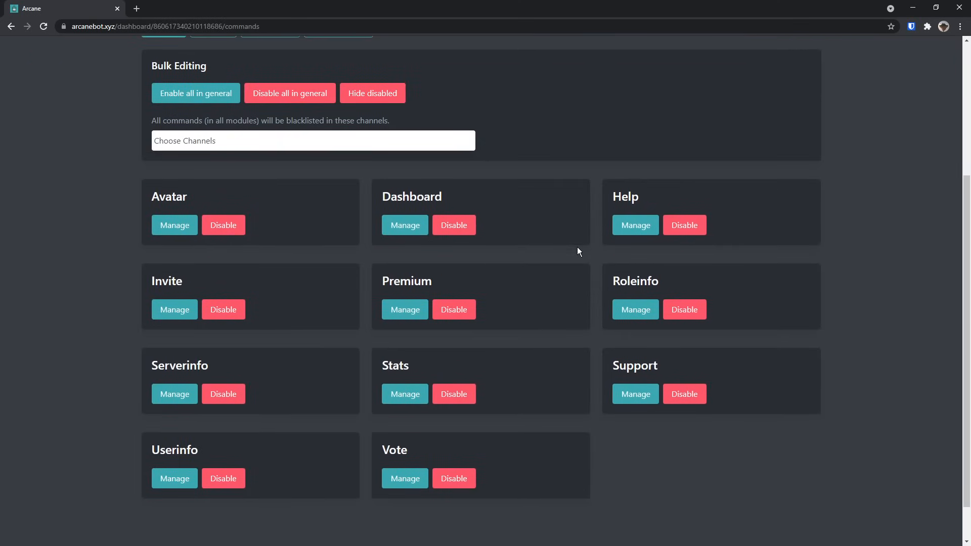
{"action": "scroll", "scroll_direction": "up", "scroll_amount": 3}
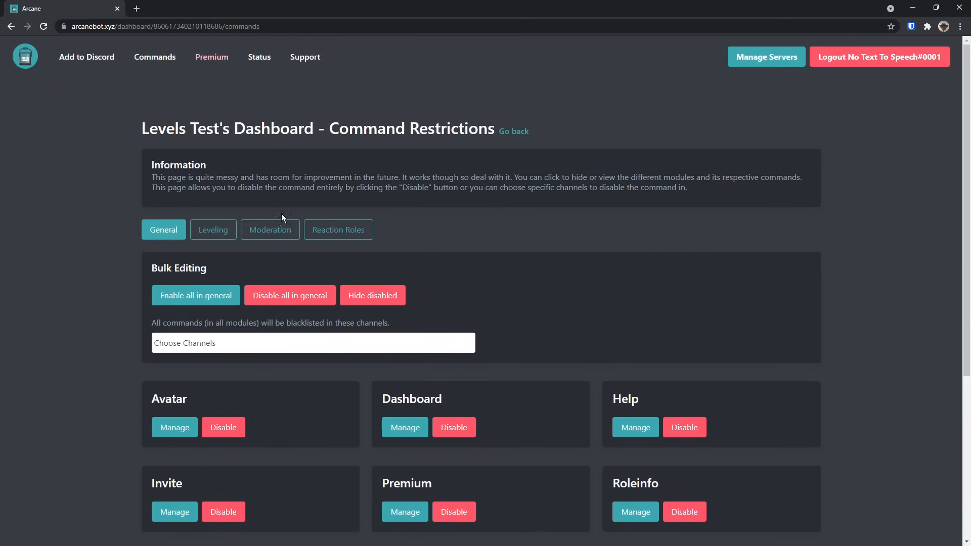
{"action": "left_click", "coordinate": [213, 230]}
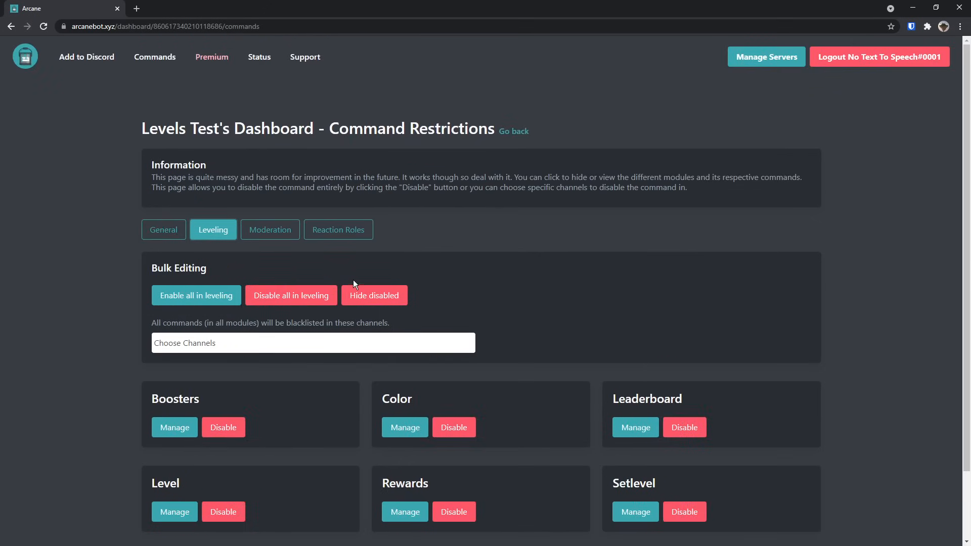
{"action": "left_click", "coordinate": [269, 230]}
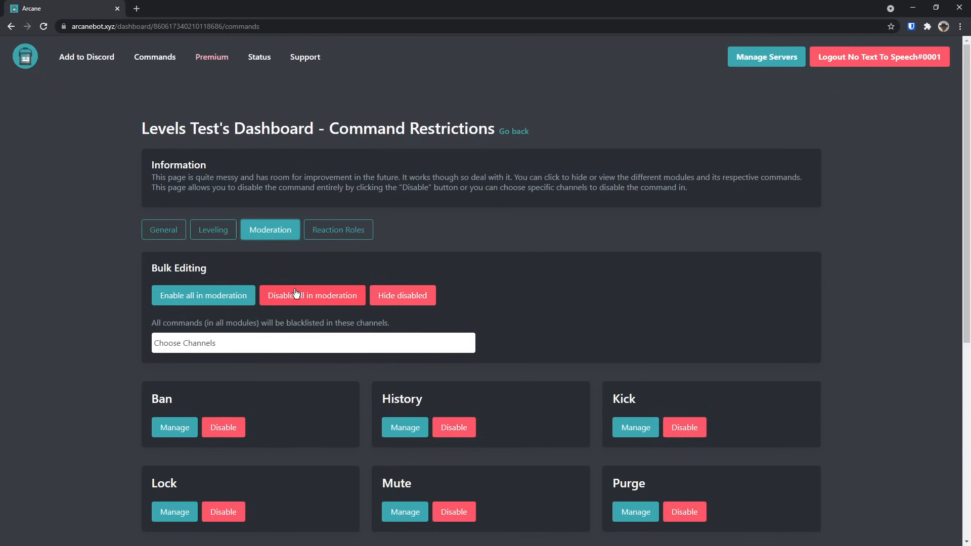
{"action": "left_click", "coordinate": [338, 230]}
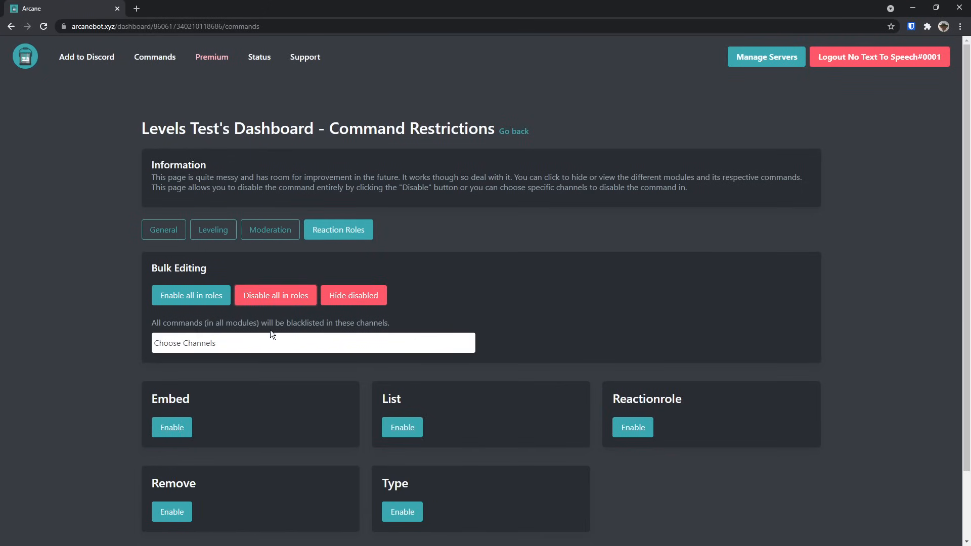
{"action": "left_click", "coordinate": [213, 230]}
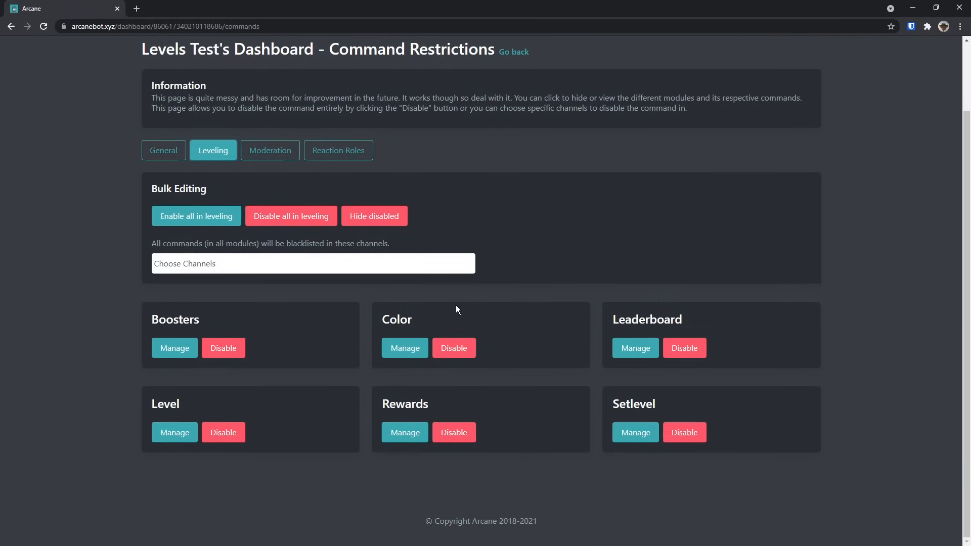
{"action": "mouse_move", "coordinate": [737, 519]}
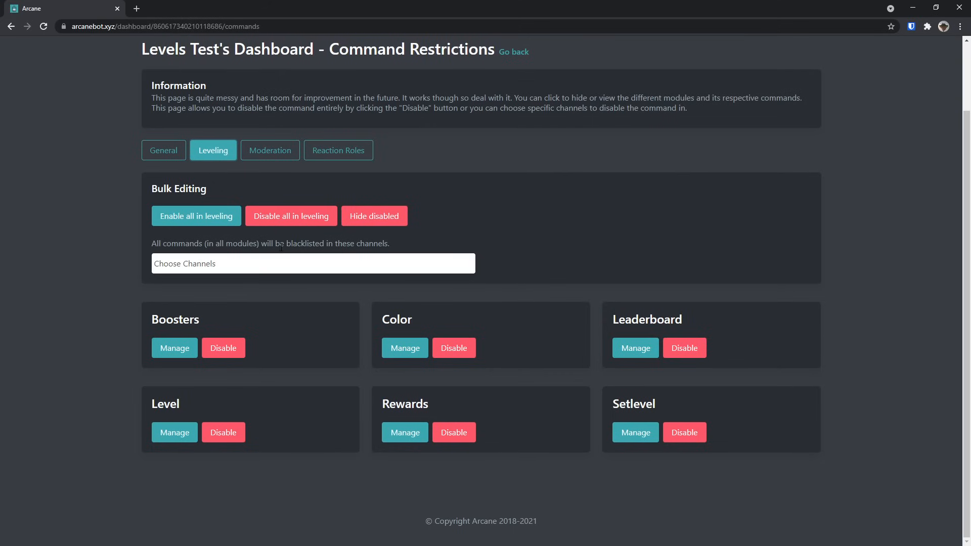
{"action": "mouse_move", "coordinate": [396, 246]}
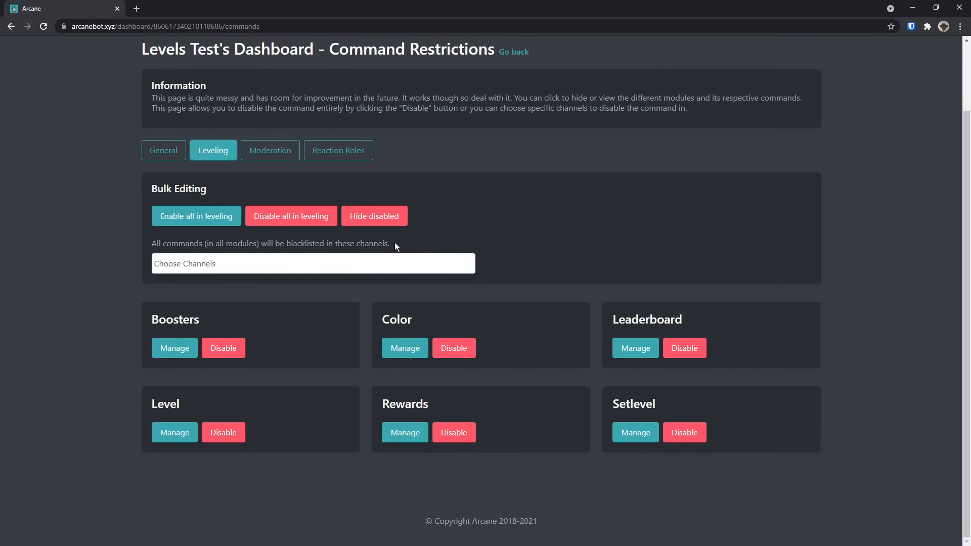
- Add the general and no-xp channels to the bulk command blacklist
{"action": "left_click", "coordinate": [312, 263]}
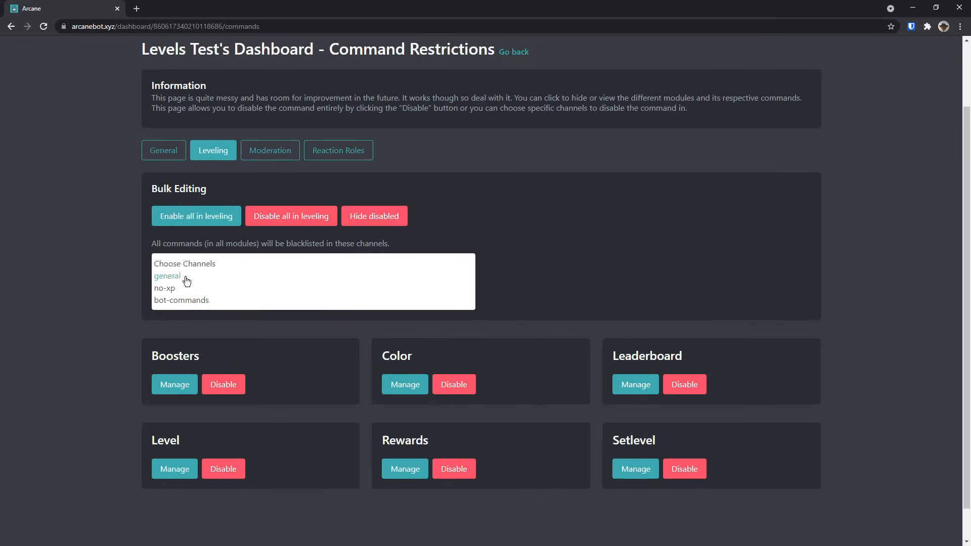
{"action": "mouse_move", "coordinate": [169, 281]}
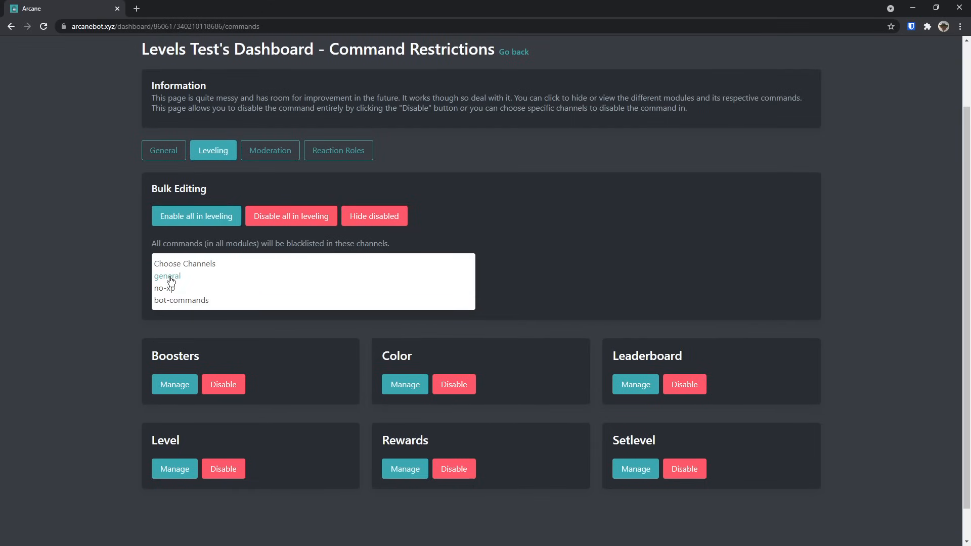
{"action": "left_click", "coordinate": [164, 287]}
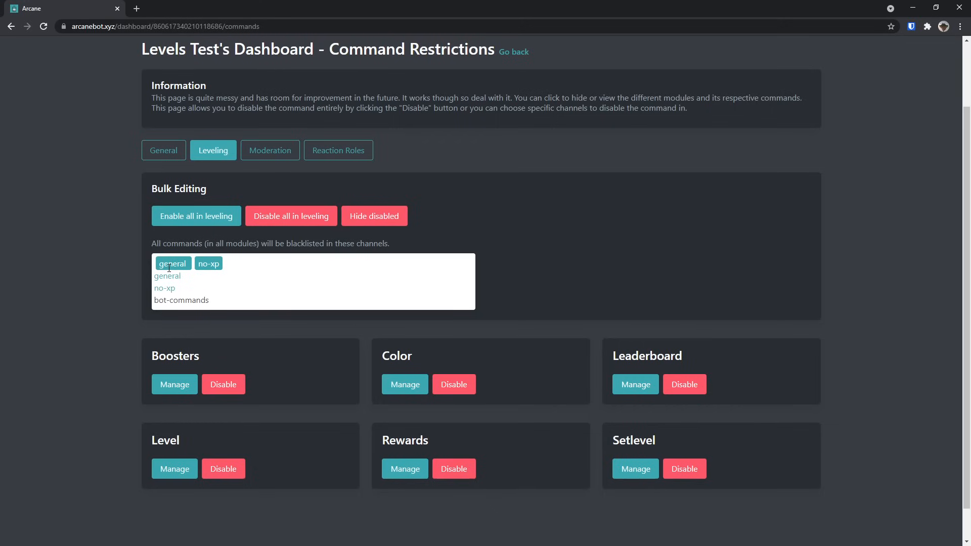
{"action": "mouse_move", "coordinate": [142, 301]}
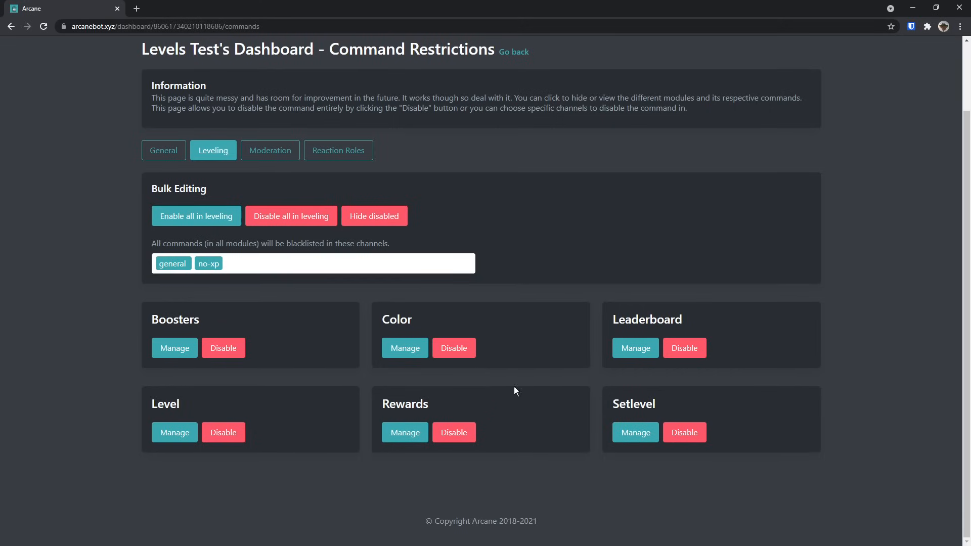
{"action": "mouse_move", "coordinate": [253, 322]}
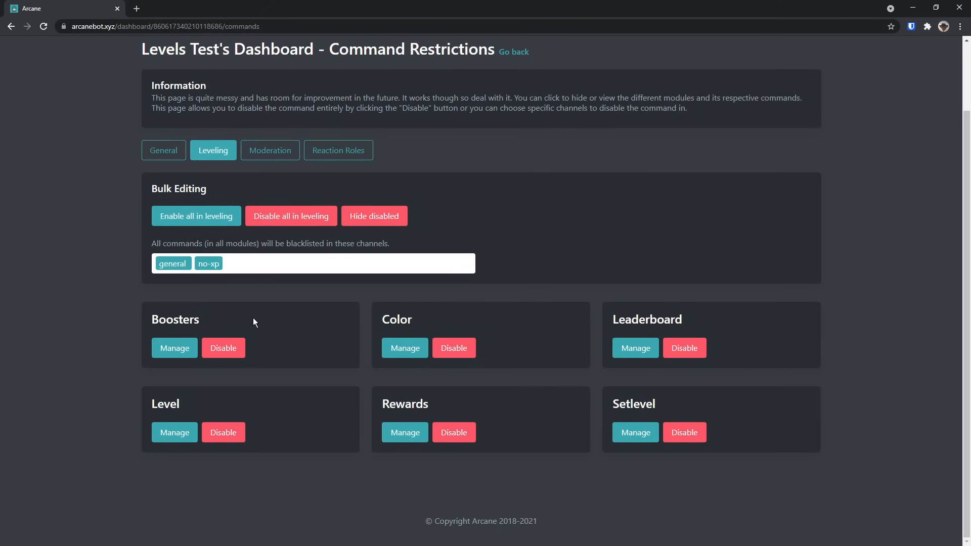
{"action": "mouse_move", "coordinate": [419, 273]}
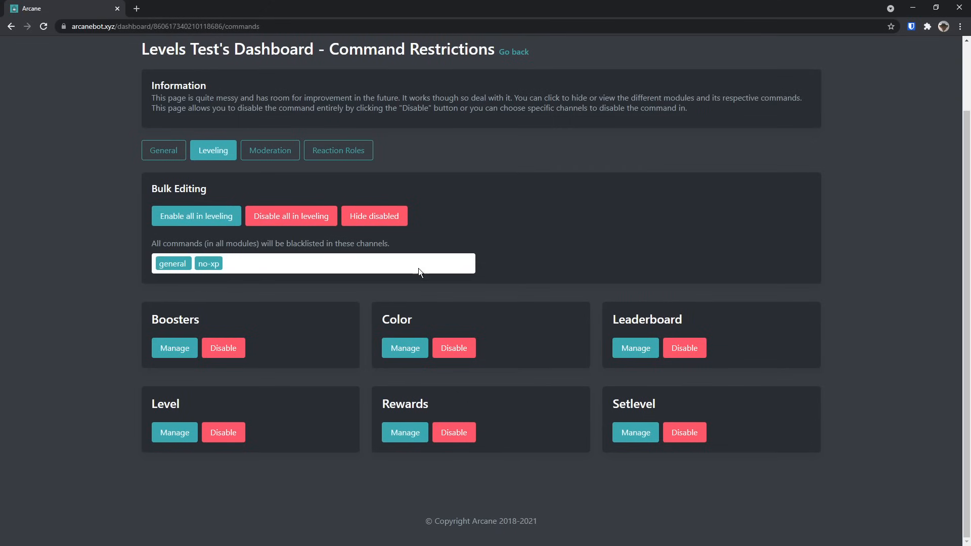
{"action": "mouse_move", "coordinate": [335, 291]}
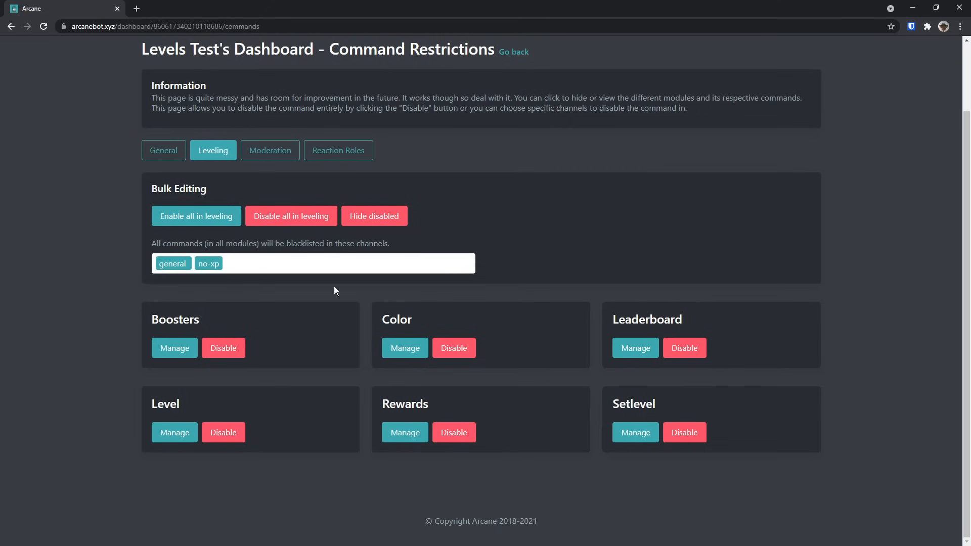
{"action": "mouse_move", "coordinate": [542, 404]}
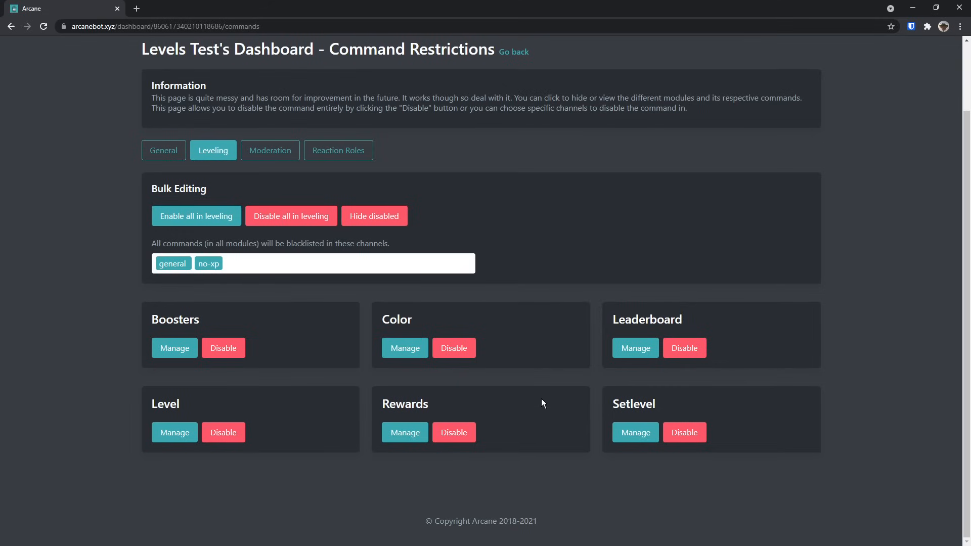
{"action": "mouse_move", "coordinate": [3, 232]}
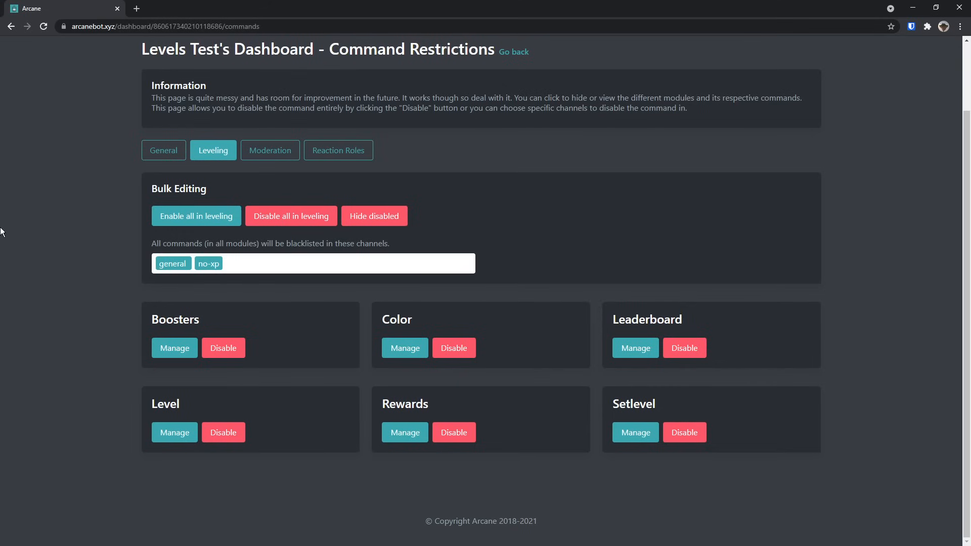
{"action": "mouse_move", "coordinate": [336, 284]}
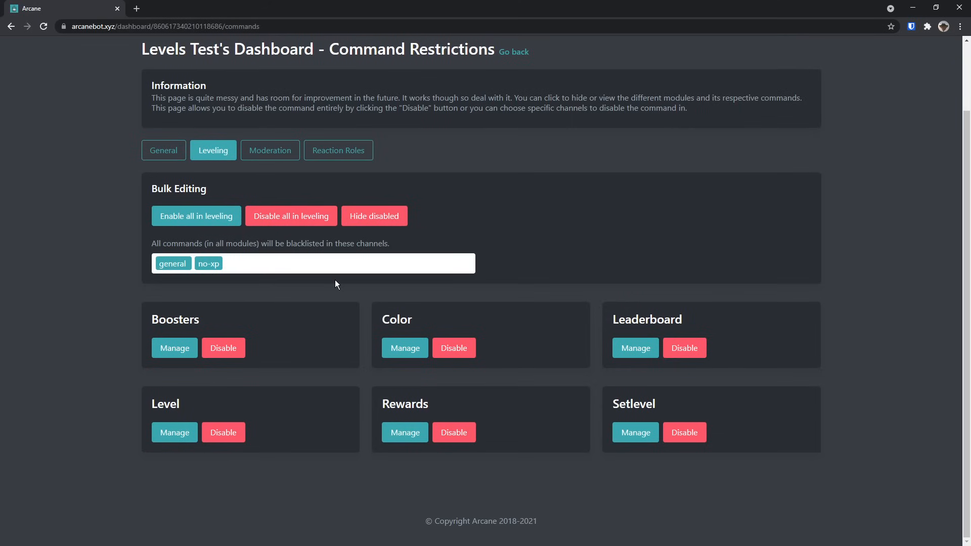
{"action": "mouse_move", "coordinate": [356, 295]}
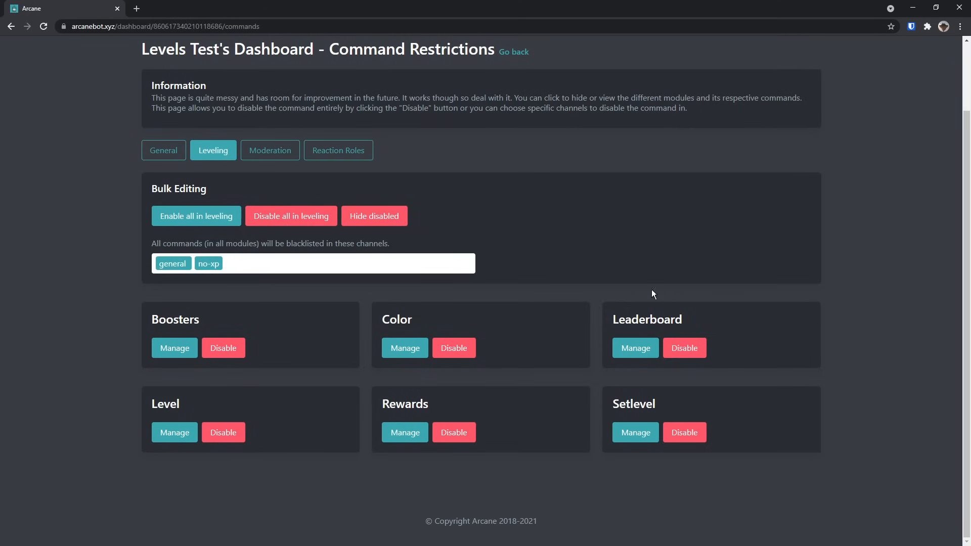
{"action": "mouse_move", "coordinate": [904, 10]}
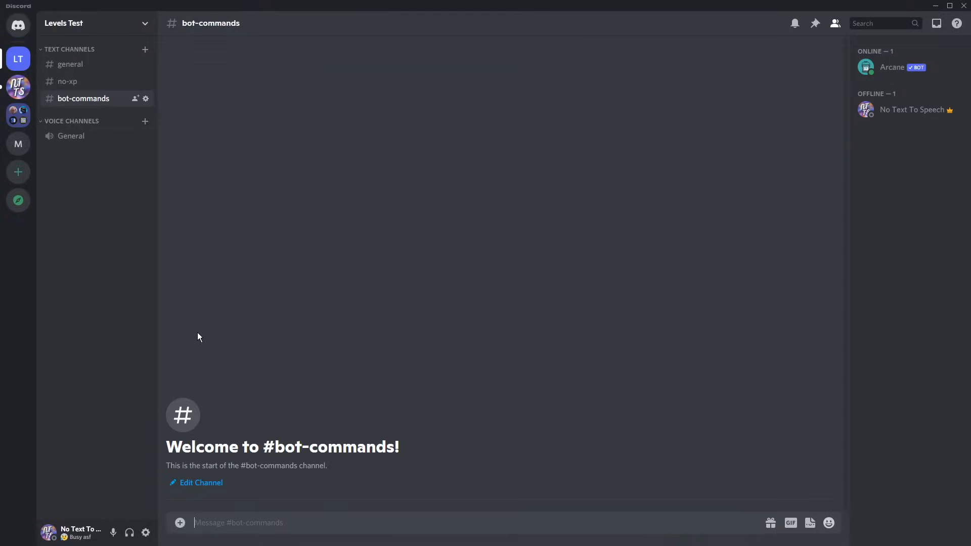
- Try !rank in #general, then compare bot replies across #no-xp and #bot-commands
{"action": "left_click", "coordinate": [71, 64]}
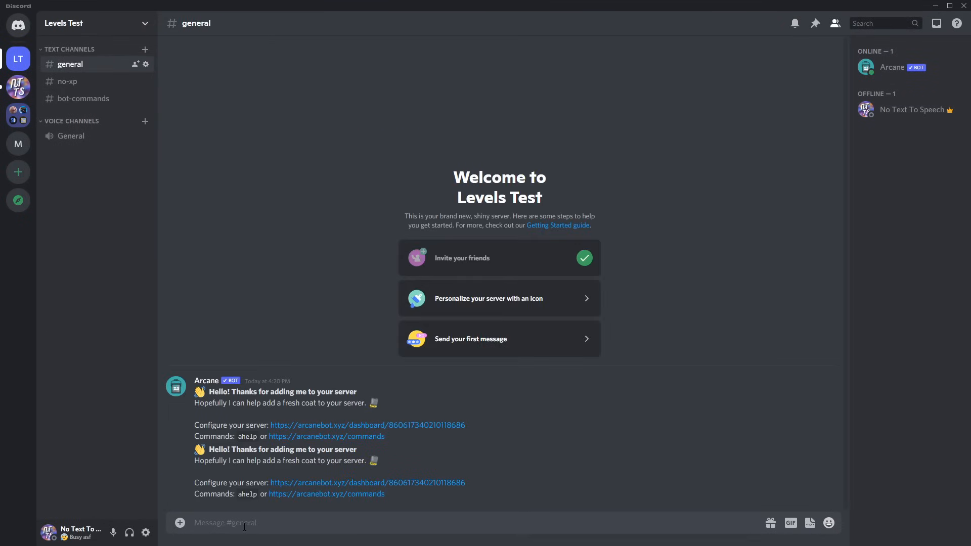
{"action": "type", "text": "!"}
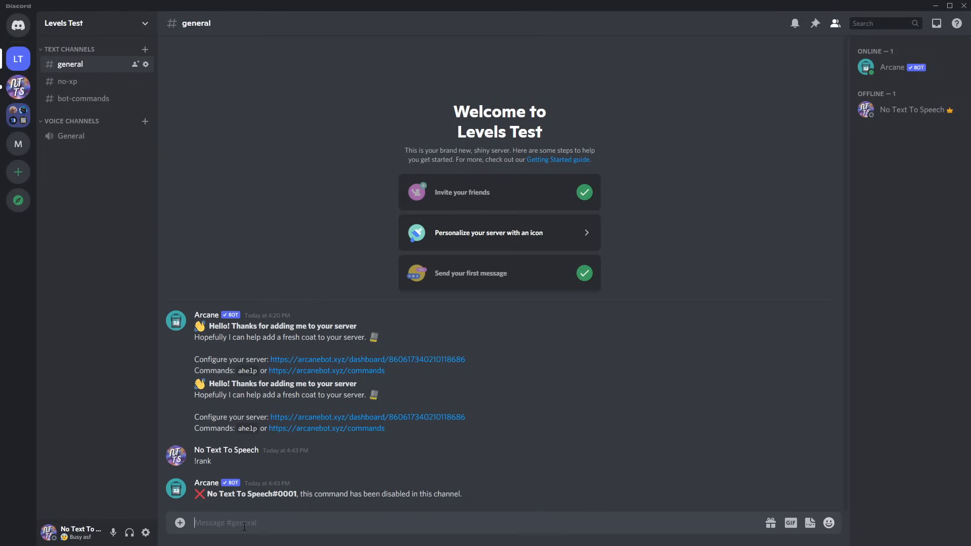
{"action": "left_click", "coordinate": [67, 81]}
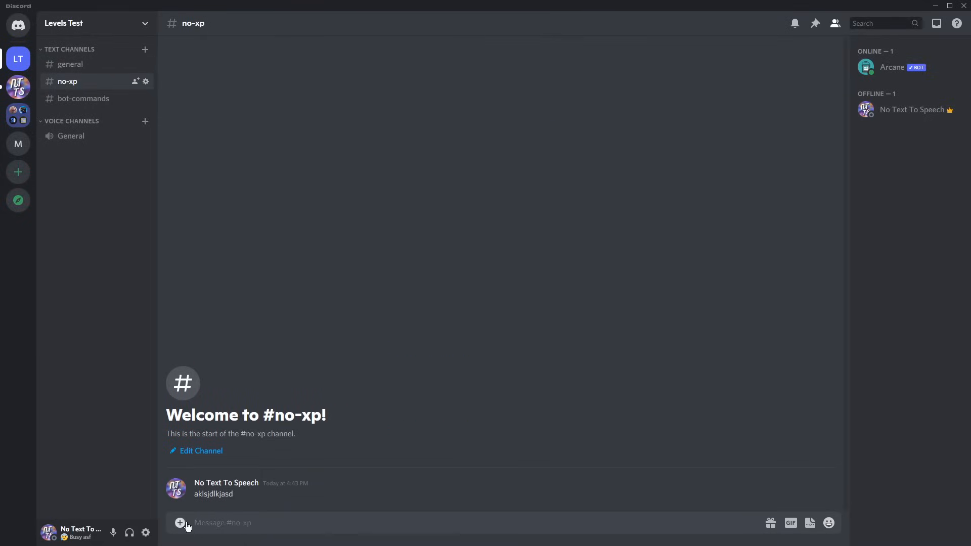
{"action": "left_click", "coordinate": [83, 98]}
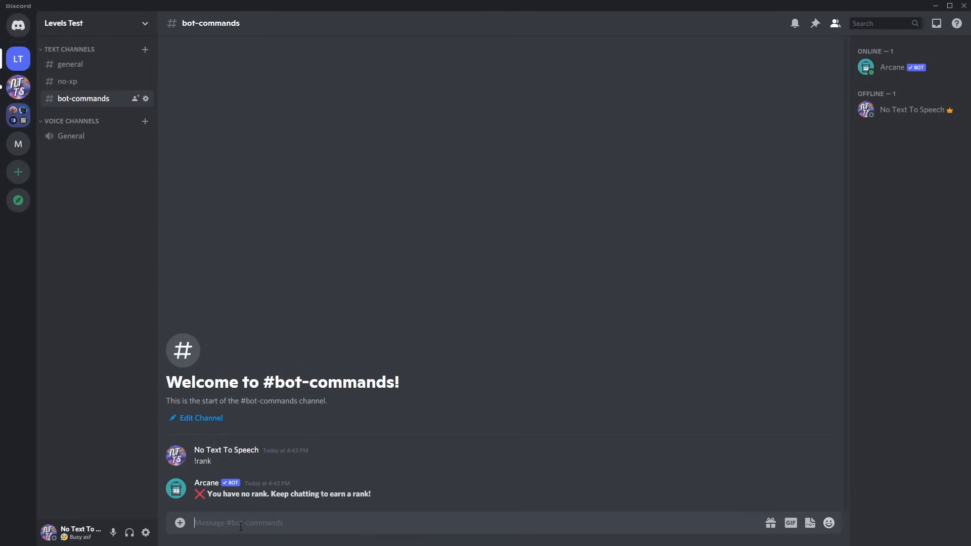
{"action": "left_click", "coordinate": [68, 81]}
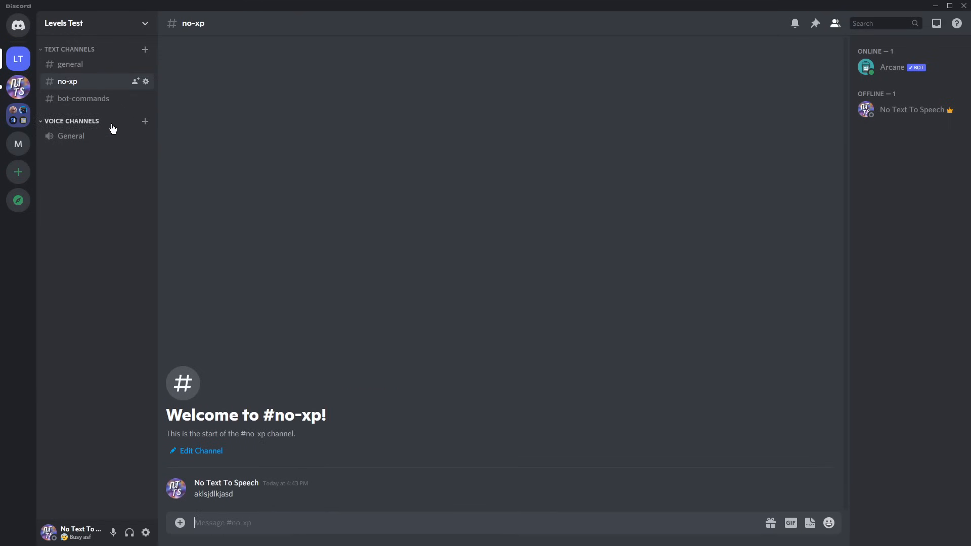
{"action": "left_click", "coordinate": [70, 64]}
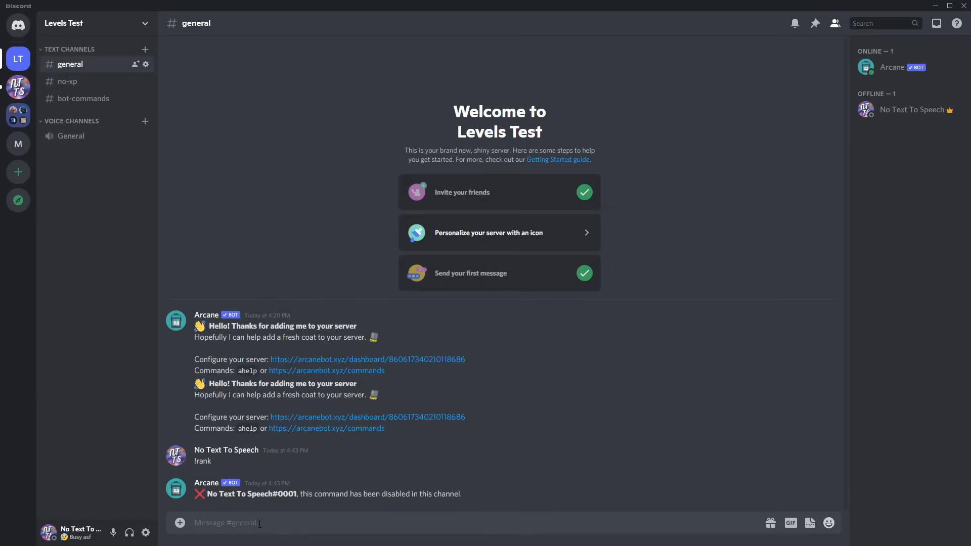
{"action": "left_click", "coordinate": [83, 98]}
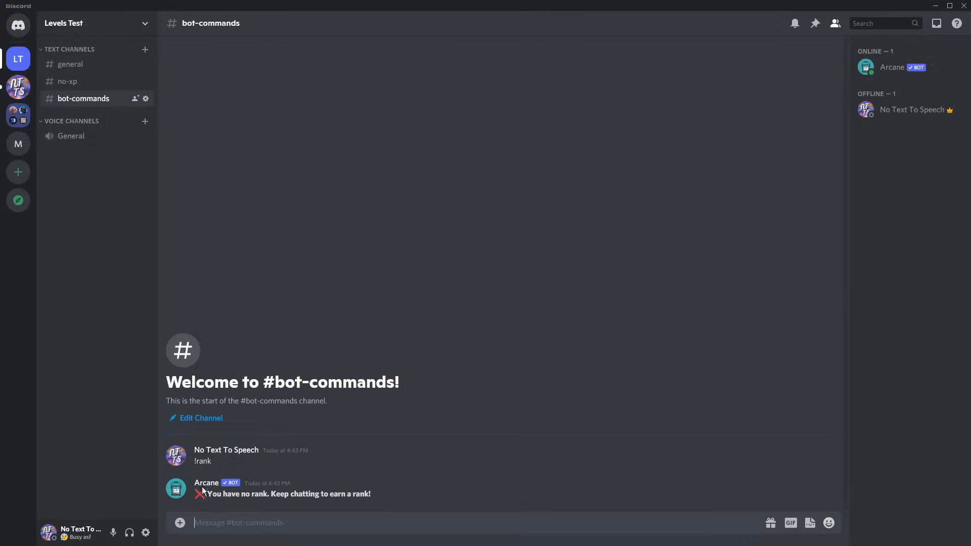
- Send !rank in #bot-commands twice to get the rank card: level 0, 34/75 XP, rank 1
{"action": "type", "text": "!ra"}
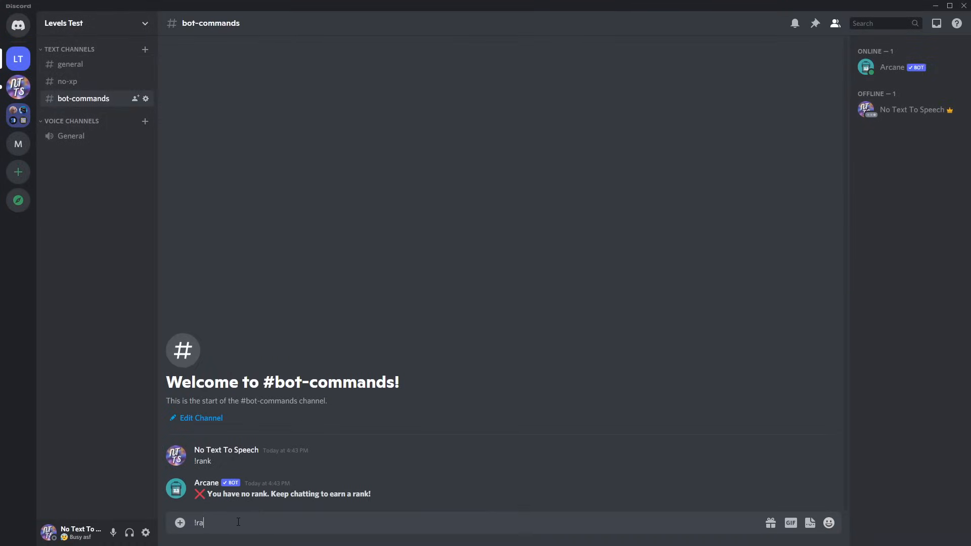
{"action": "type", "text": "nk"}
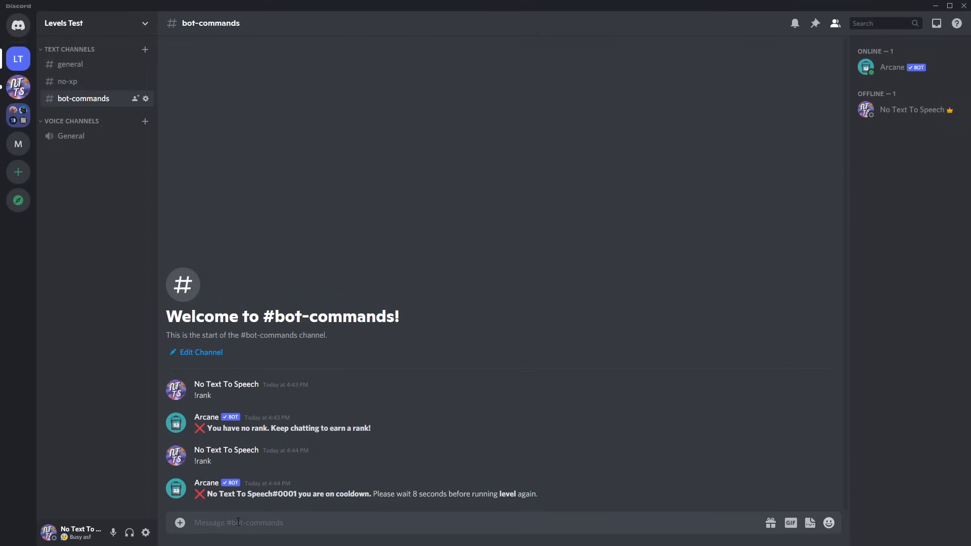
{"action": "type", "text": "!rank"}
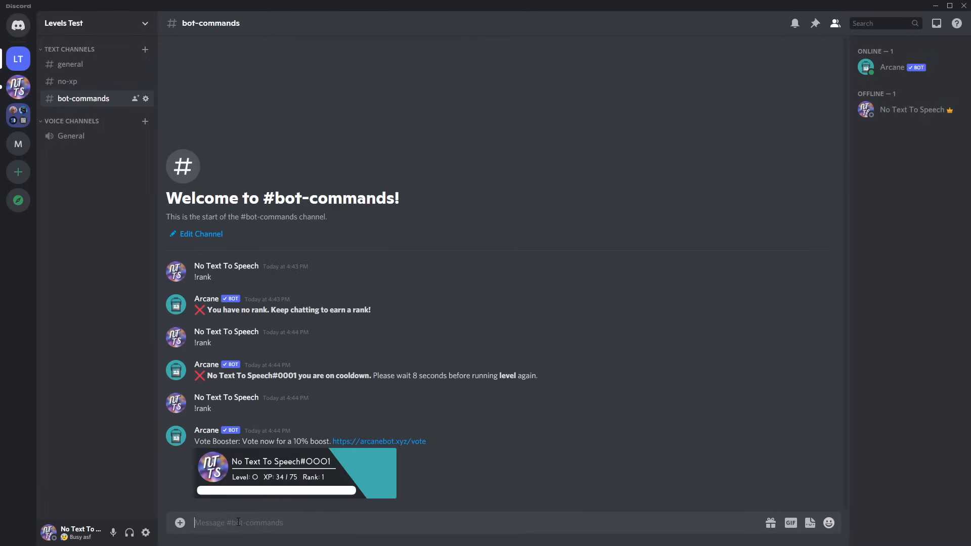
{"action": "mouse_move", "coordinate": [293, 508]}
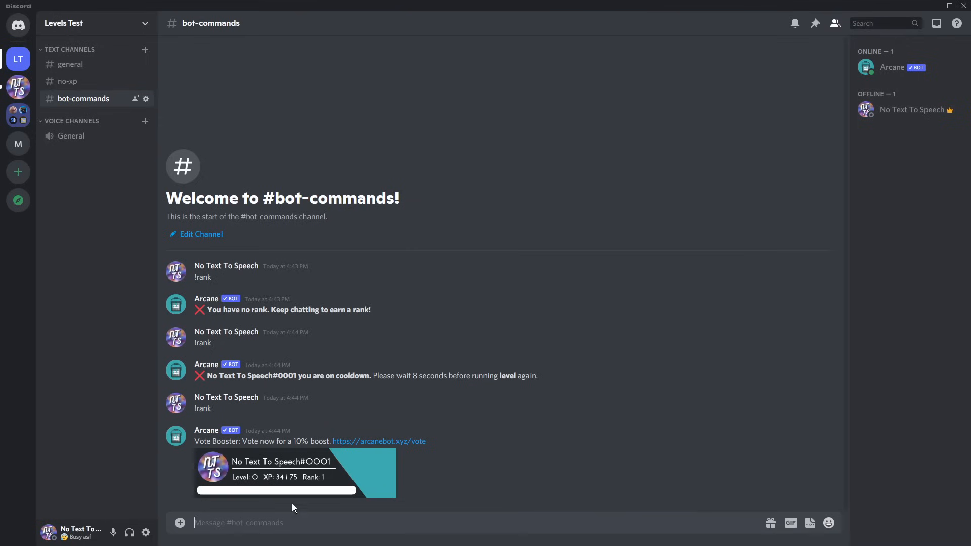
{"action": "mouse_move", "coordinate": [304, 522]}
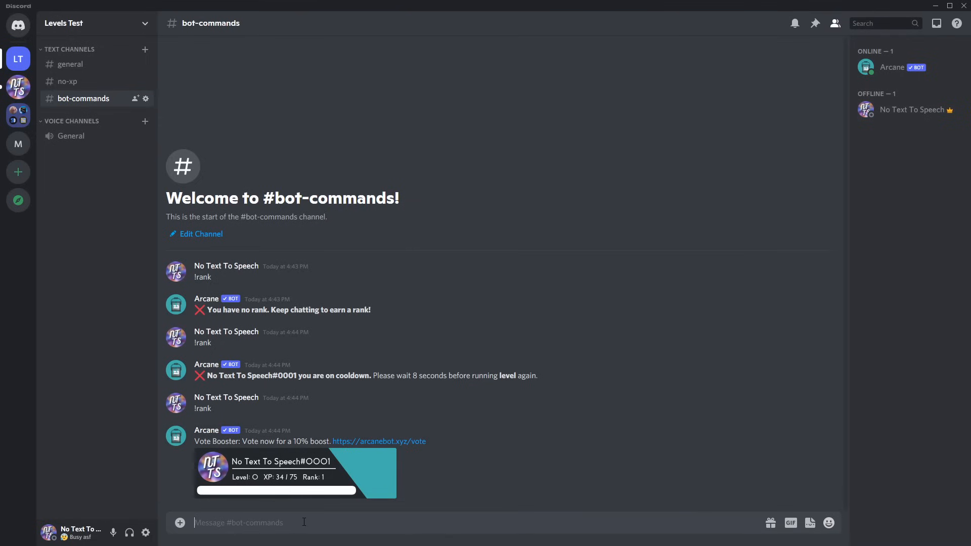
- Send !color, then !color dddddd and confirm via the ✅ reaction, then view the rank card
{"action": "type", "text": "!colo"}
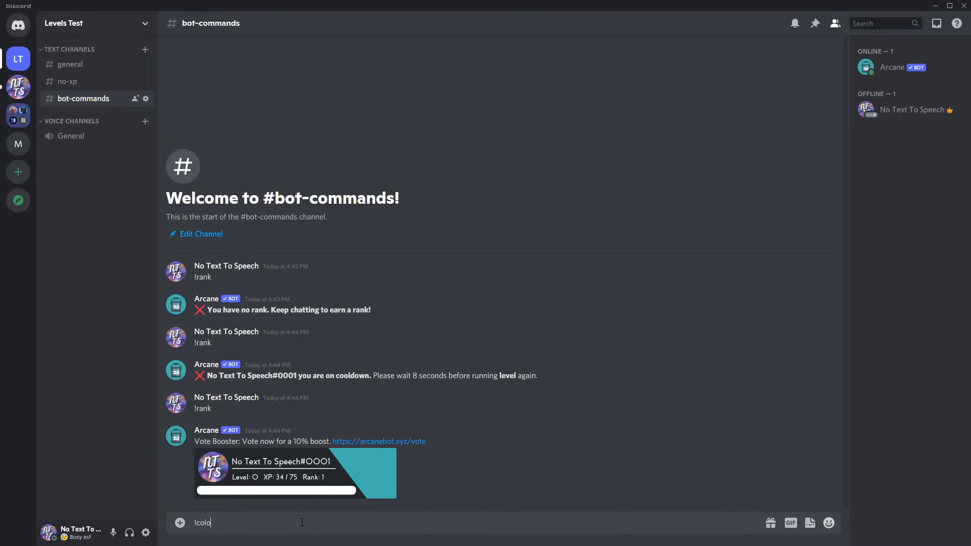
{"action": "key", "text": "Return"}
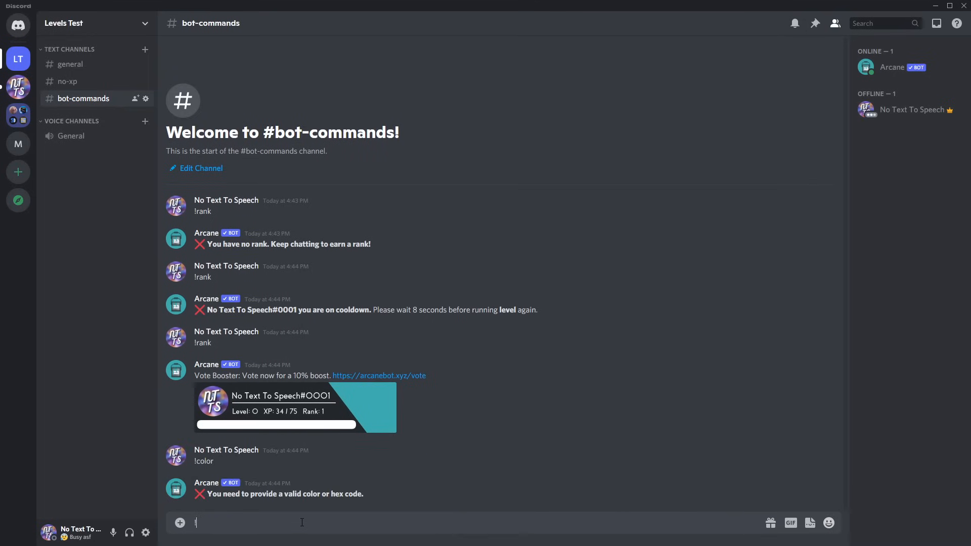
{"action": "type", "text": "!color g"}
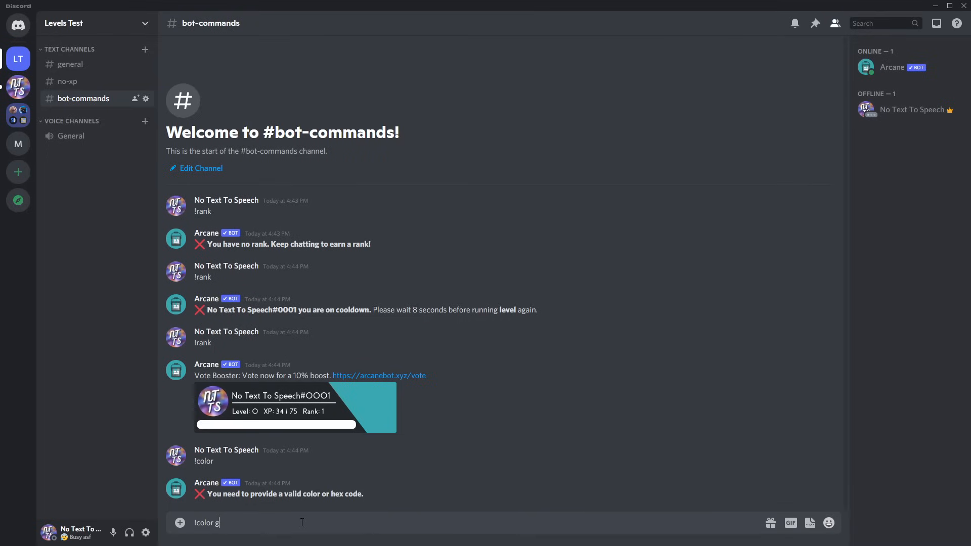
{"action": "type", "text": "dddddd"}
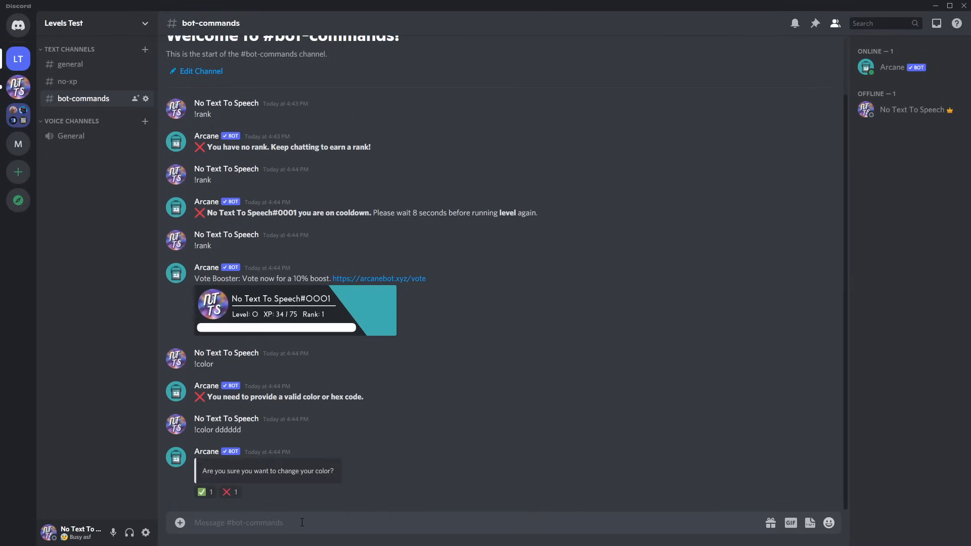
{"action": "left_click", "coordinate": [201, 491]}
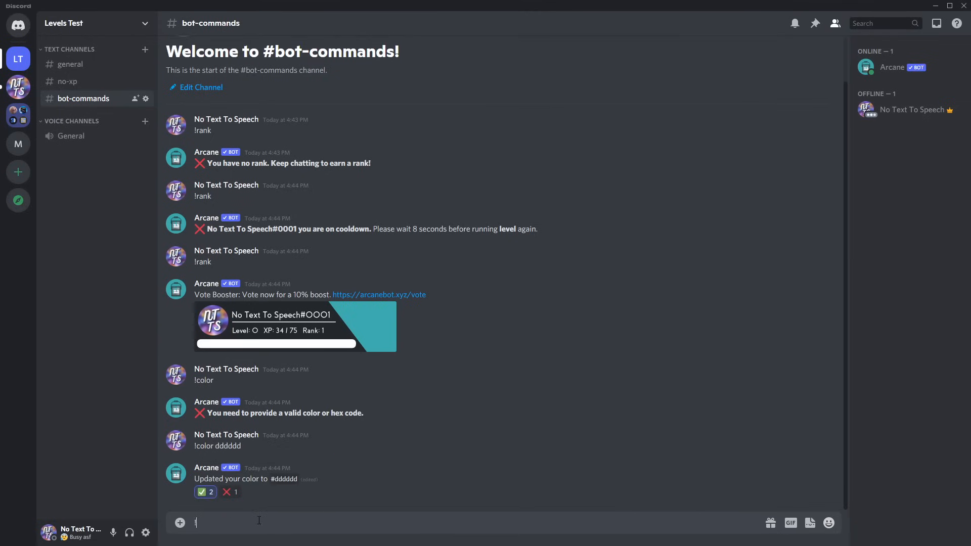
{"action": "scroll", "scroll_direction": "down", "scroll_amount": 3}
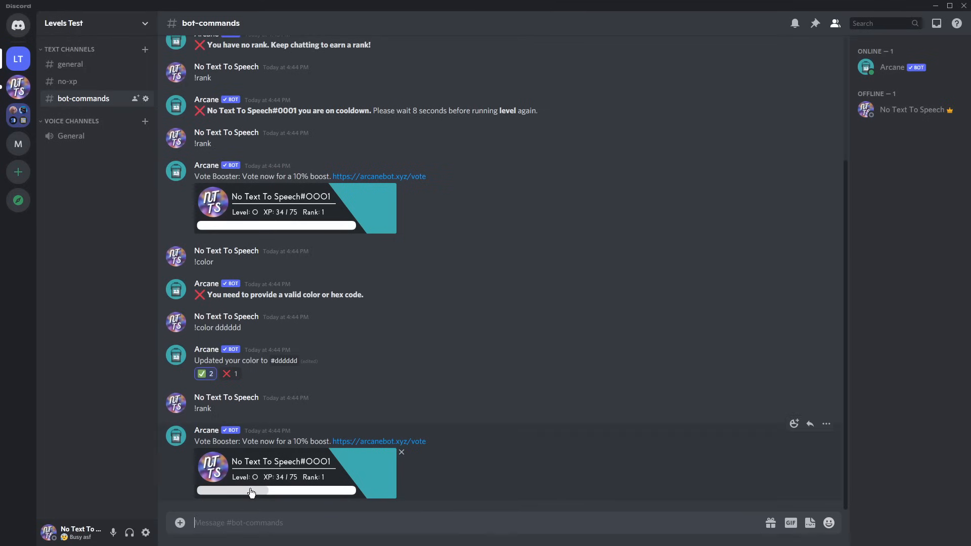
{"action": "mouse_move", "coordinate": [283, 471]}
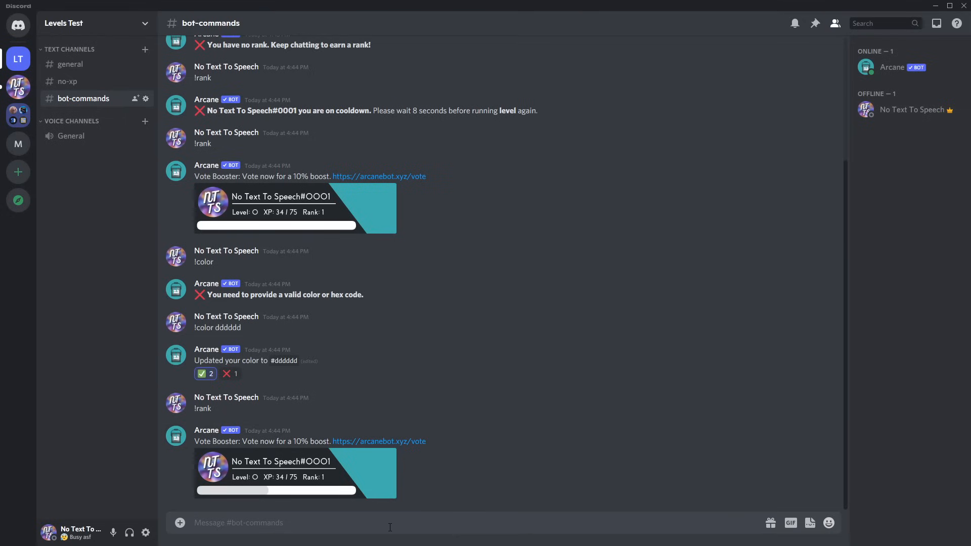
- Send !boosters, !lb and !rewards to view the 30% Arcane boost, leaderboard and rewards
{"action": "type", "text": "!booste"}
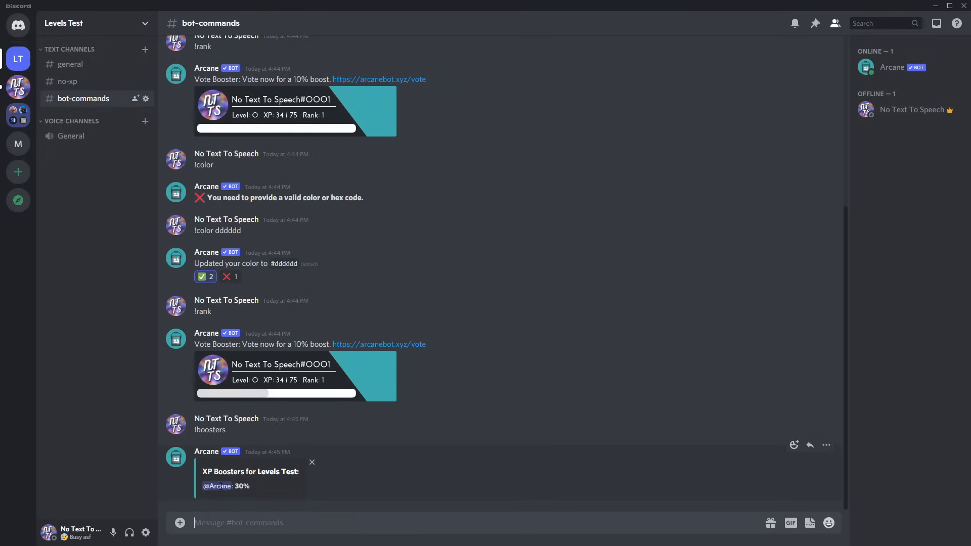
{"action": "mouse_move", "coordinate": [232, 494]}
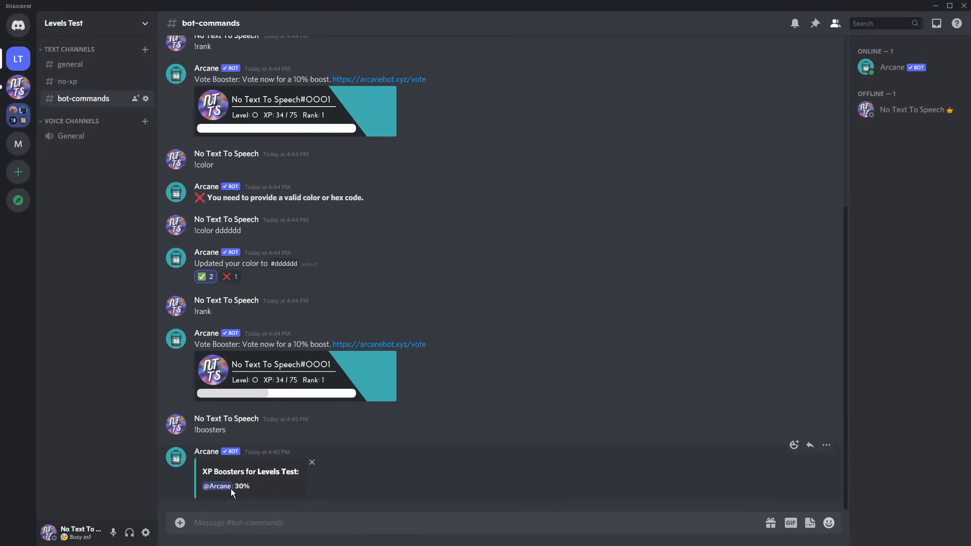
{"action": "mouse_move", "coordinate": [356, 495]}
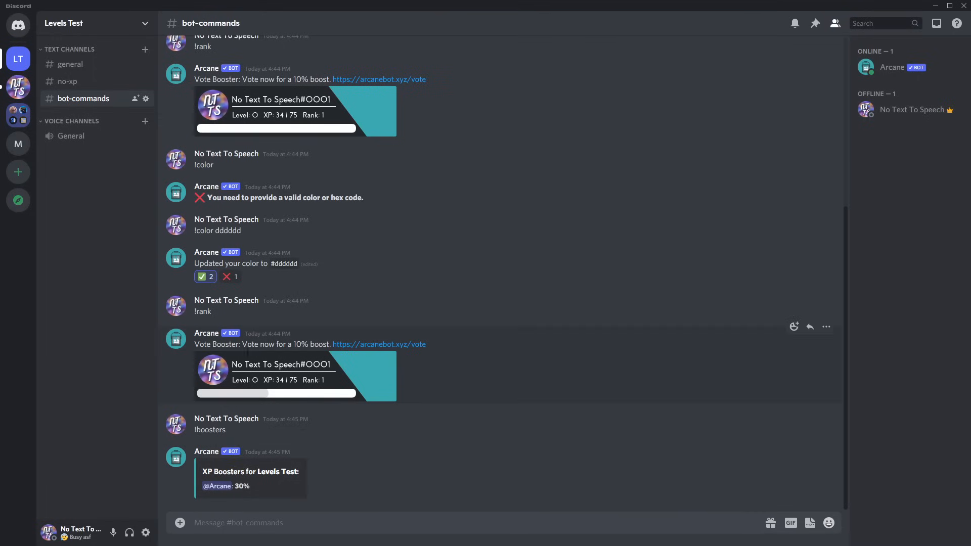
{"action": "mouse_move", "coordinate": [252, 539]}
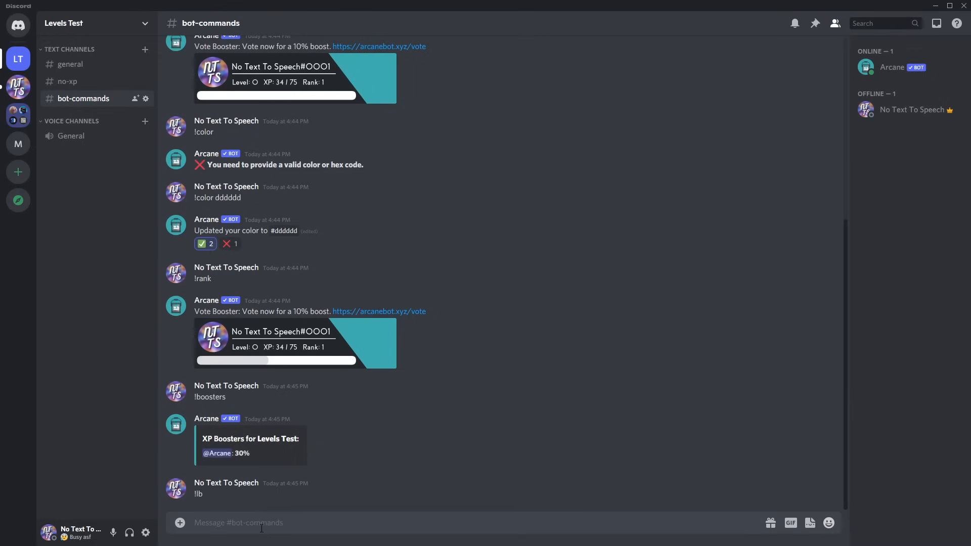
{"action": "scroll", "scroll_direction": "down", "scroll_amount": 3}
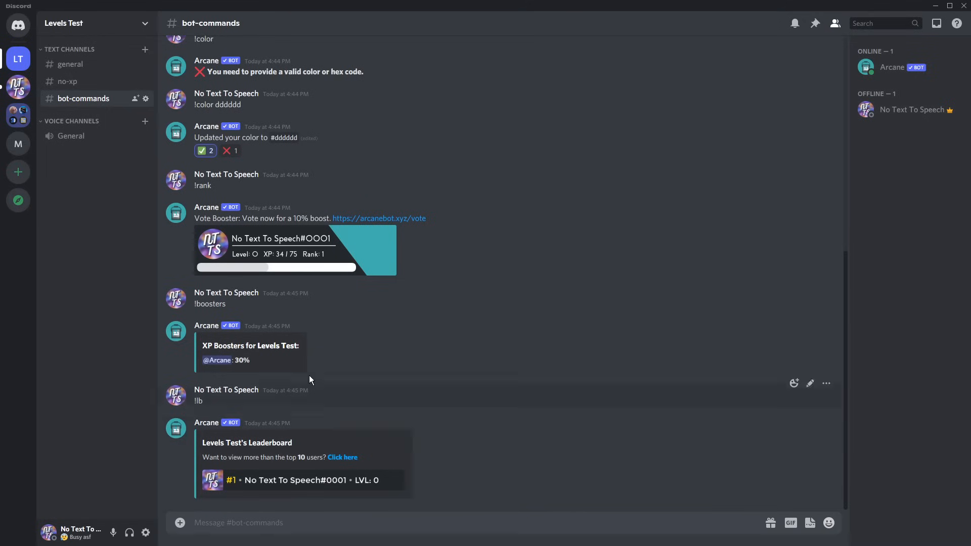
{"action": "mouse_move", "coordinate": [230, 522]}
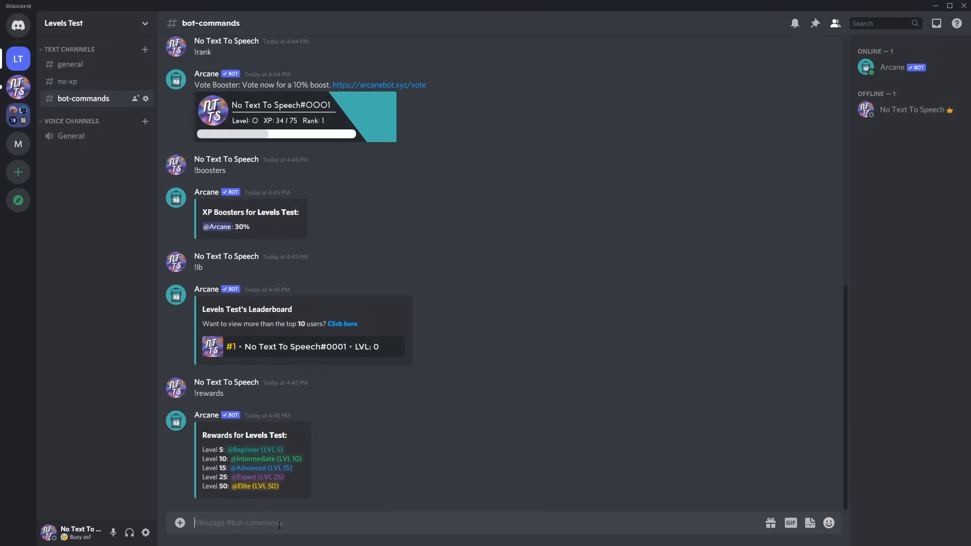
{"action": "type", "text": "!"}
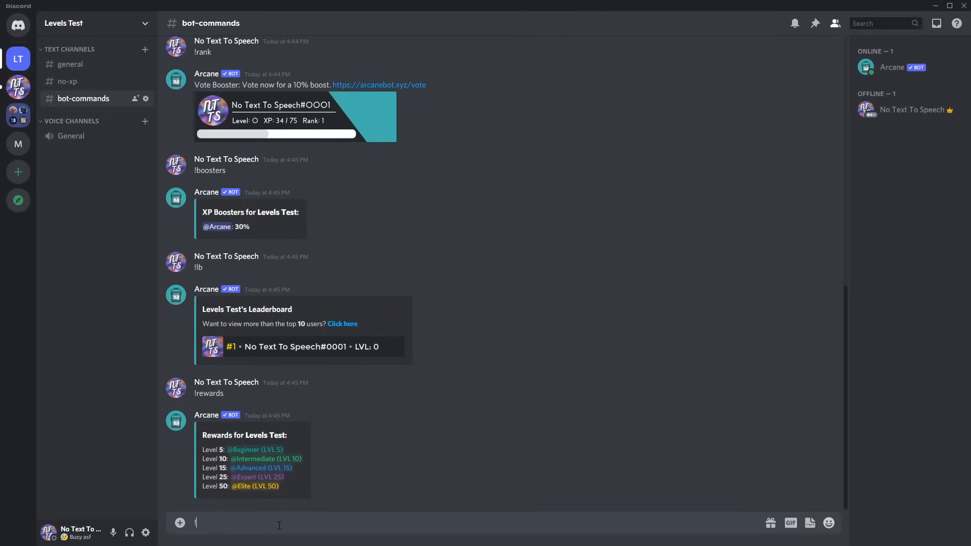
{"action": "type", "text": "!setlevel"}
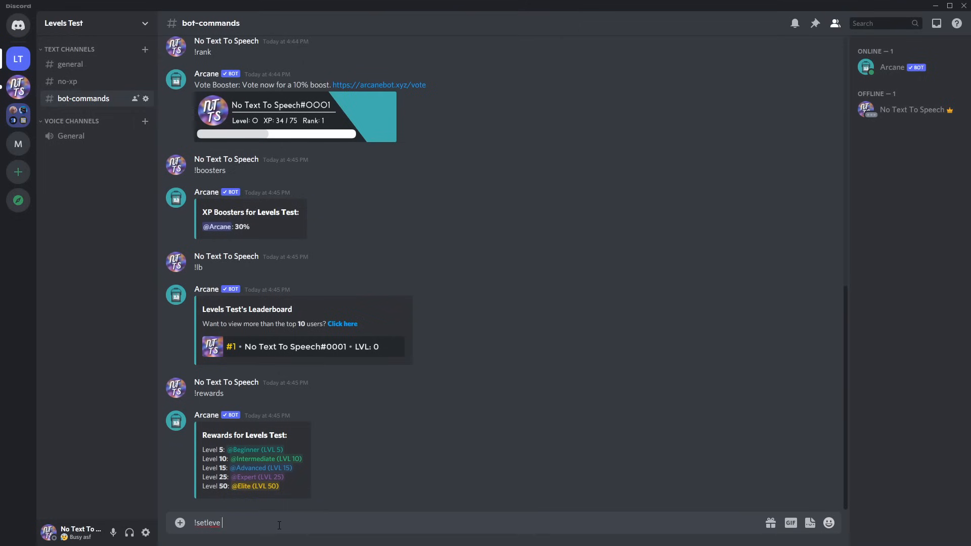
{"action": "type", "text": "{US}"}
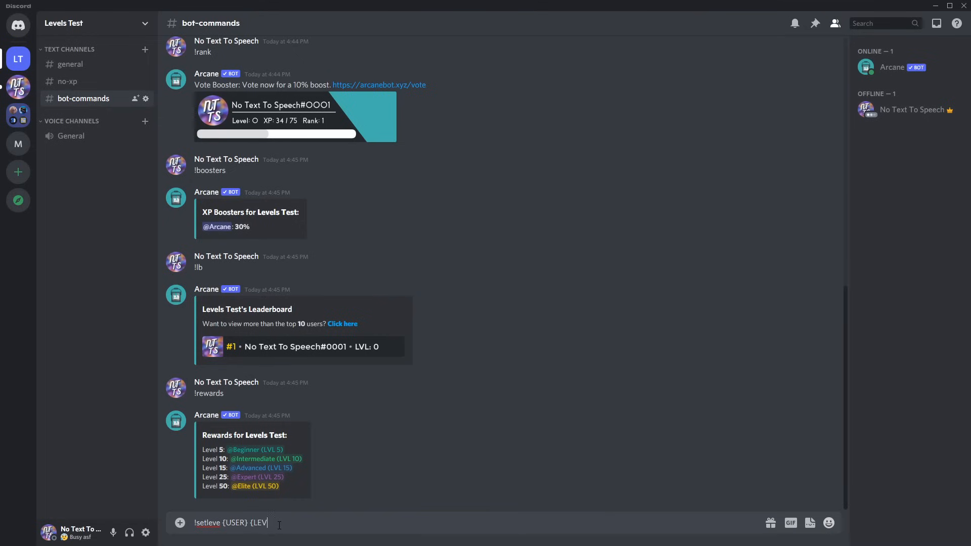
{"action": "type", "text": "EL}"}
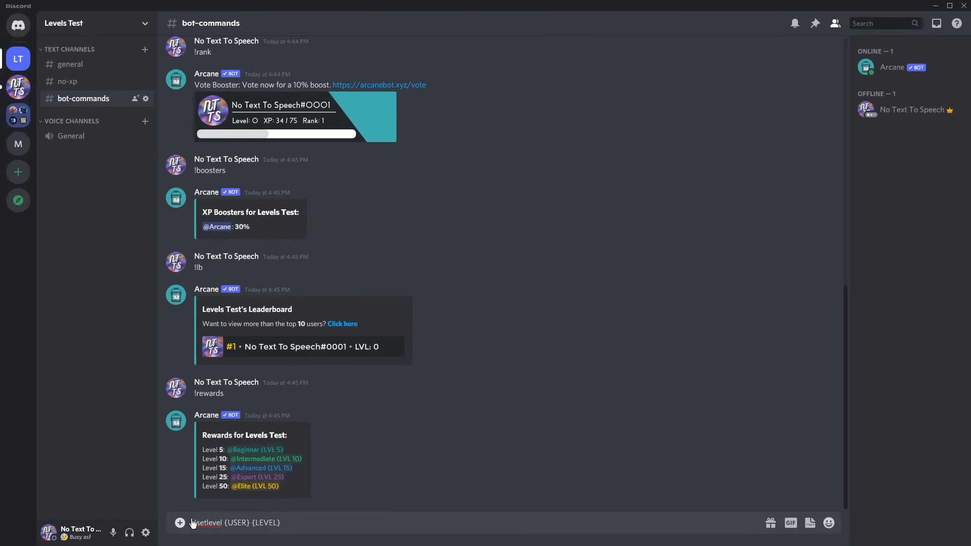
{"action": "mouse_move", "coordinate": [301, 514]}
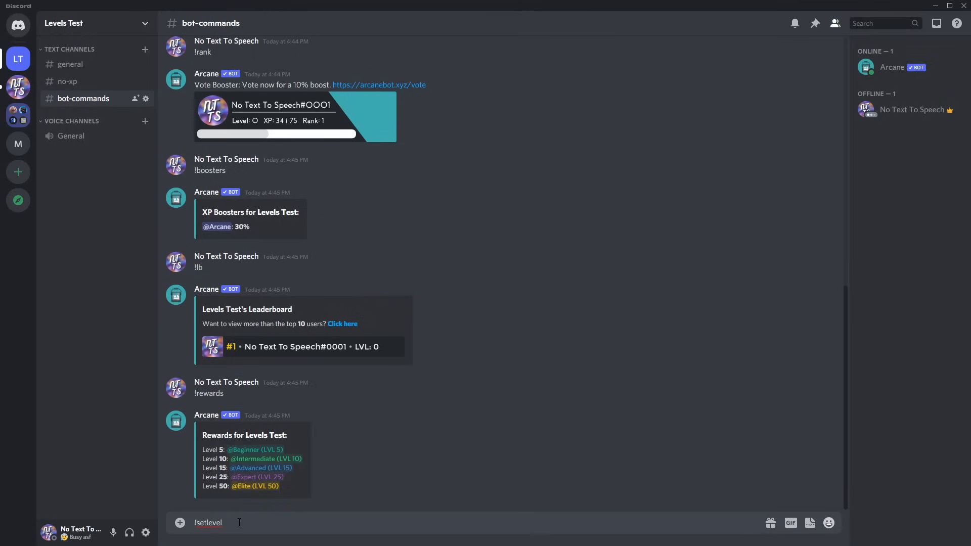
{"action": "type", "text": "720820224877789204"}
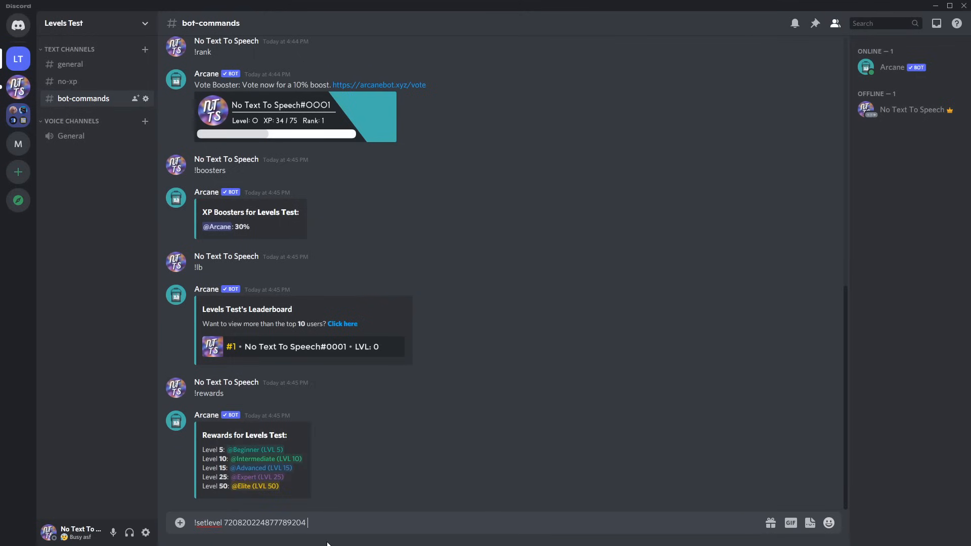
{"action": "key", "text": "Return"}
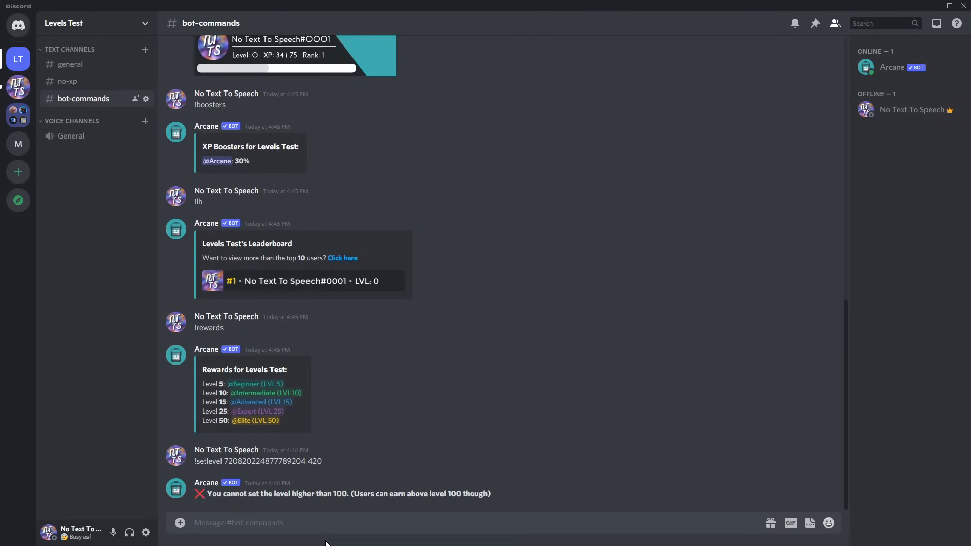
{"action": "mouse_move", "coordinate": [294, 522]}
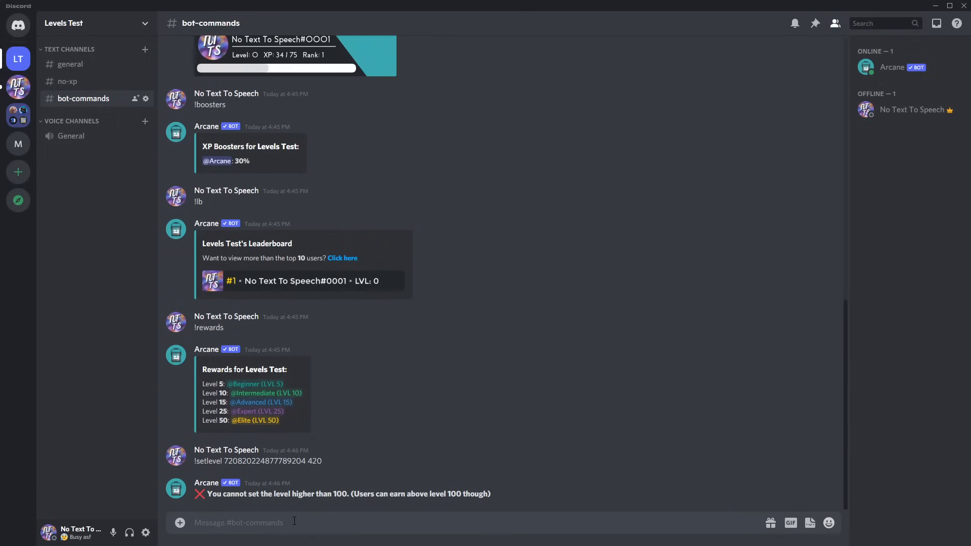
- Send !setlevel for level 69 and check the rank card now shows Level 69
{"action": "type", "text": "!se"}
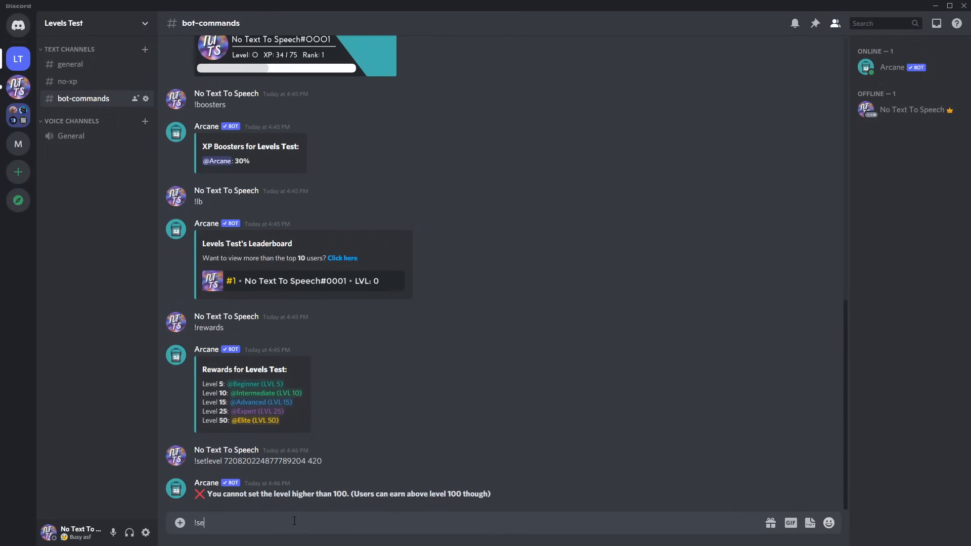
{"action": "type", "text": "tleve"}
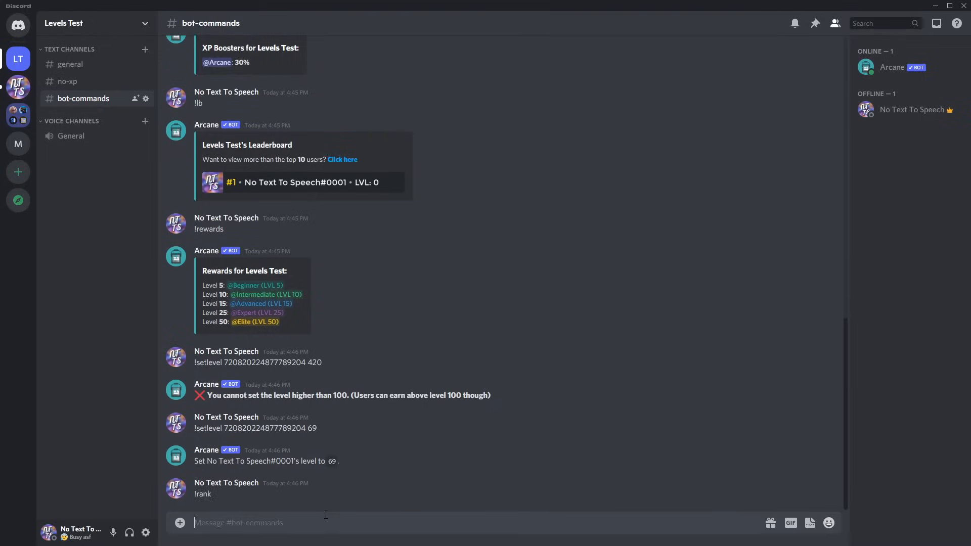
{"action": "scroll", "scroll_direction": "down", "scroll_amount": 3}
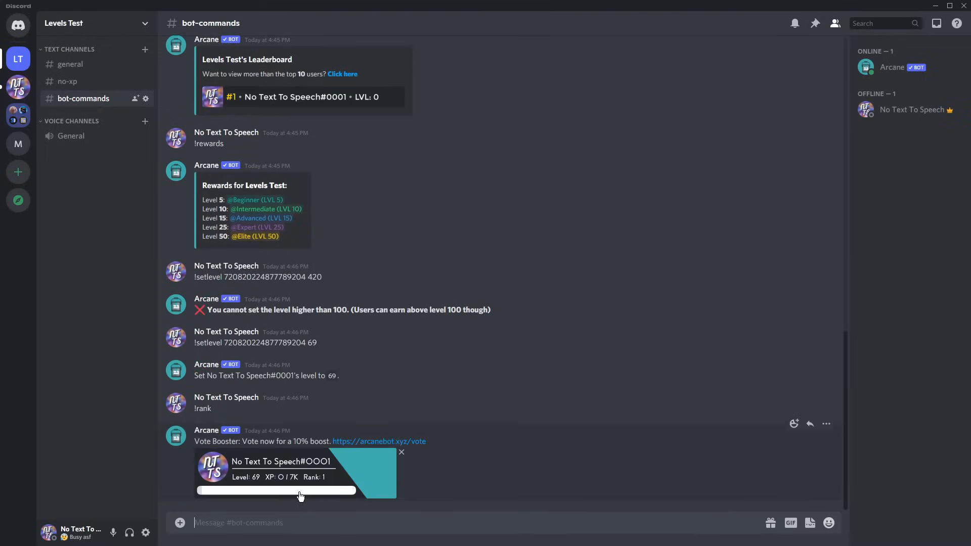